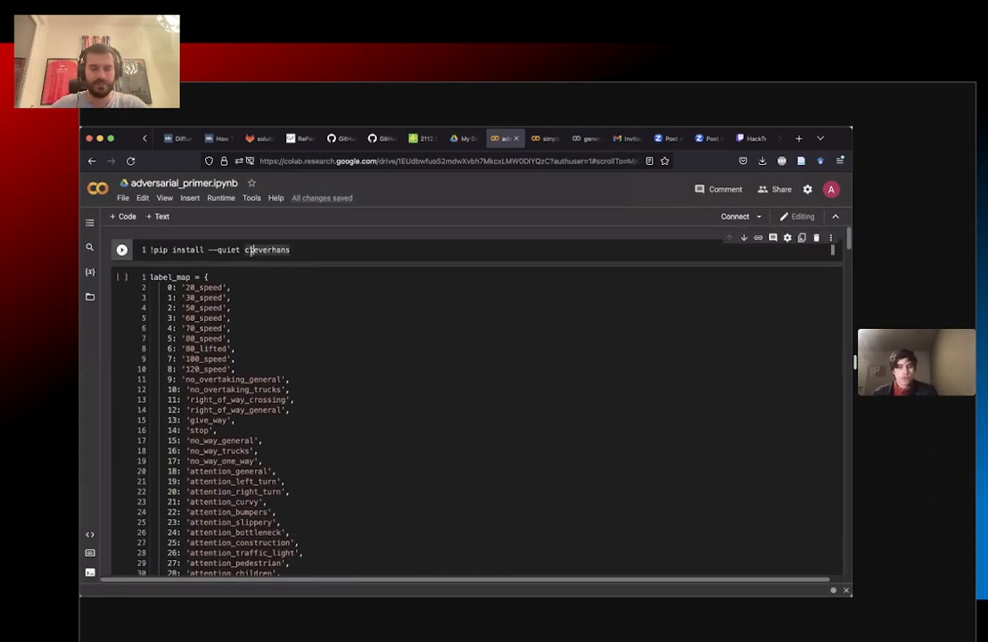
Step: Run the '!pip install --quiet cleverhans' cell and wait for the runtime to connect and install
click(121, 249)
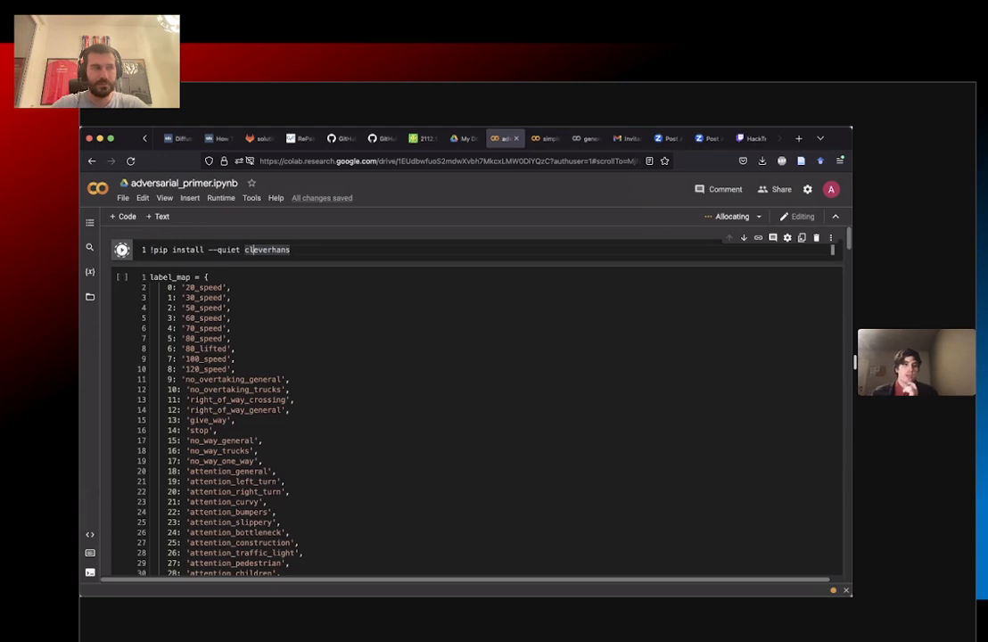
click(121, 277)
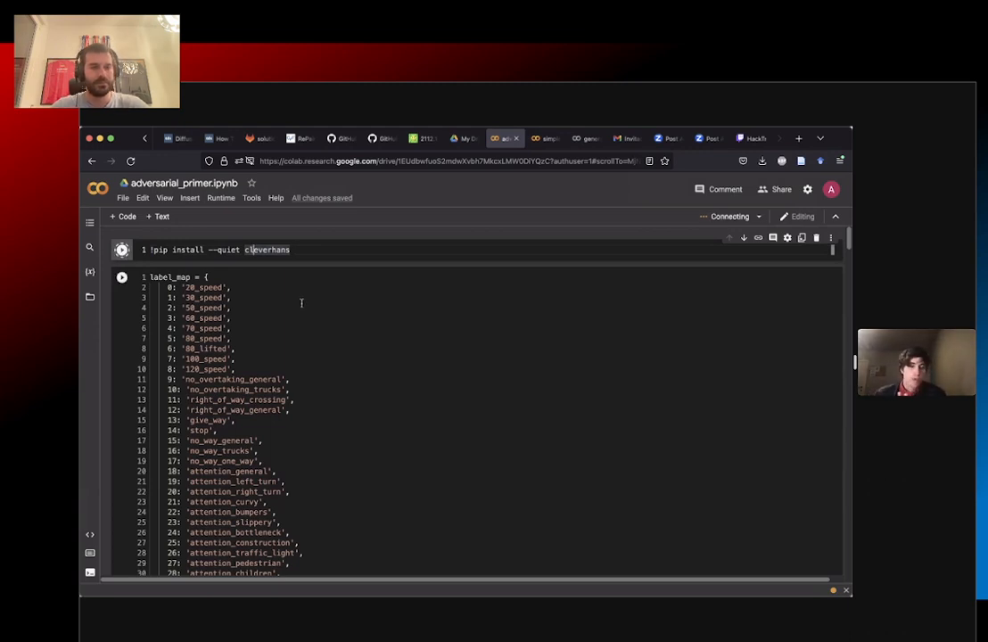
click(121, 250)
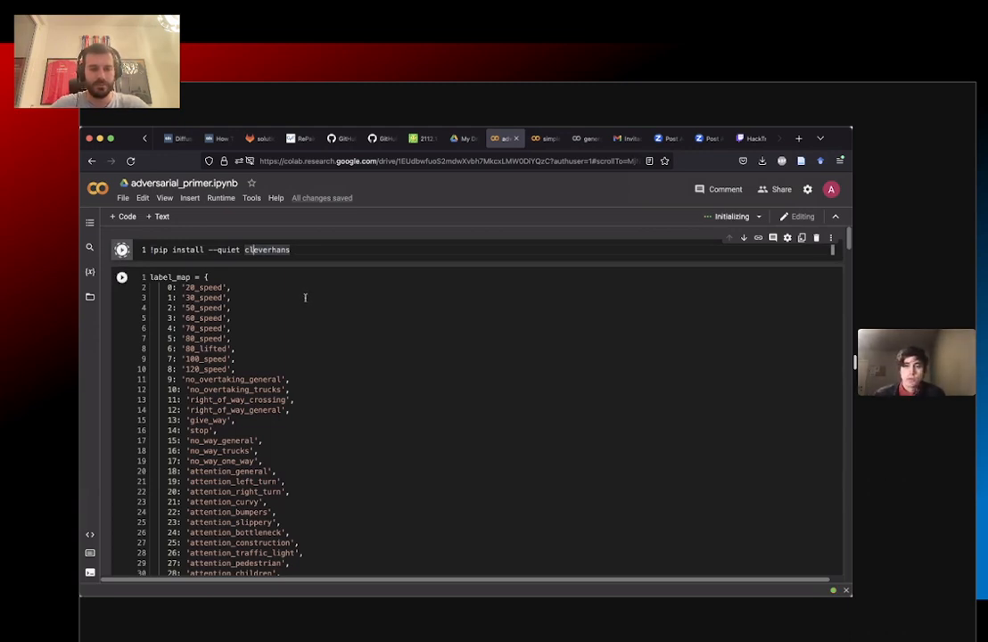
click(122, 250)
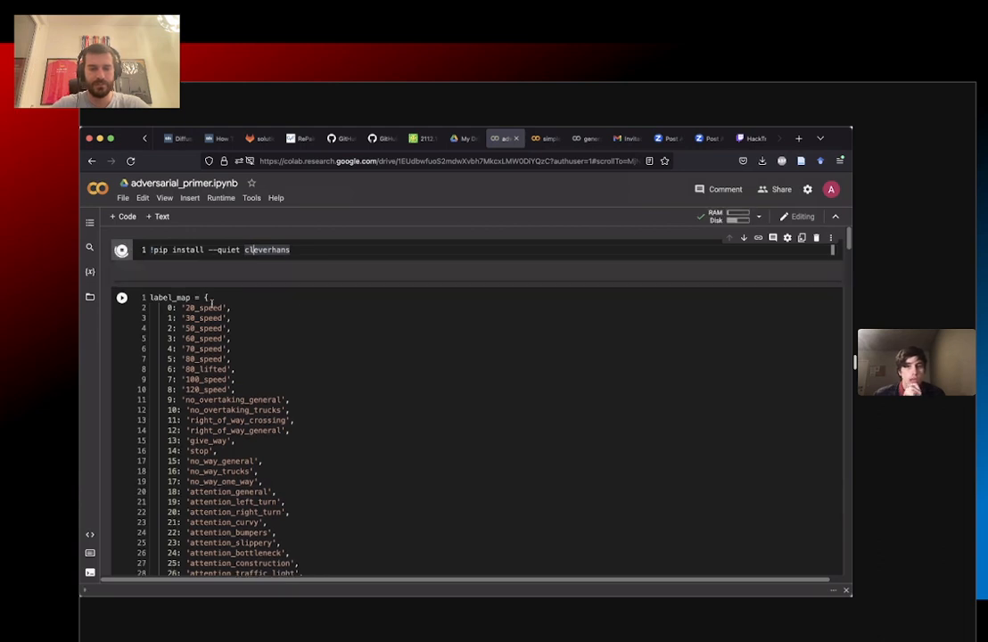
click(121, 250)
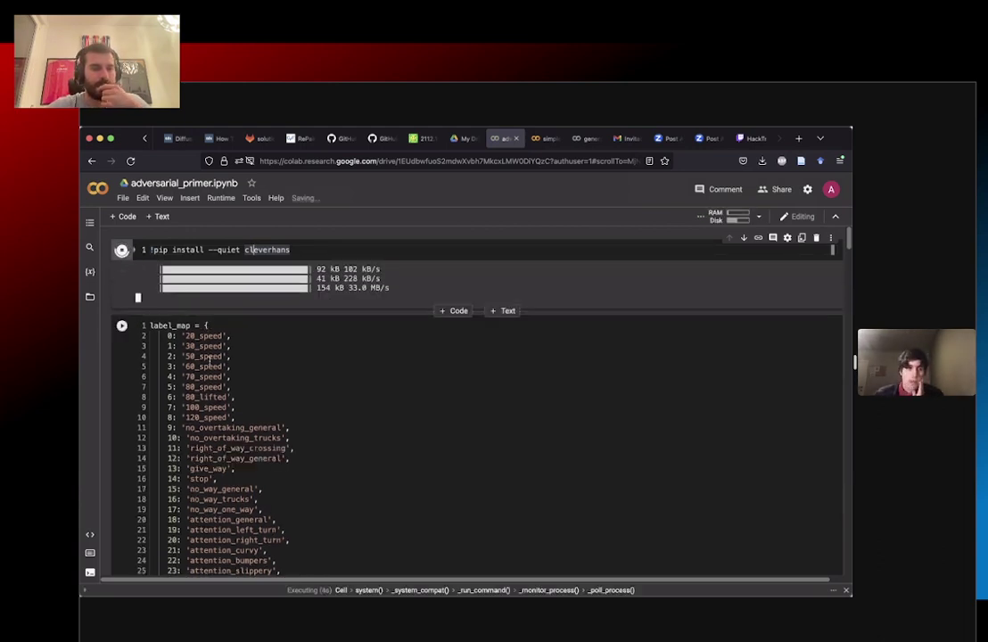
scroll(down, 3)
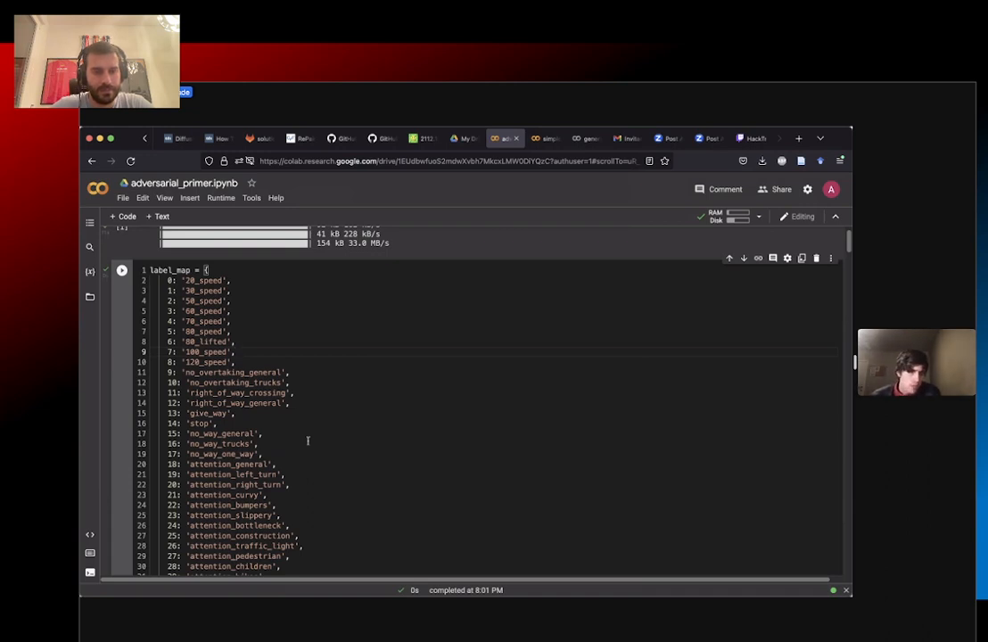
scroll(down, 3)
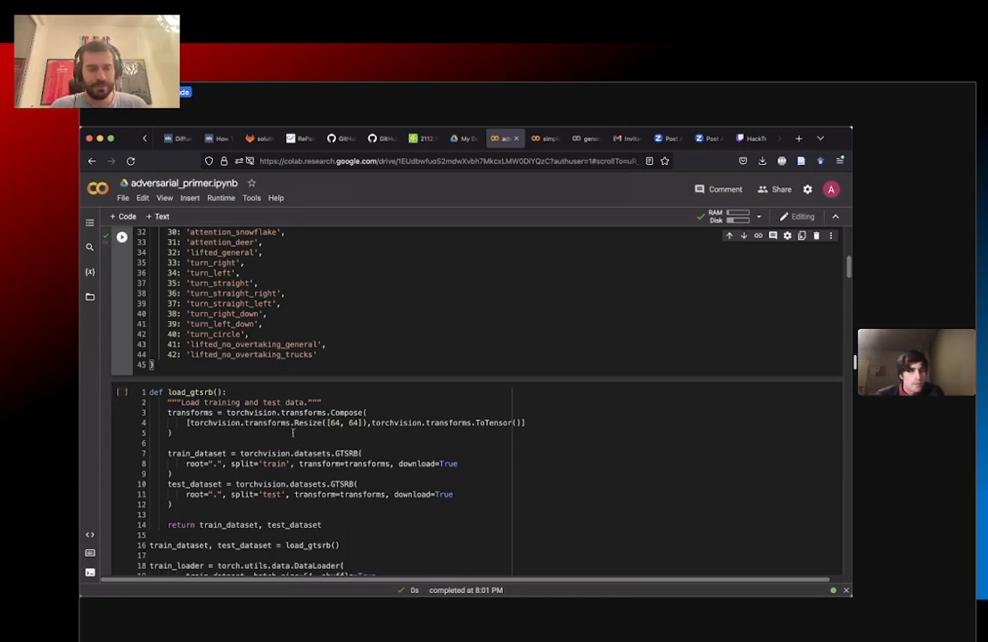
scroll(down, 3)
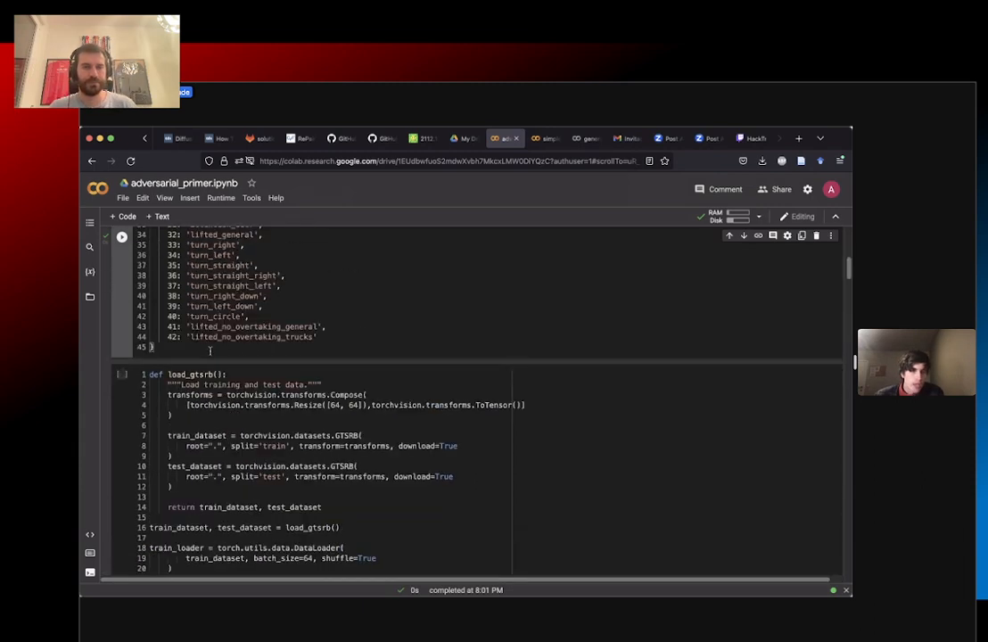
Step: Add '!pip install torchvision' to the setup cell and rerun it
click(121, 374)
text(! pip install t)
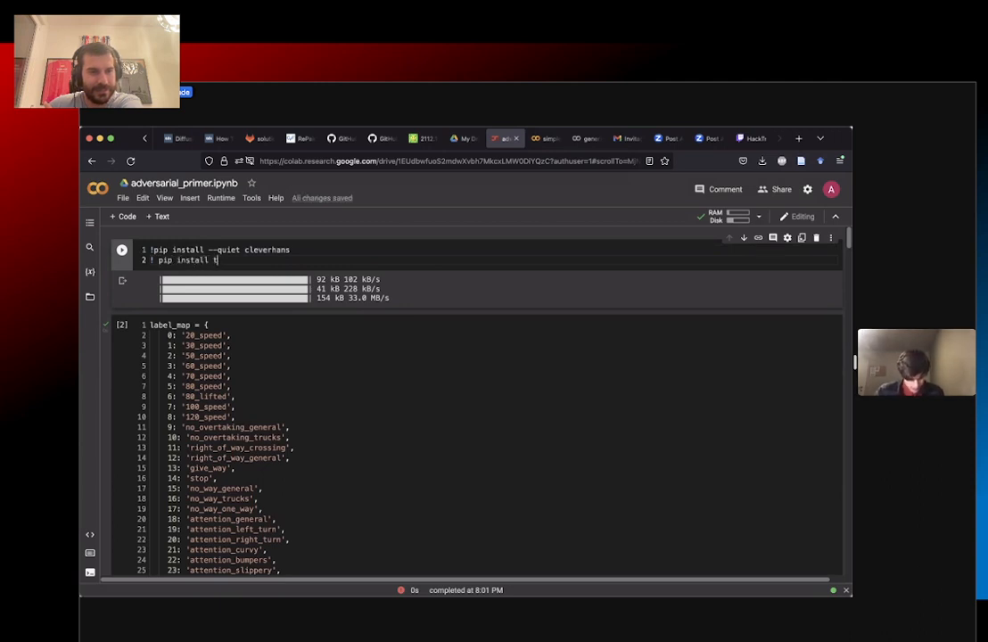
text(orchvision)
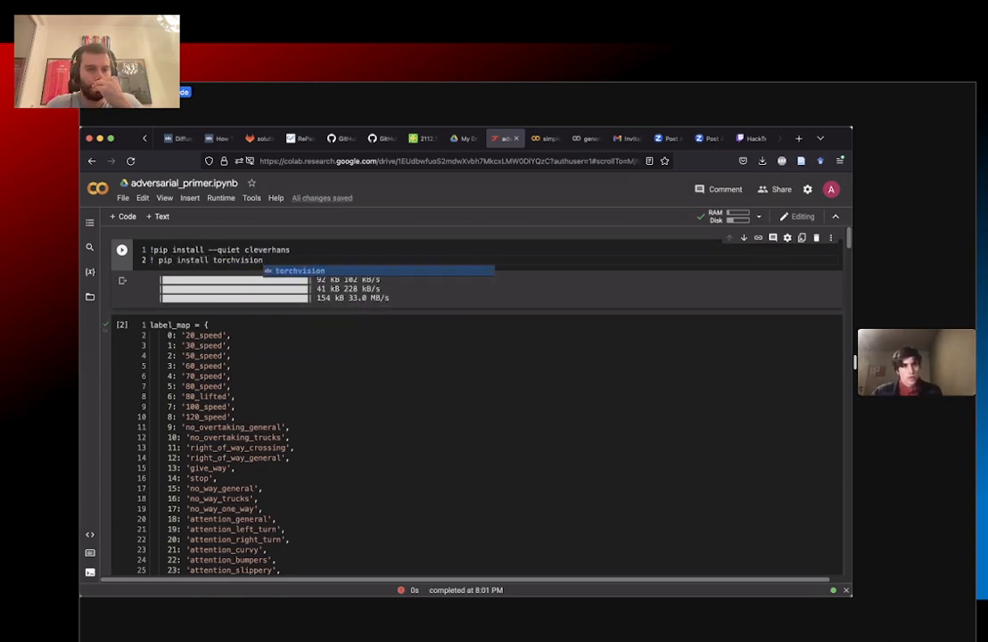
click(121, 250)
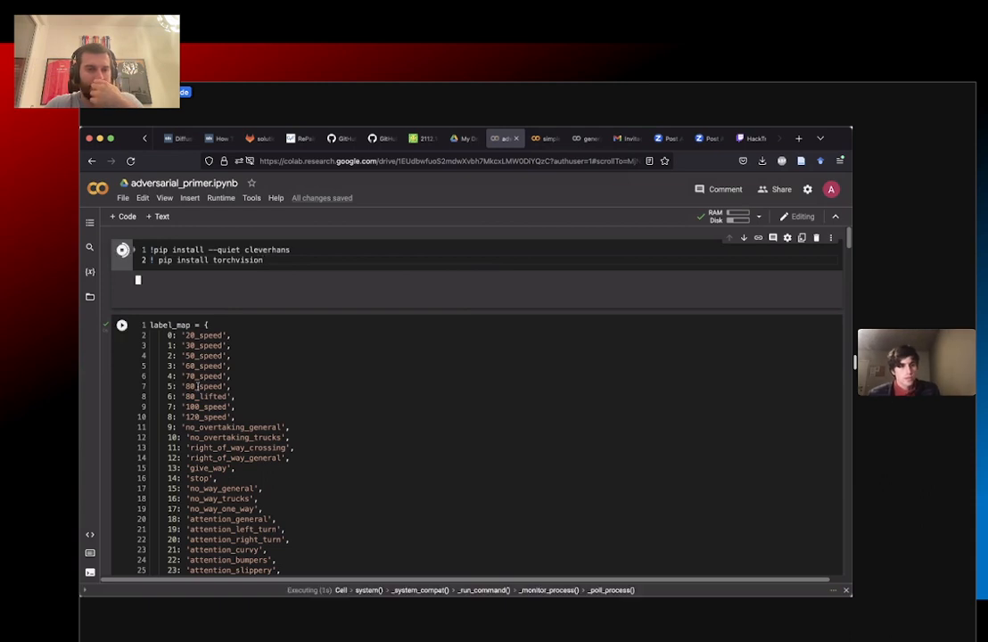
Step: Add 'import torchvision' above def load_gtsrb() in the dataset-loading cell
scroll(down, 3)
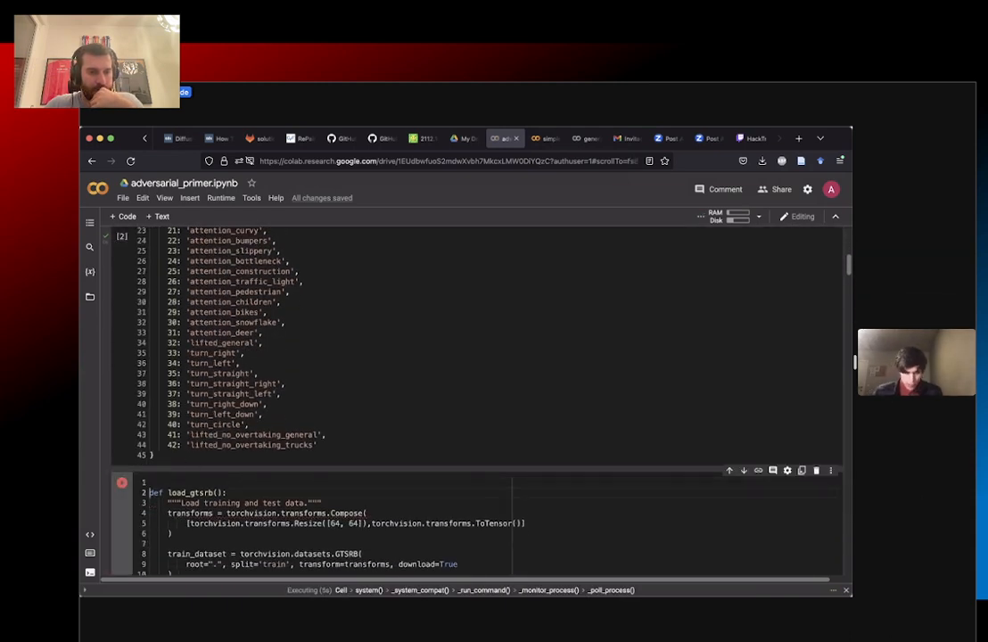
text(import)
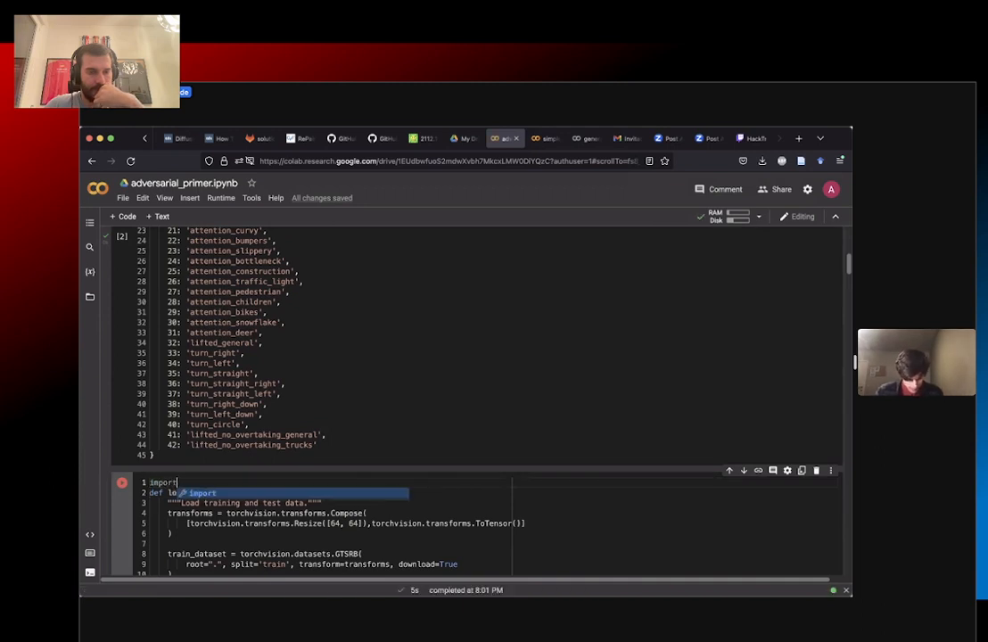
text(torchvision)
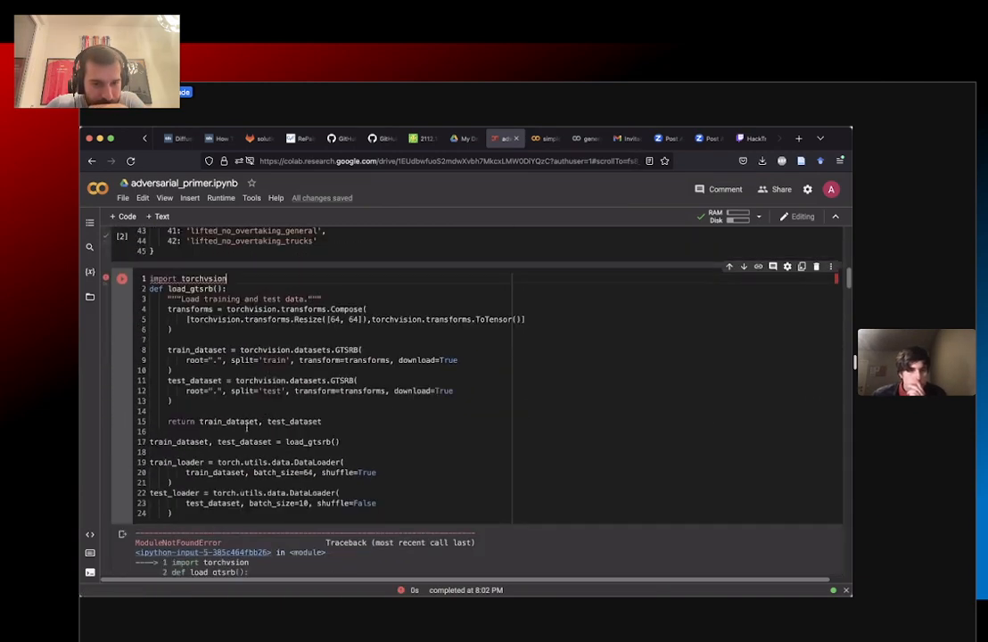
scroll(up, 3)
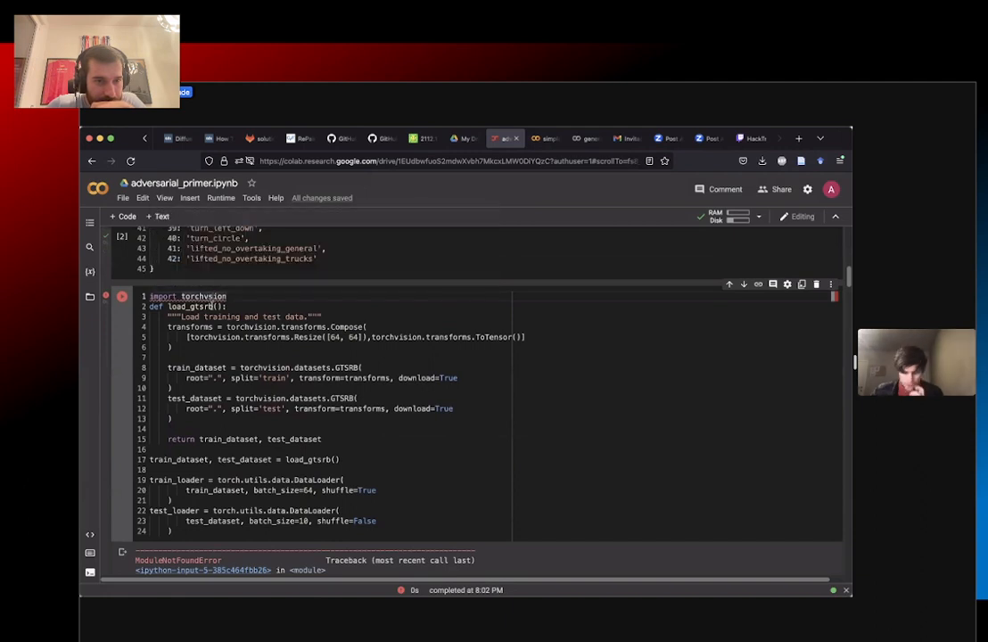
Step: Run the load_gtsrb cell to download and extract GTSRB and show sample sign images
click(121, 296)
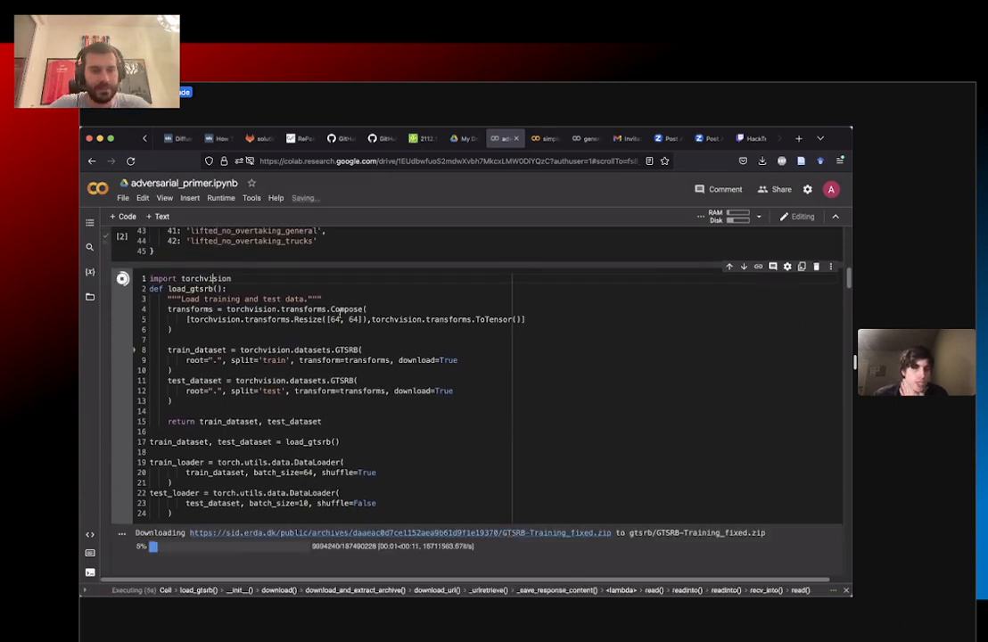
mouse_move(348, 310)
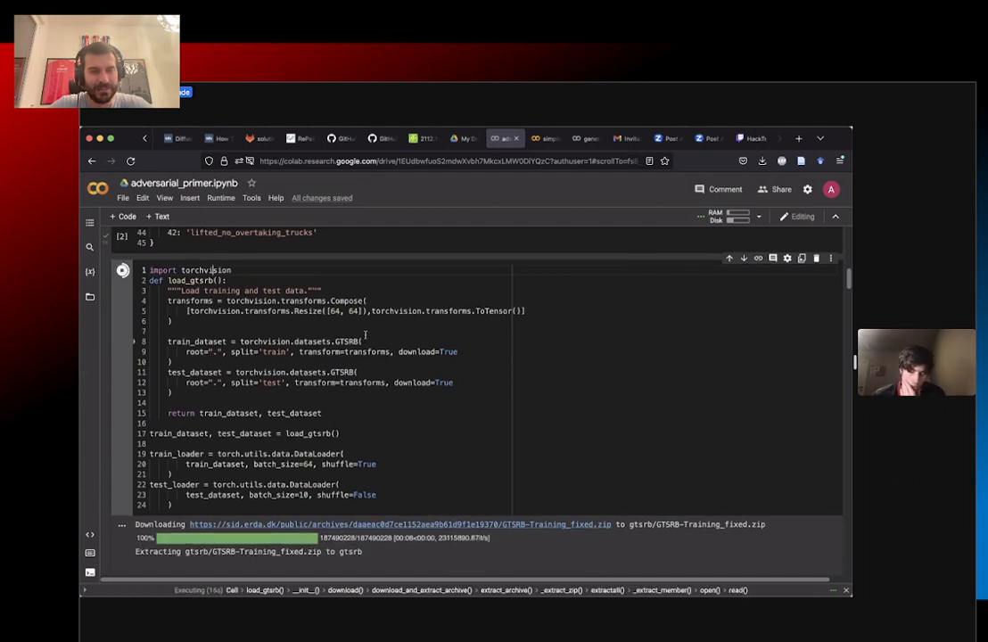
scroll(down, 3)
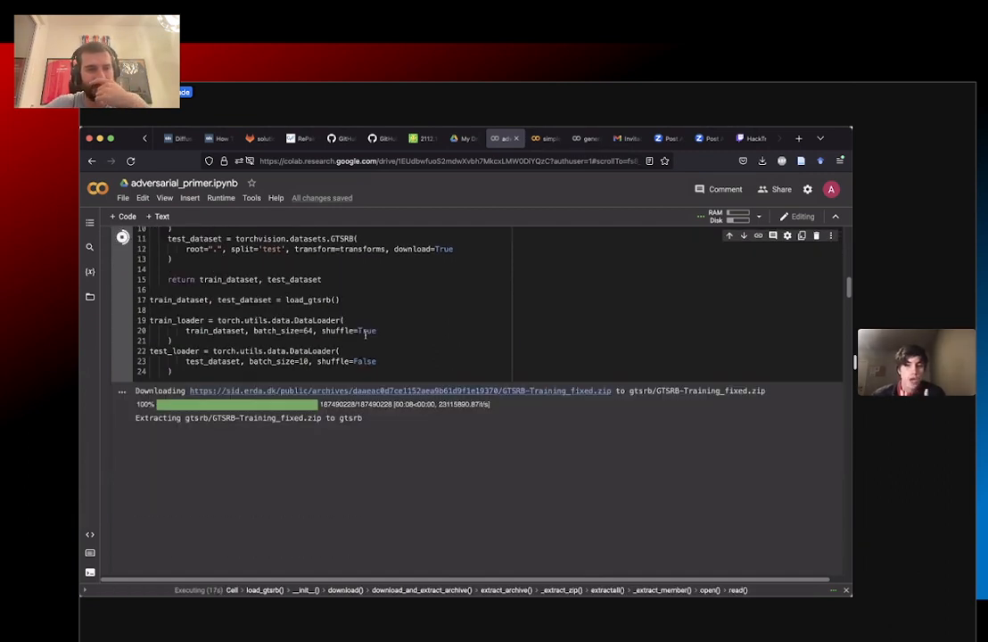
scroll(down, 3)
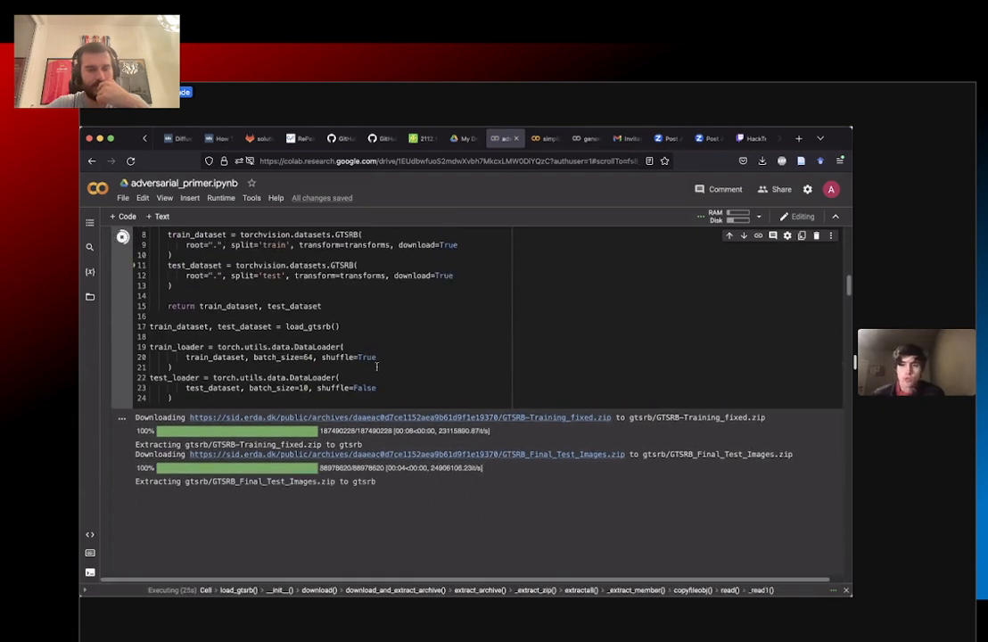
scroll(down, 3)
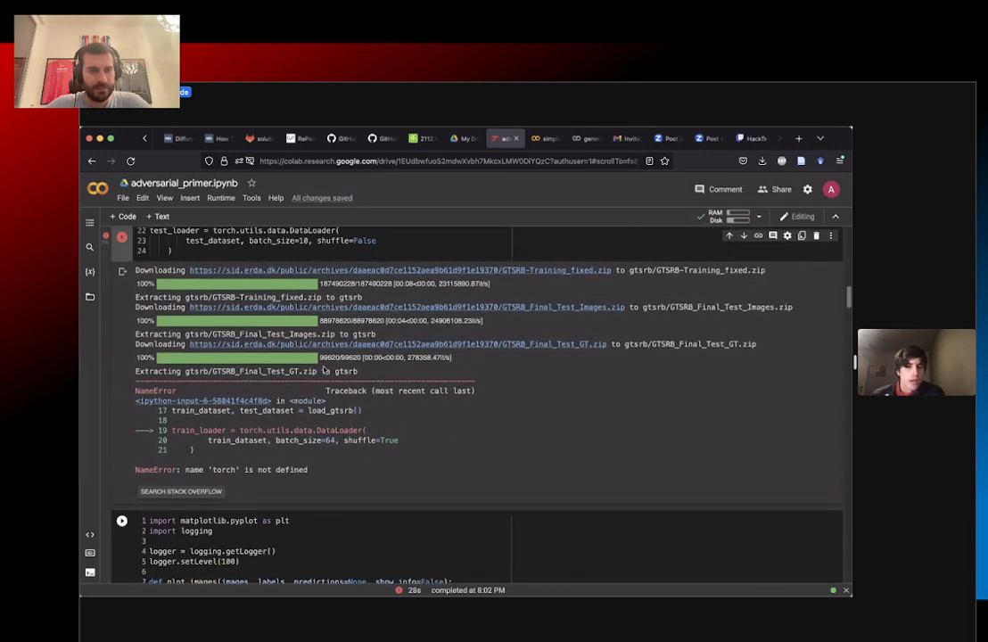
scroll(up, 3)
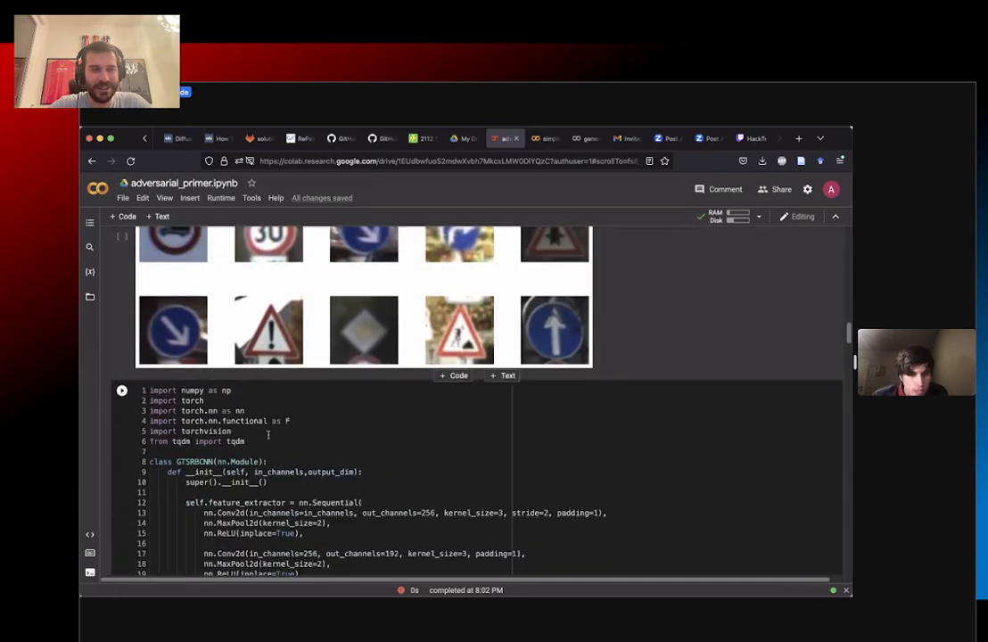
Step: Run the label_map cell mapping class numbers to traffic-sign names and review its output
click(232, 430)
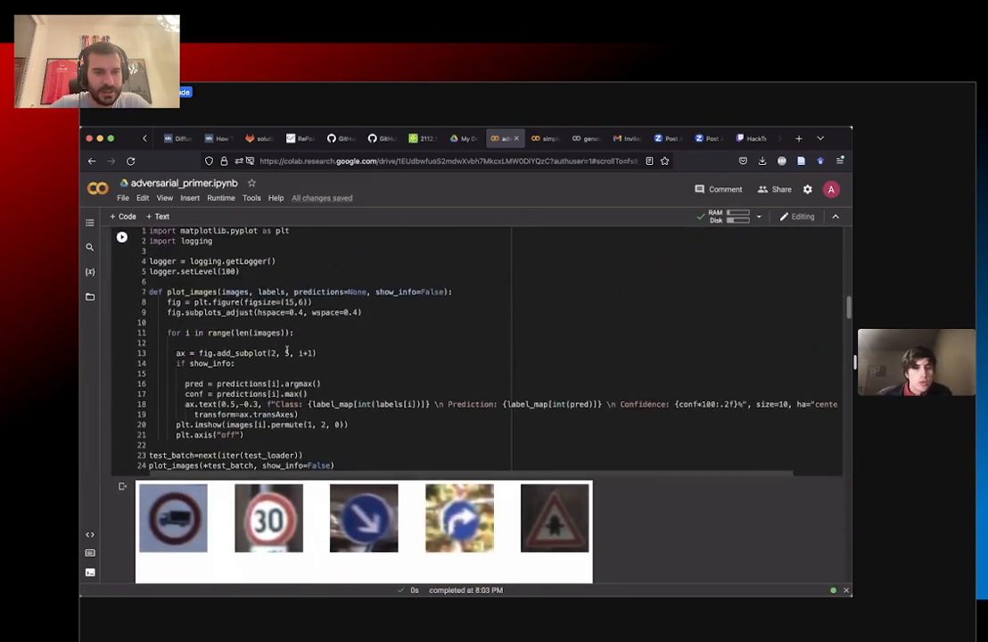
scroll(down, 3)
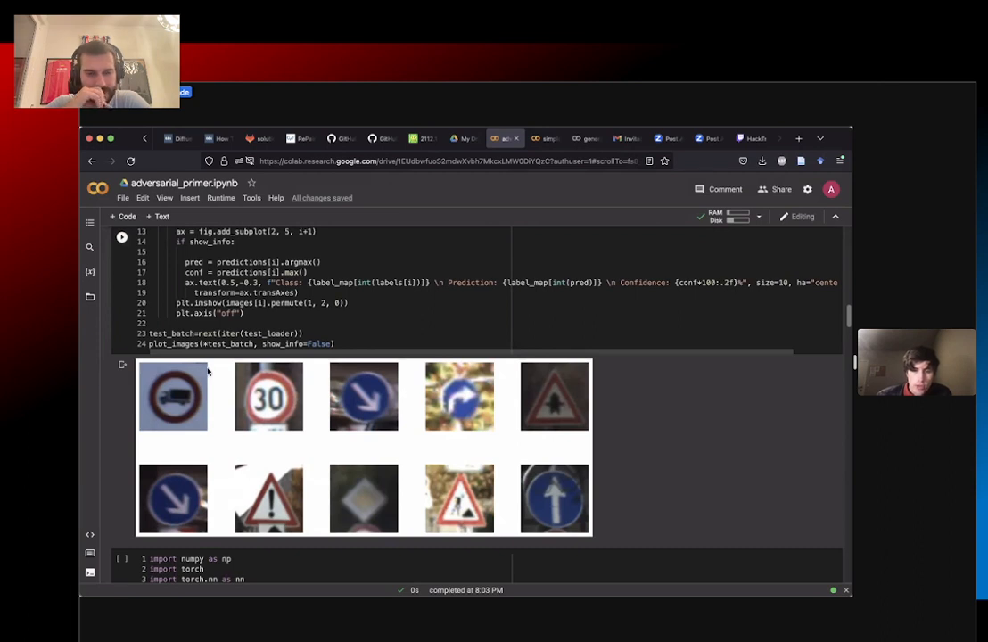
mouse_move(360, 384)
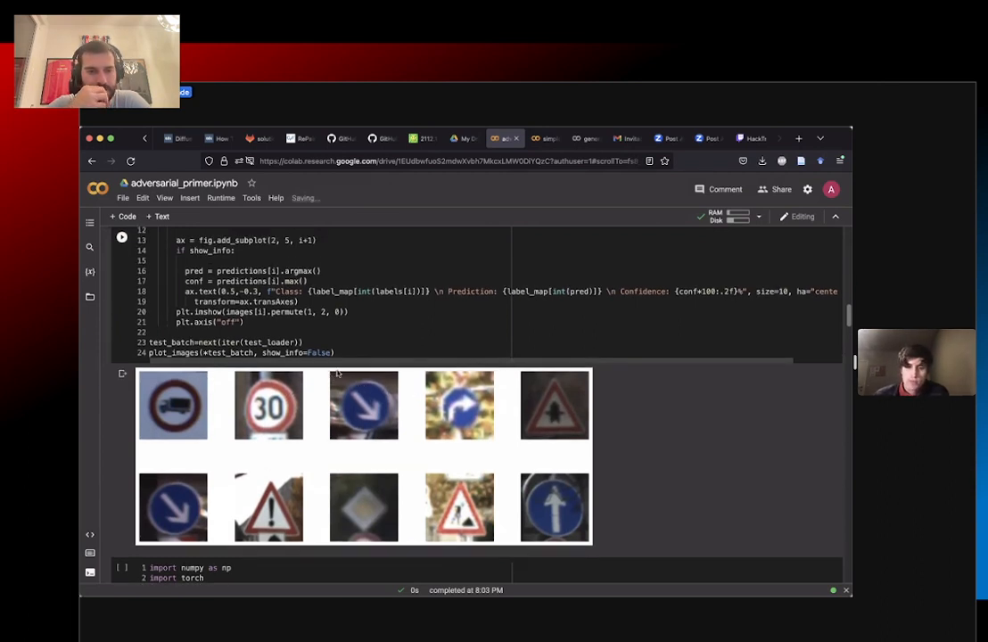
scroll(up, 3)
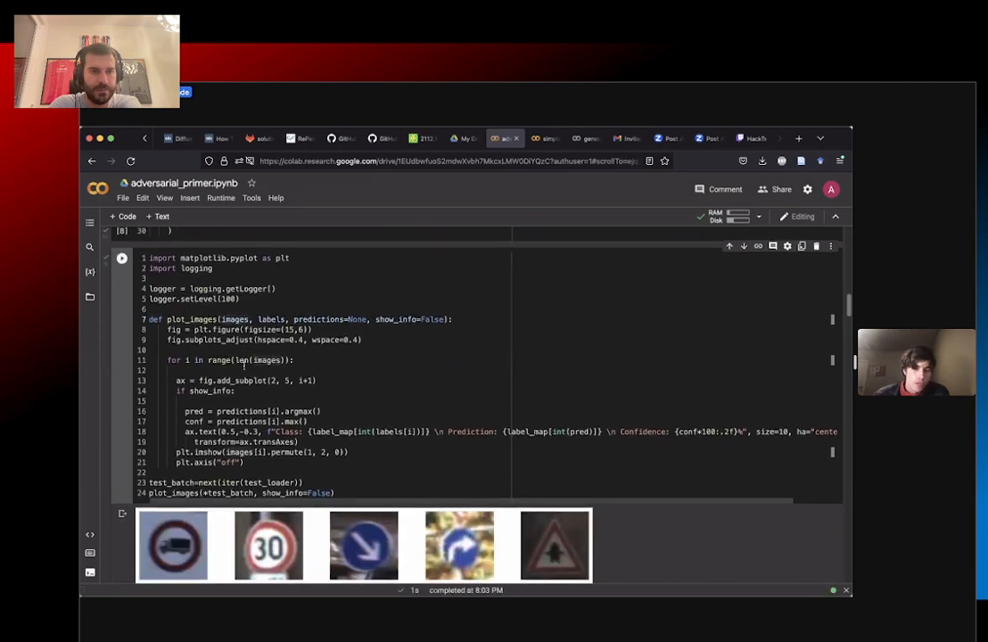
scroll(down, 3)
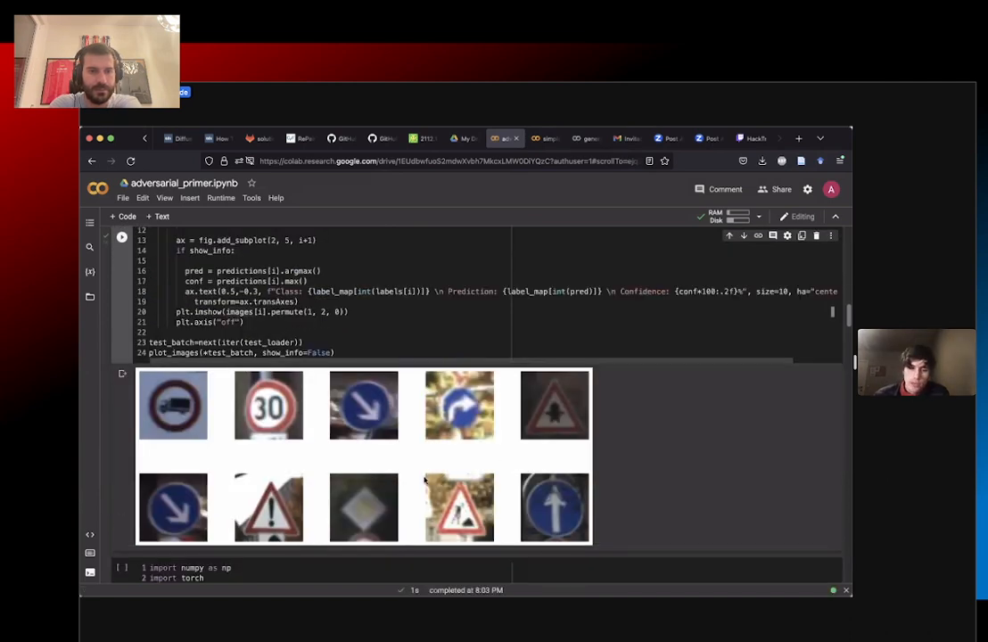
mouse_move(385, 464)
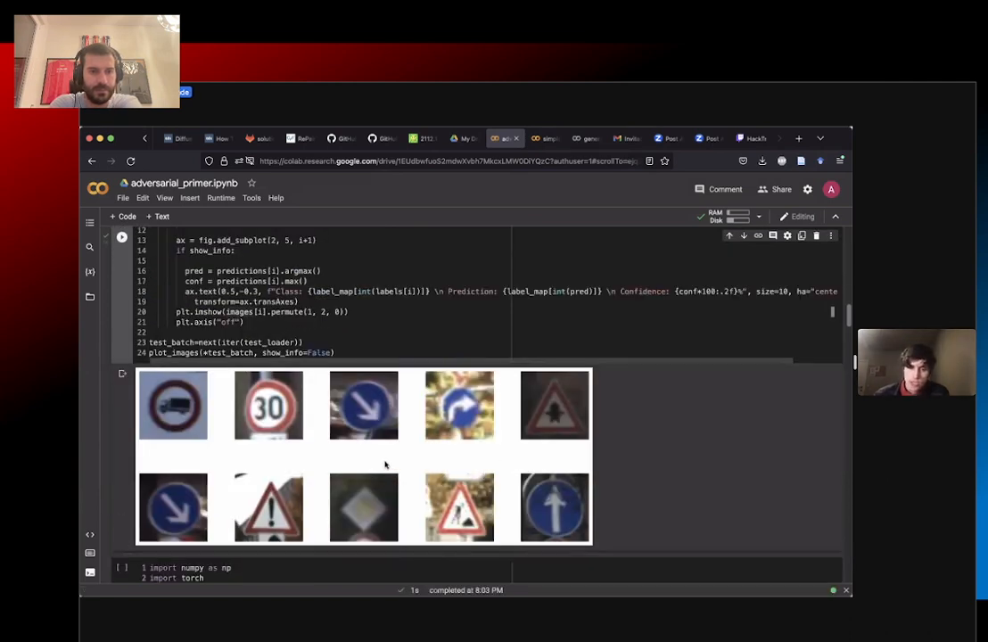
mouse_move(289, 399)
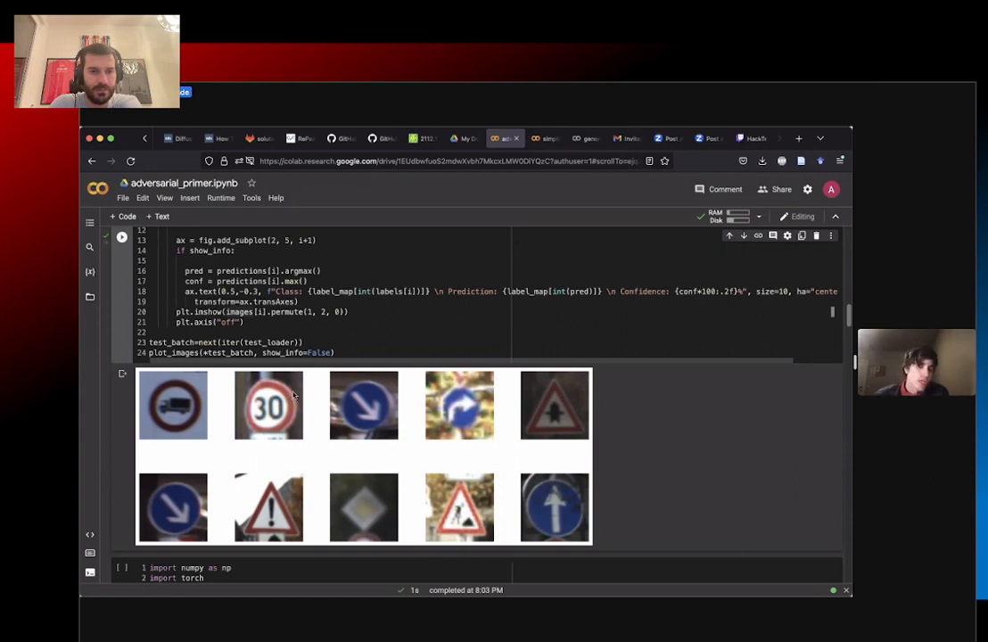
mouse_move(239, 396)
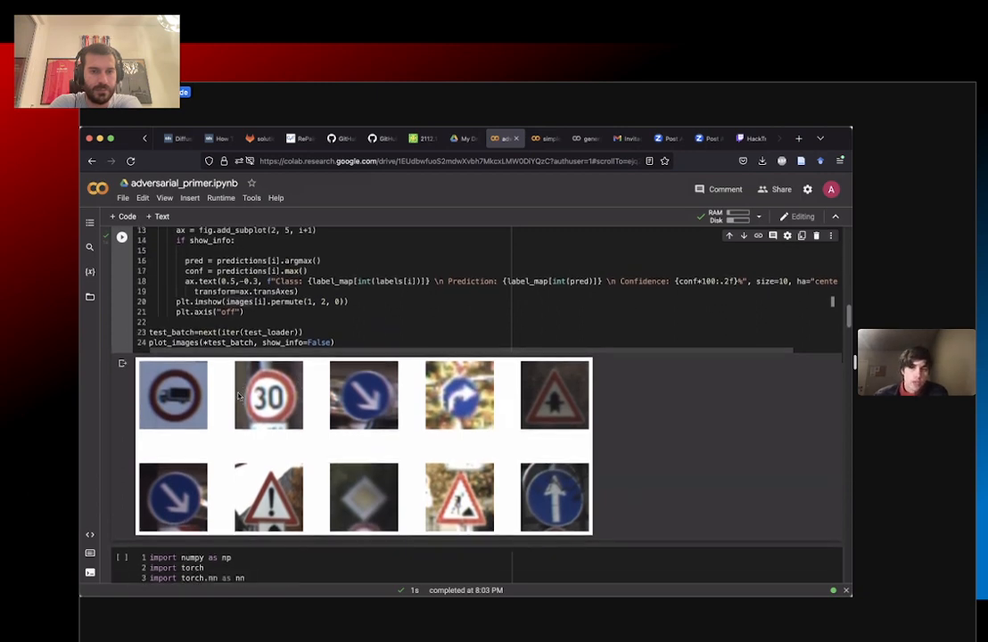
scroll(down, 3)
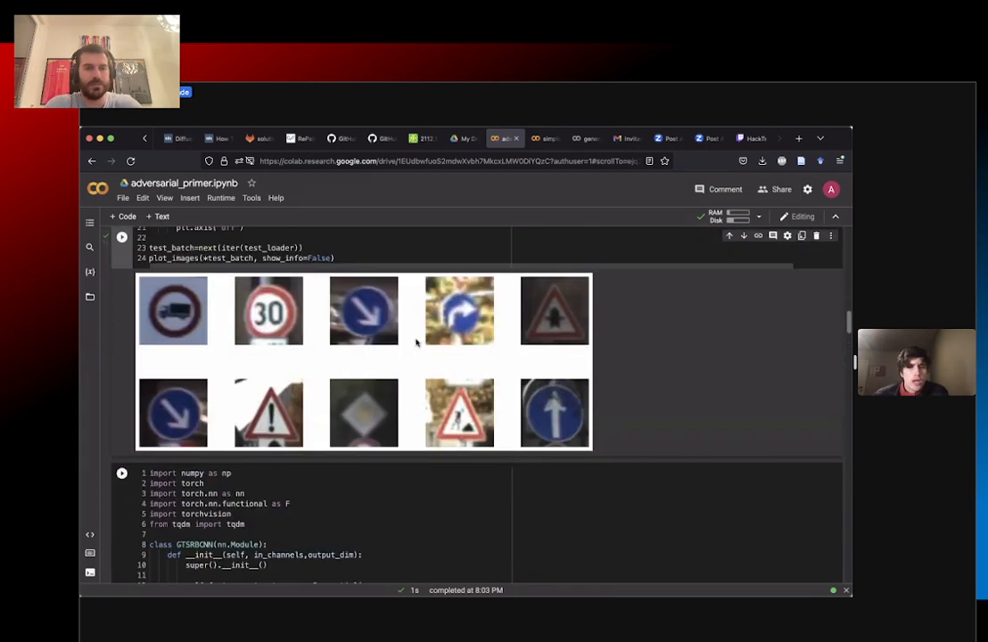
scroll(up, 3)
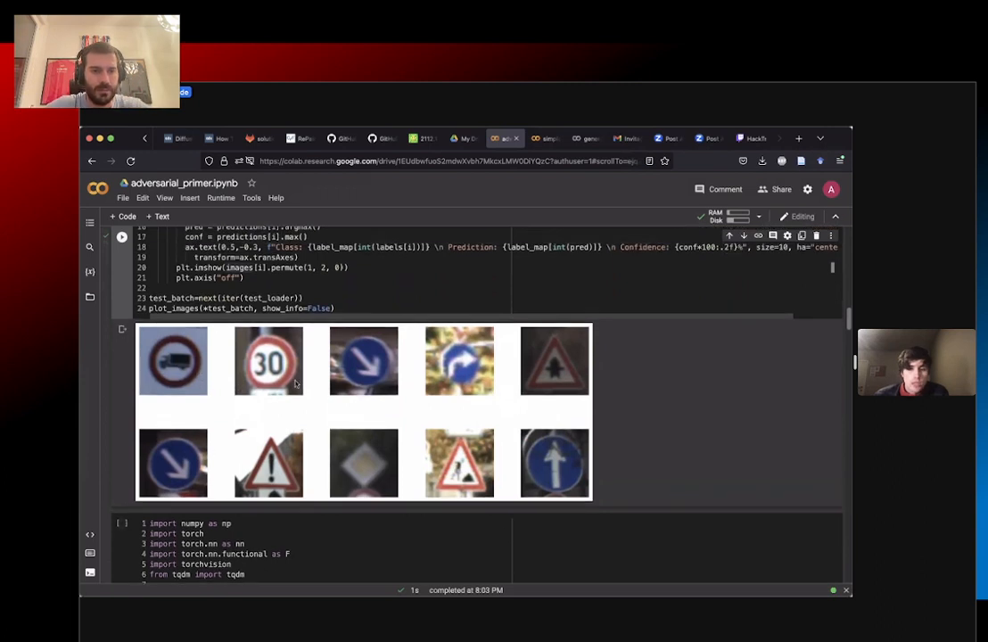
mouse_move(406, 418)
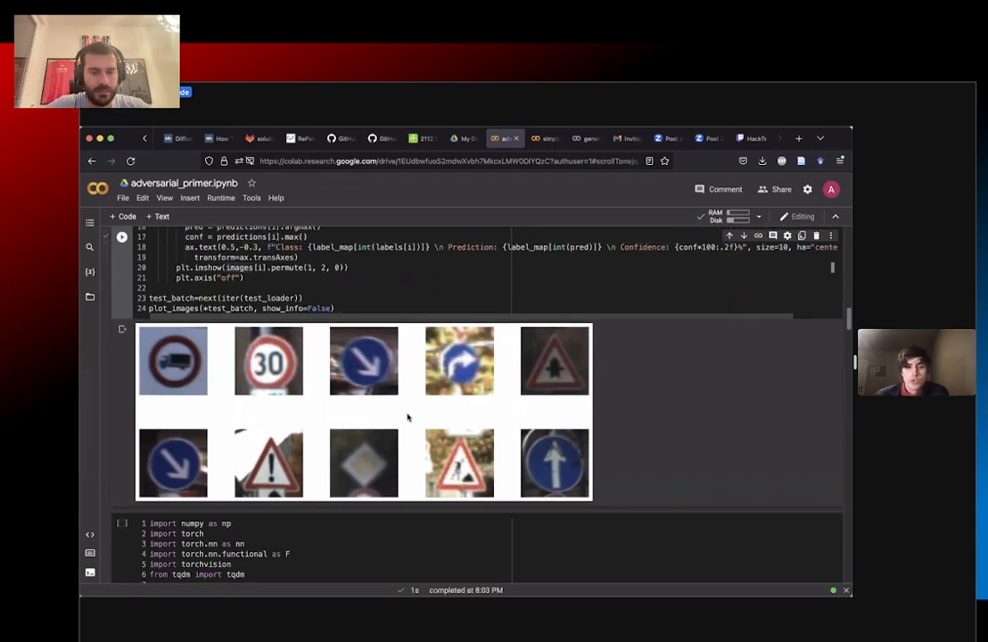
mouse_move(310, 386)
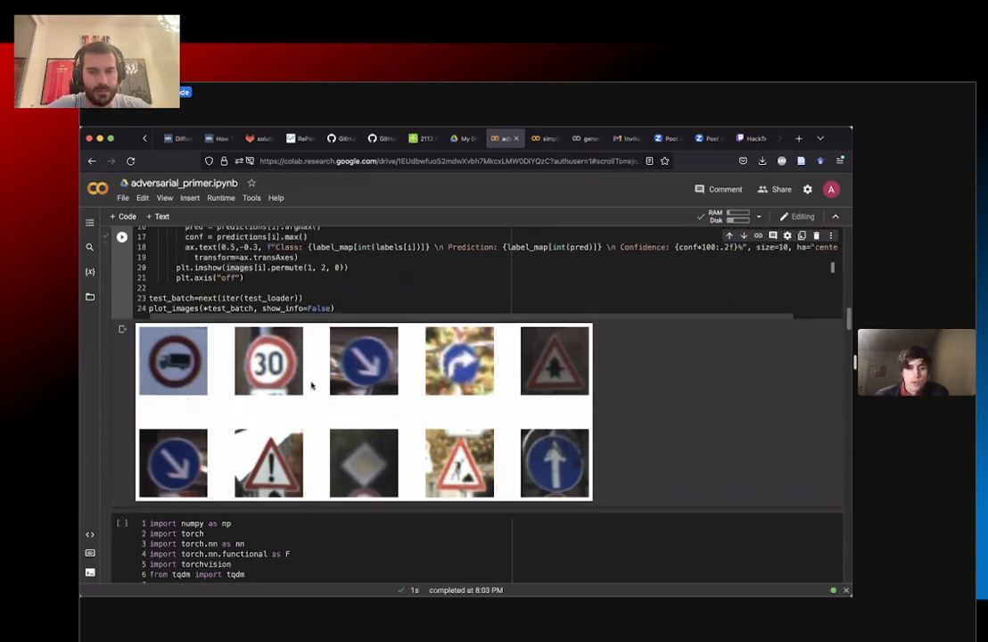
scroll(down, 3)
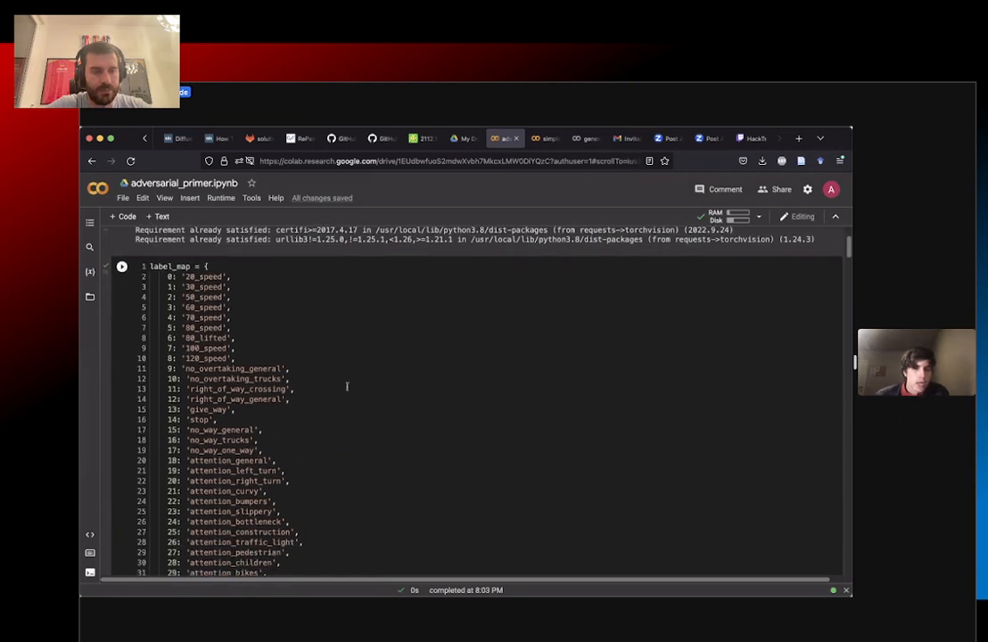
Step: Review the GTSRBCNN model class cell and move down to the 10-epoch training cell
scroll(down, 3)
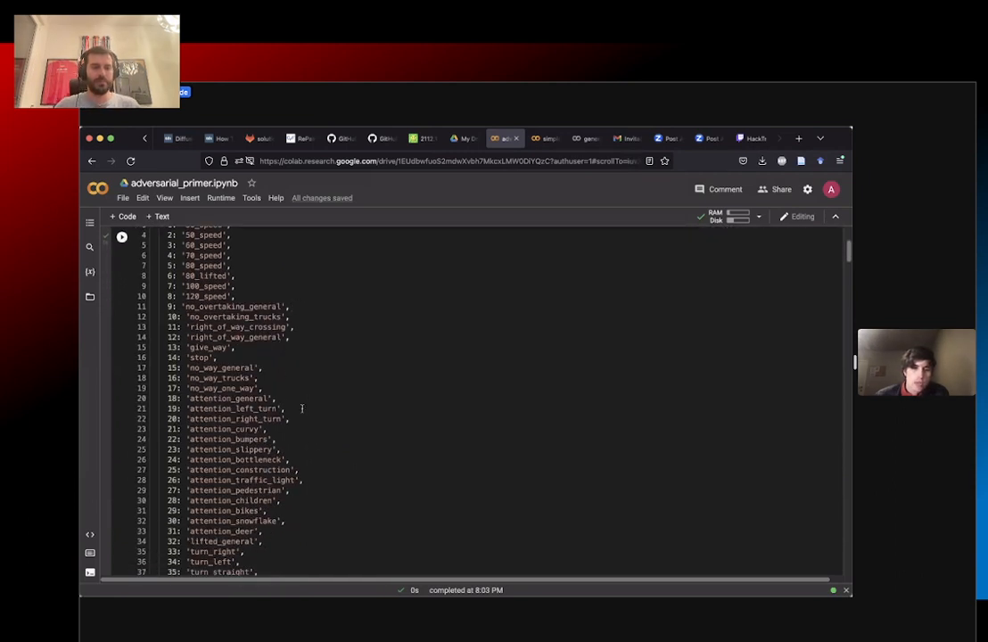
scroll(down, 3)
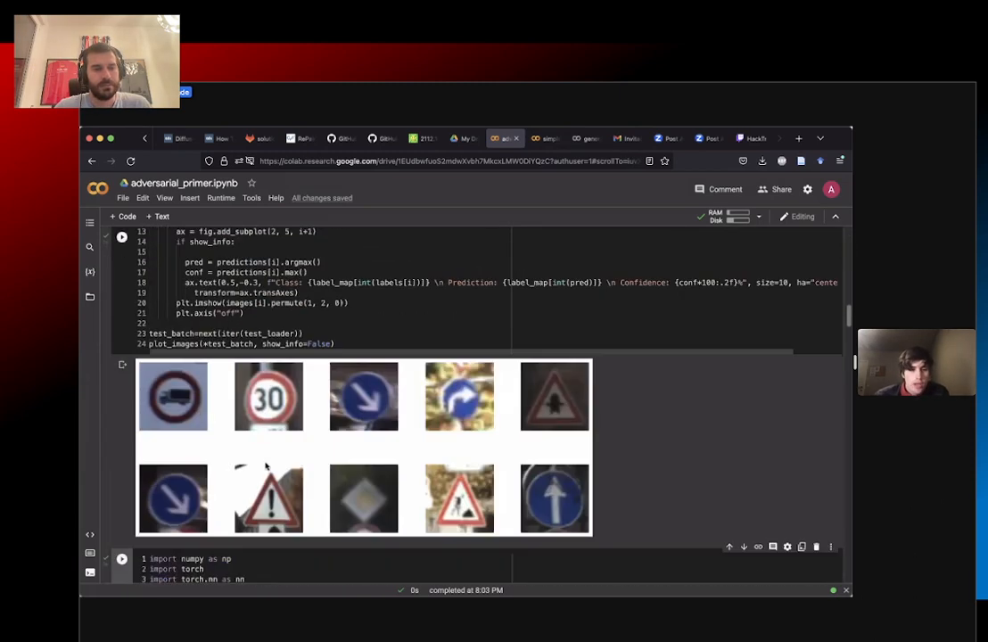
scroll(up, 3)
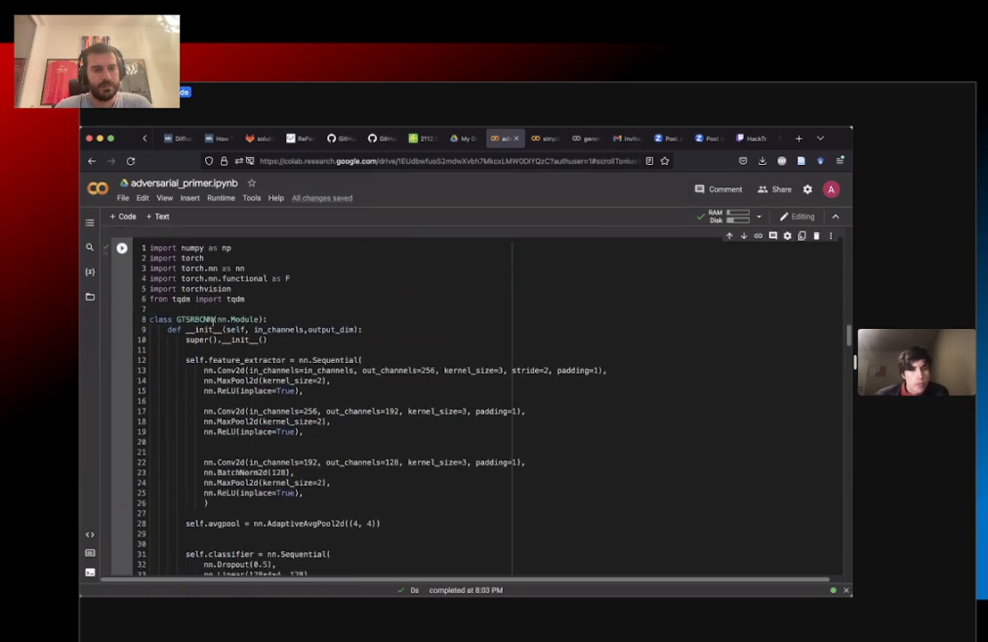
scroll(down, 3)
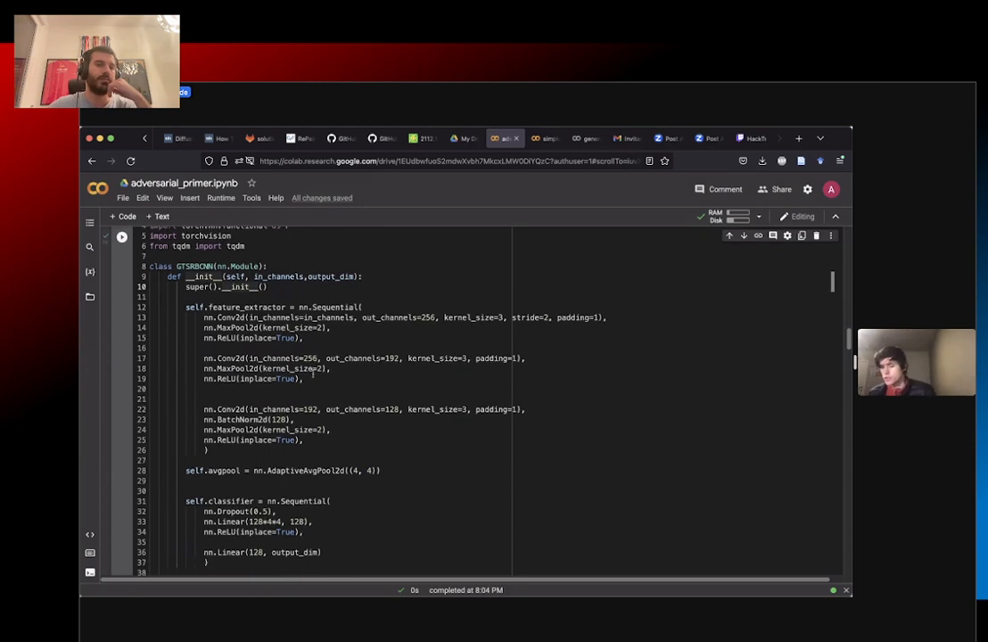
scroll(up, 3)
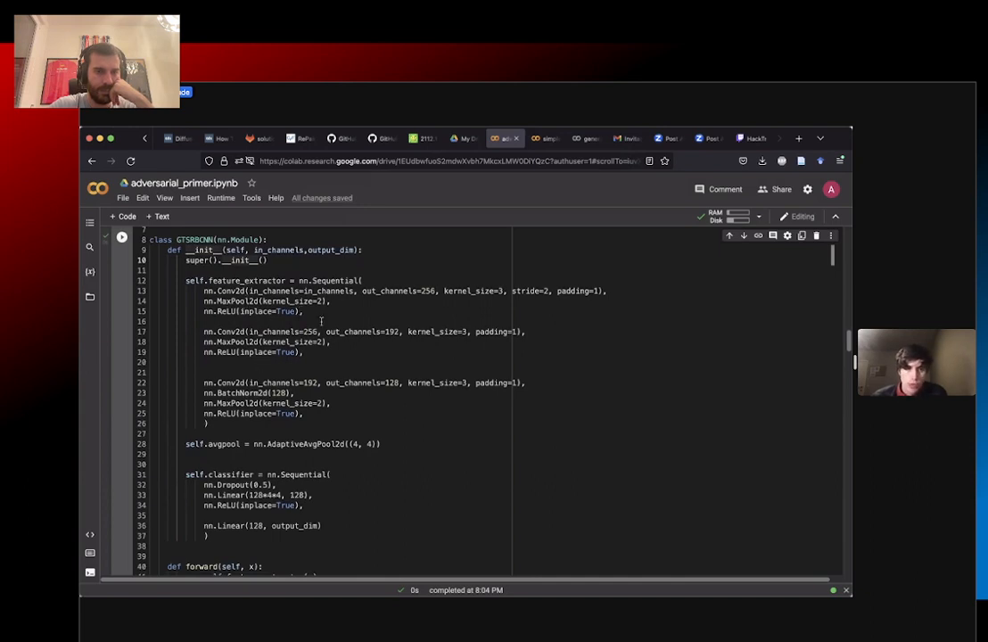
scroll(down, 3)
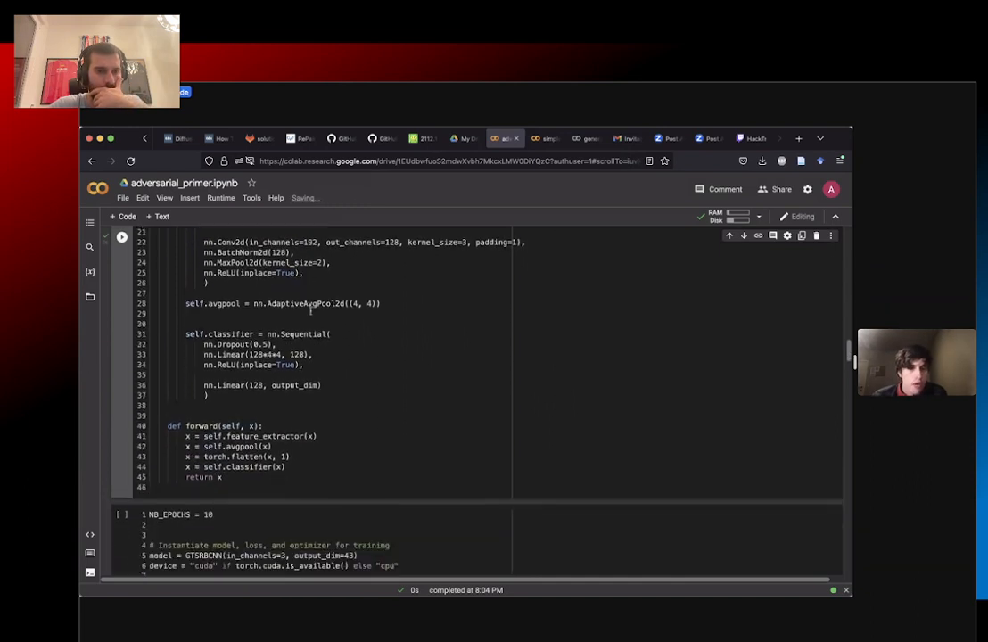
scroll(up, 3)
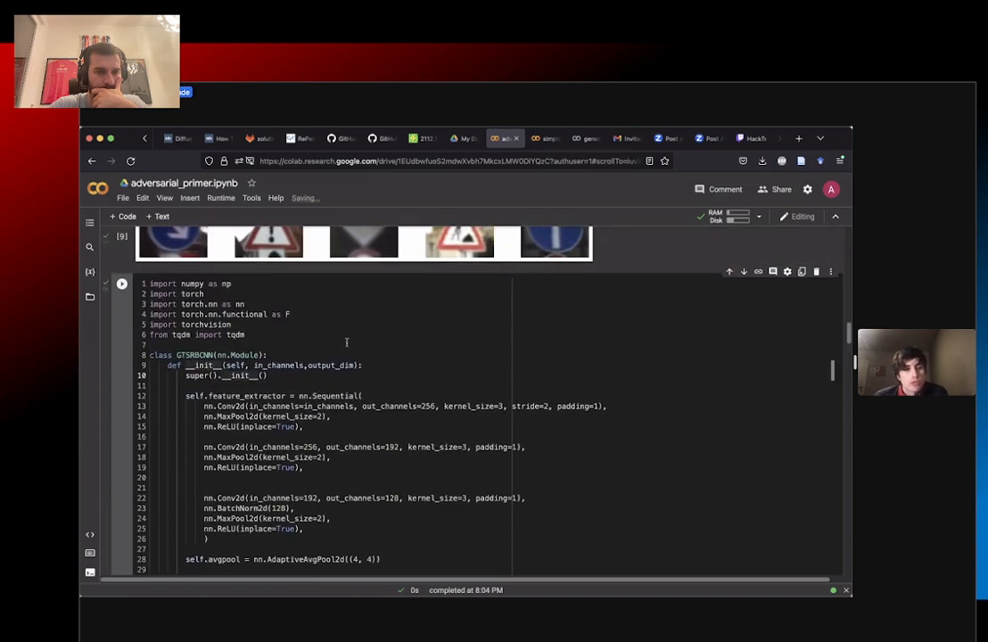
mouse_move(317, 325)
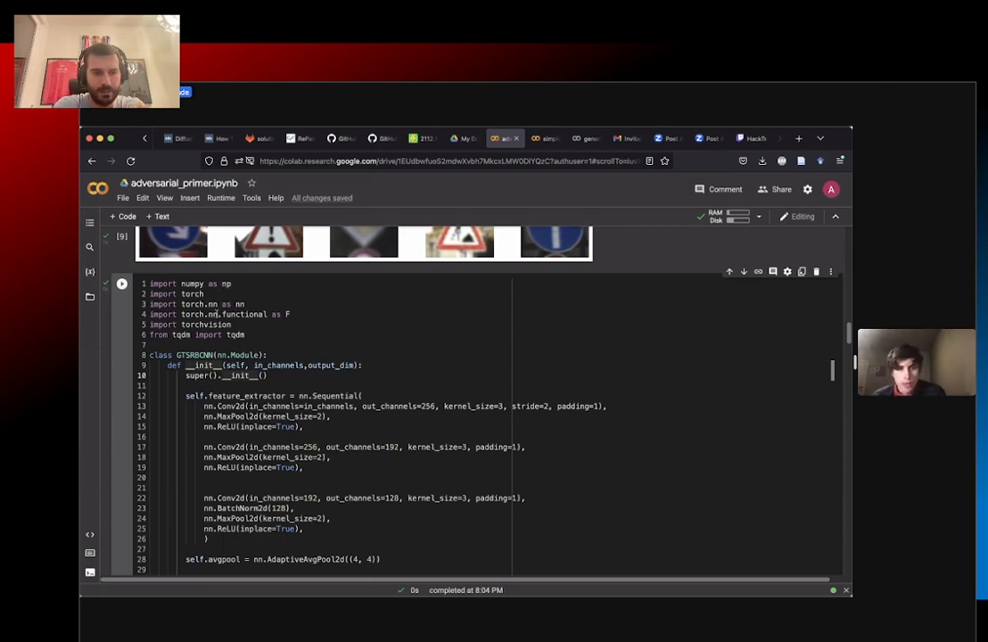
scroll(down, 3)
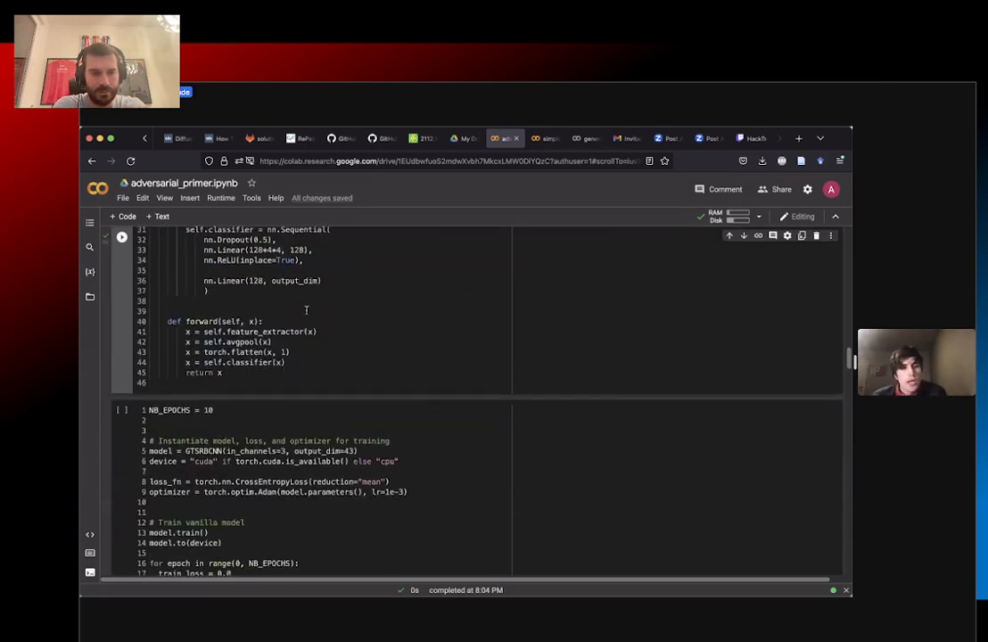
scroll(up, 3)
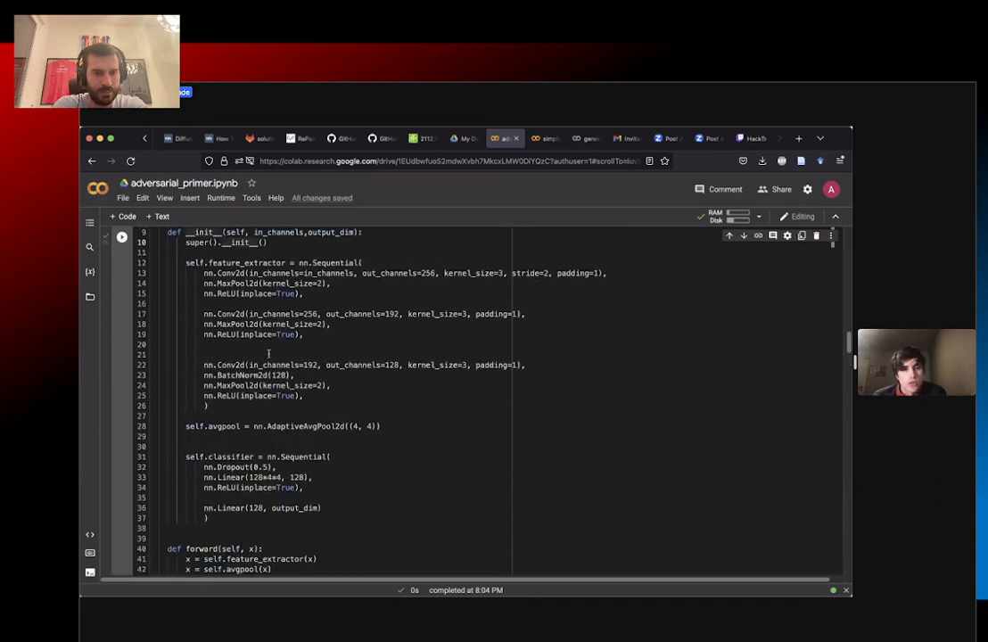
scroll(up, 3)
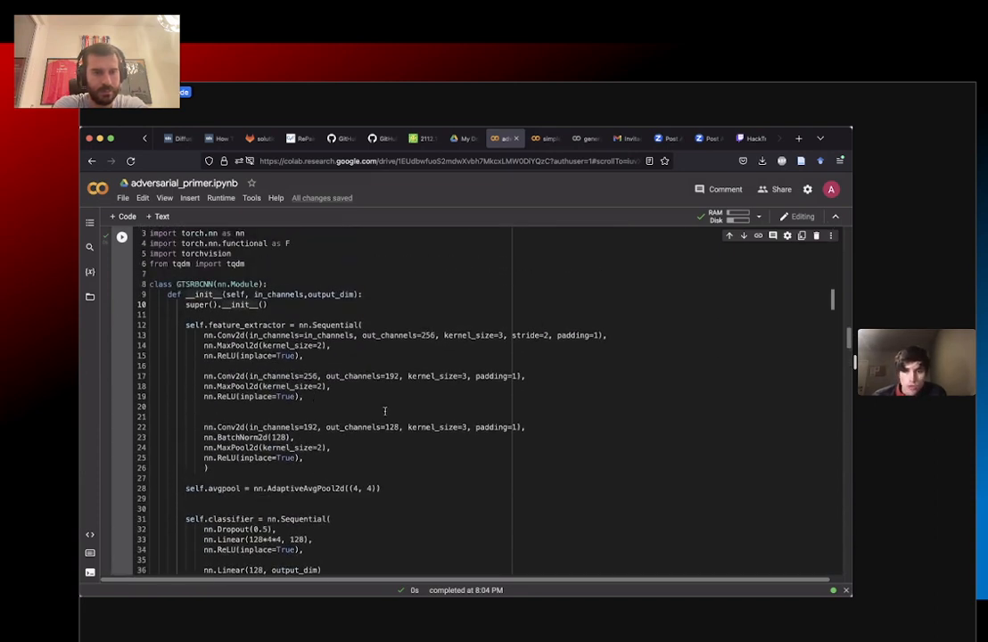
scroll(down, 3)
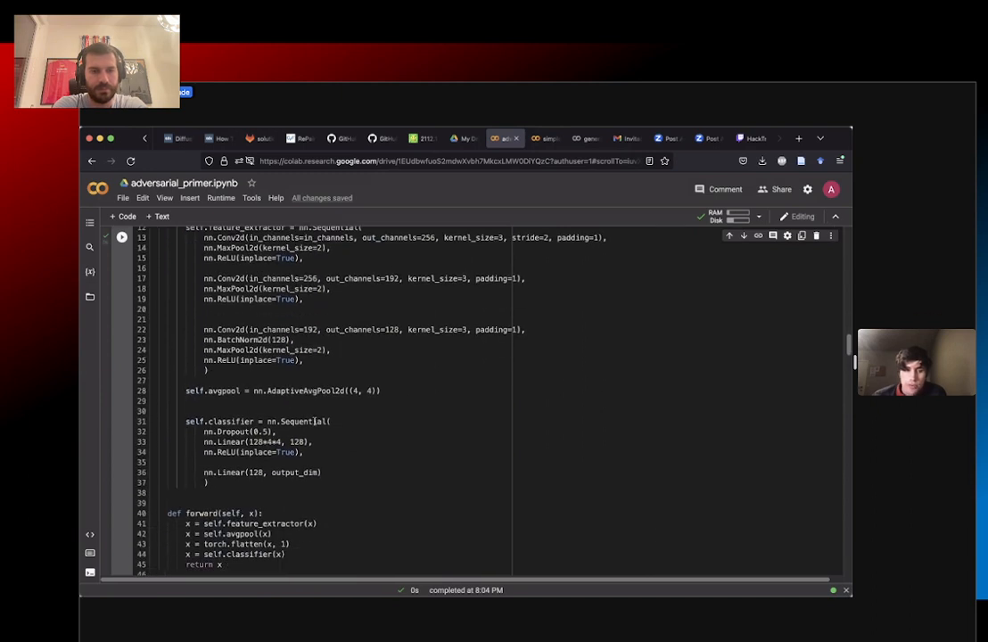
scroll(down, 3)
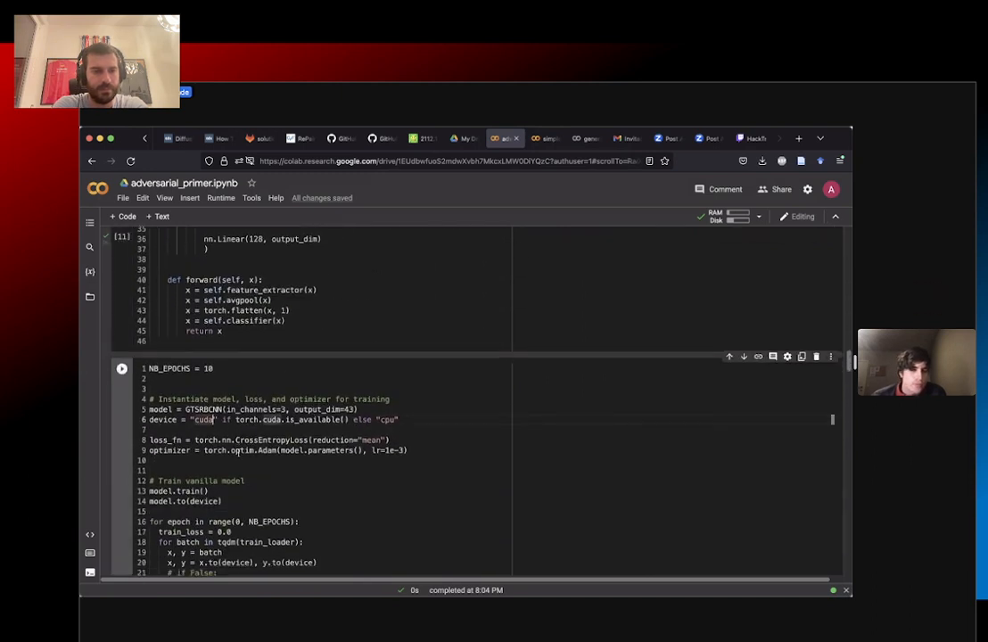
Step: Run the NB_EPOCHS=10 training cell and watch the first epoch's train loss appear
scroll(down, 3)
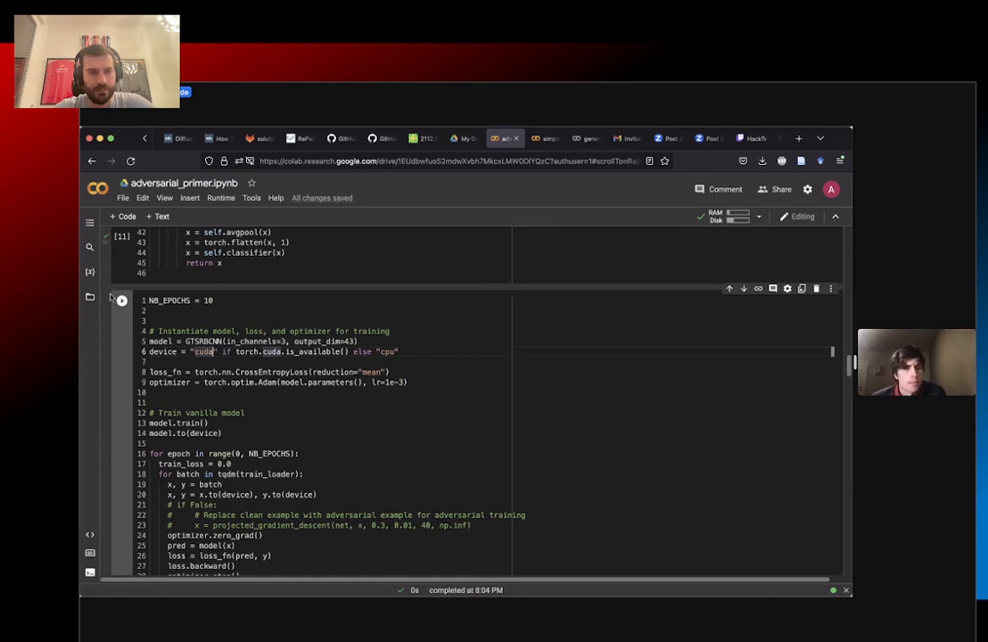
click(122, 300)
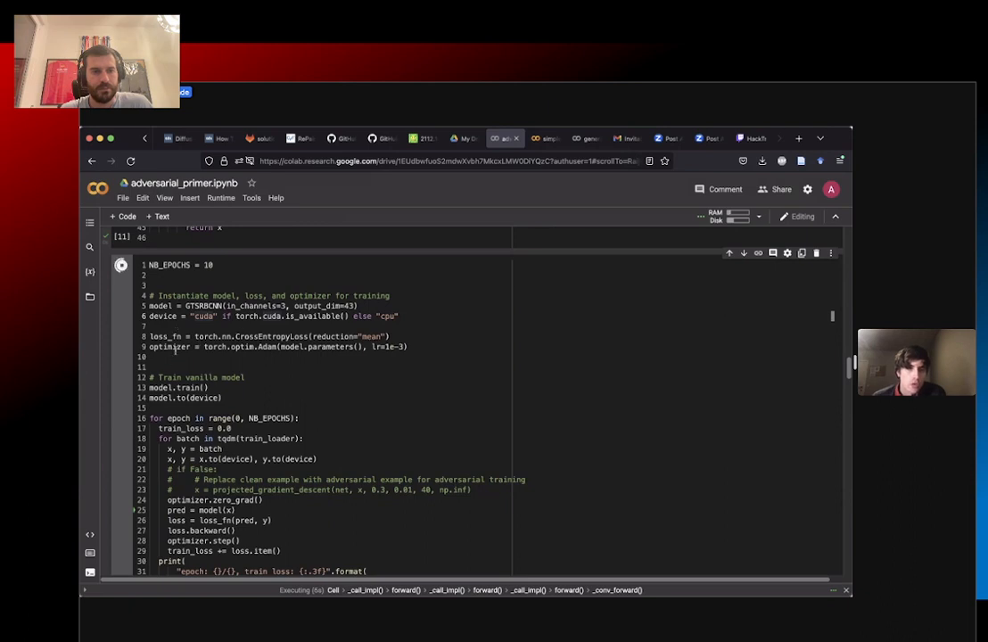
scroll(up, 3)
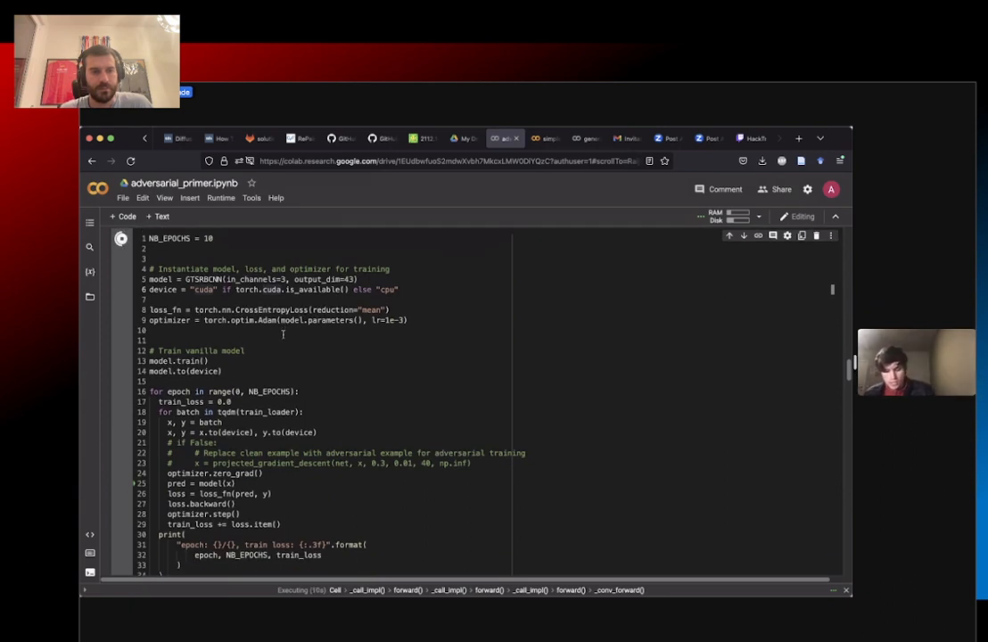
scroll(down, 3)
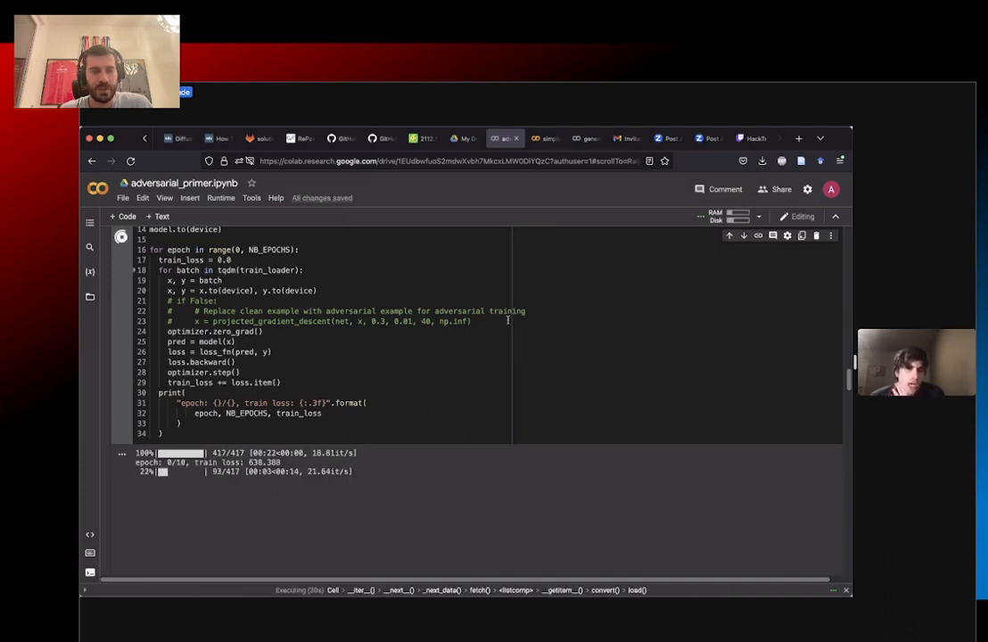
scroll(down, 3)
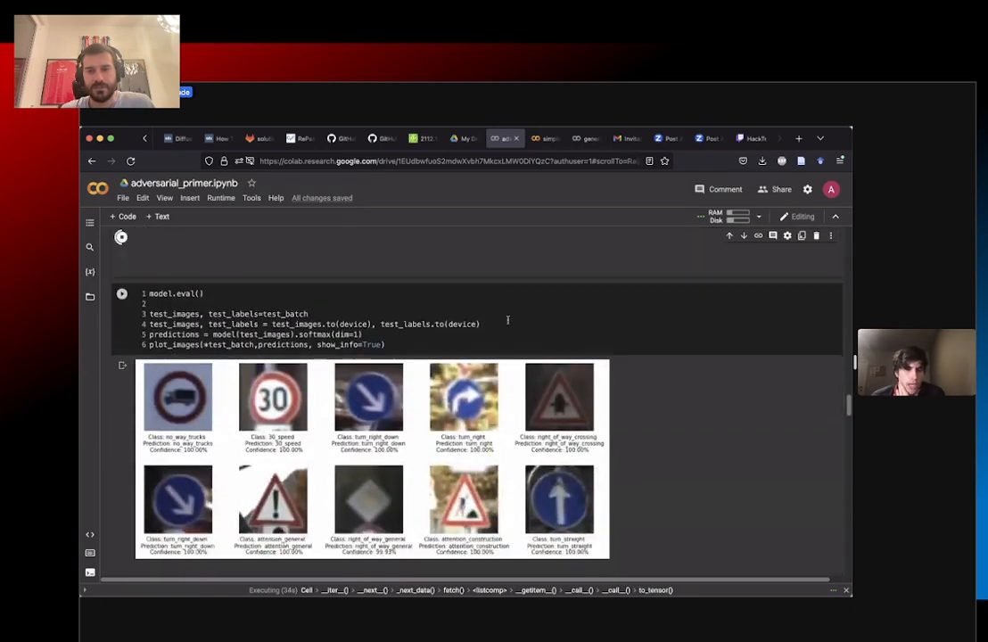
scroll(down, 3)
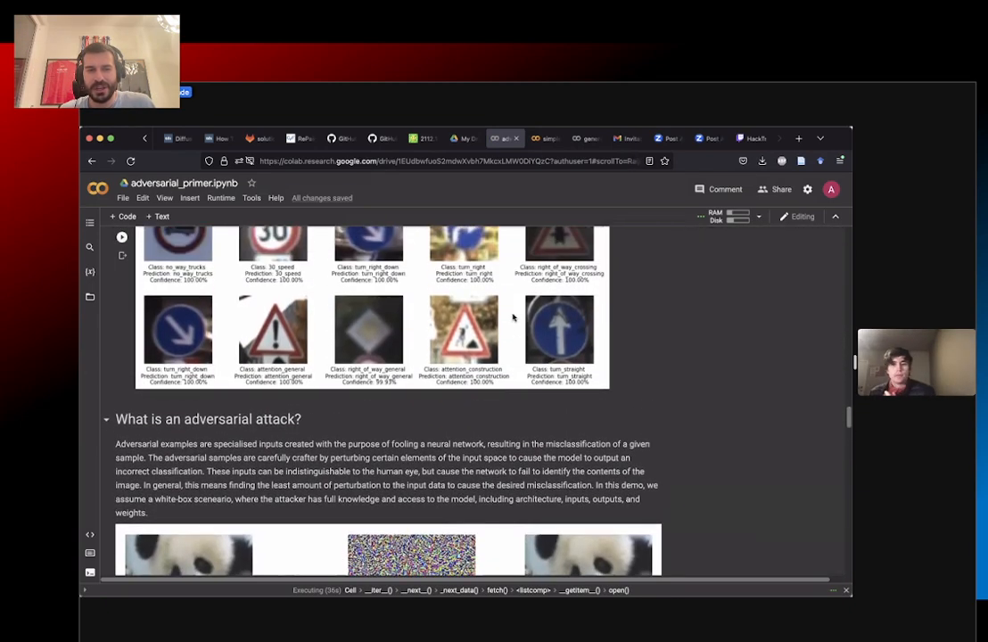
scroll(down, 3)
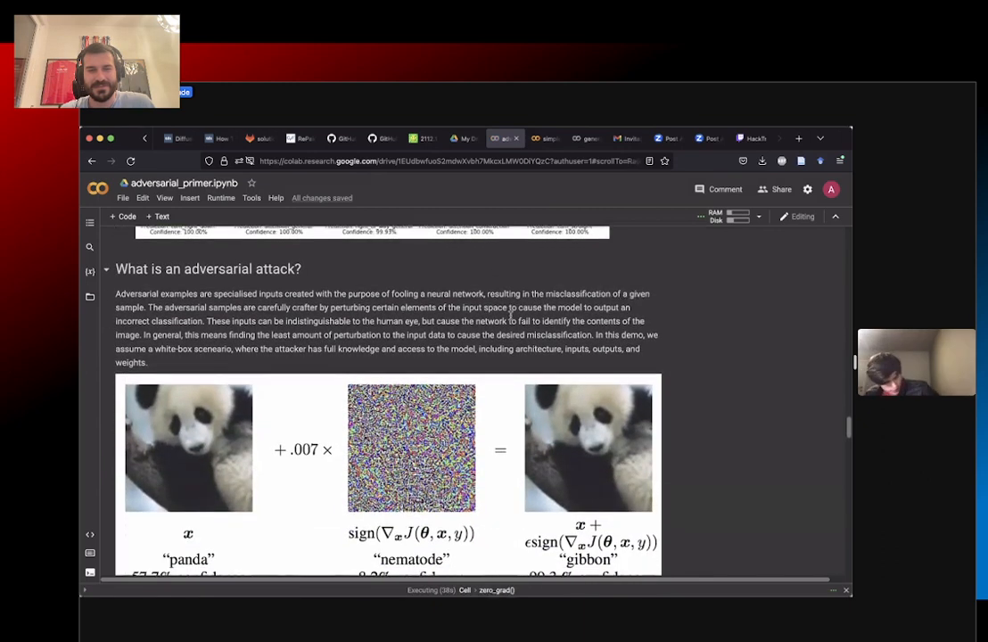
scroll(down, 3)
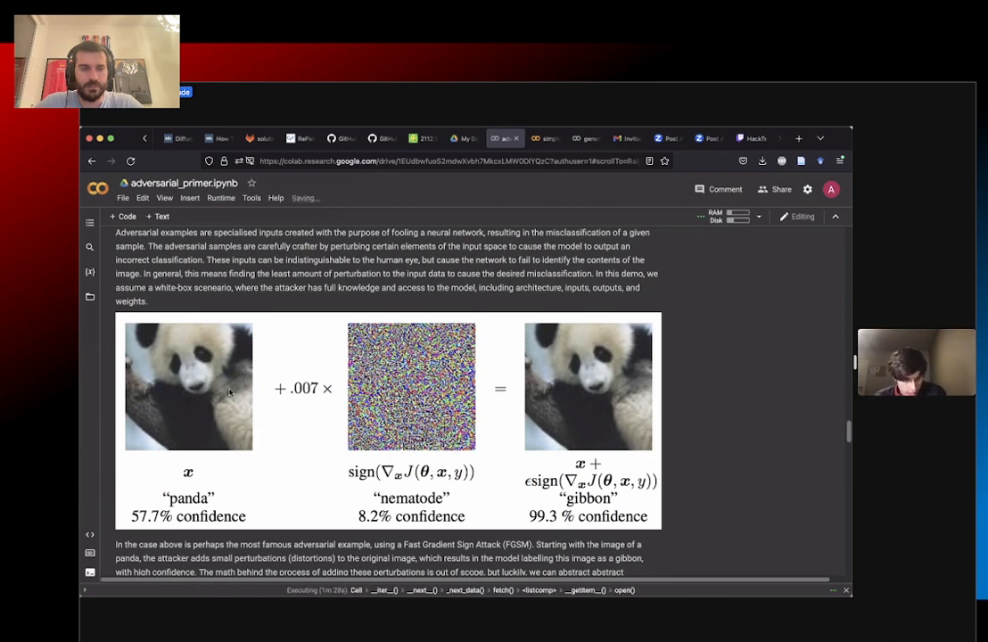
mouse_move(311, 434)
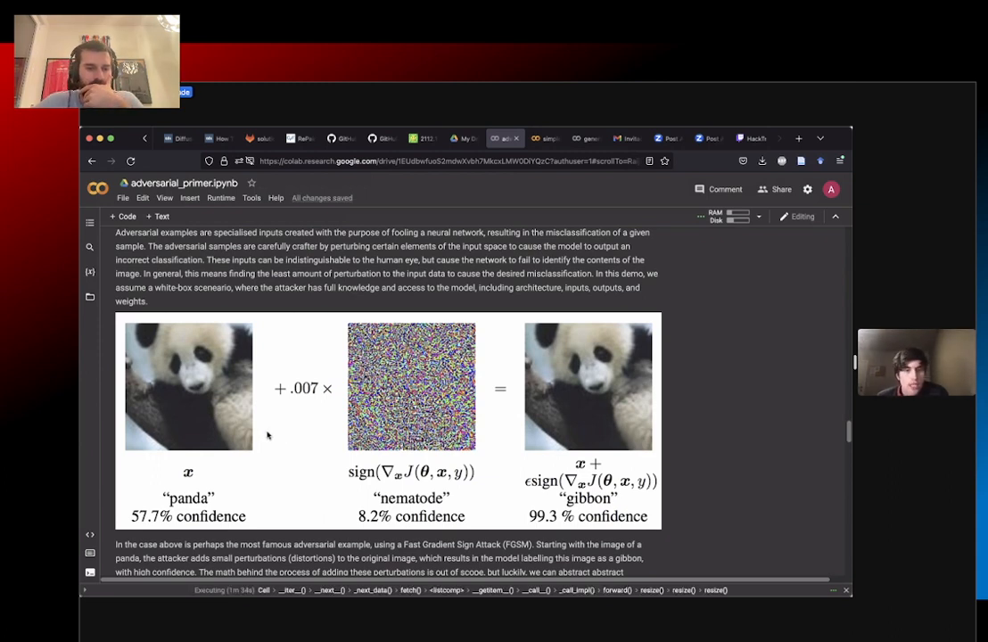
mouse_move(353, 486)
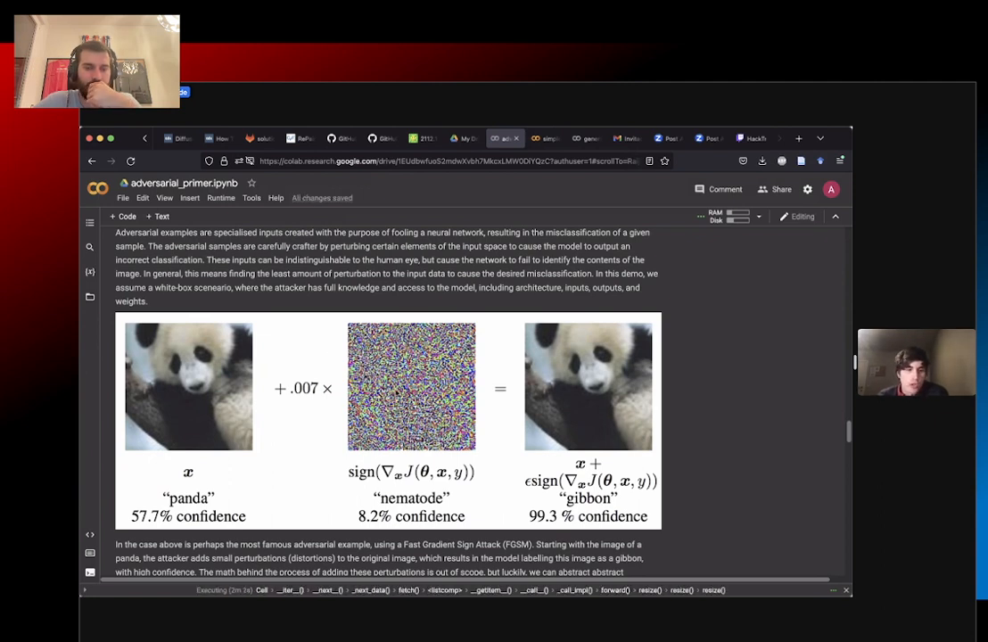
mouse_move(241, 378)
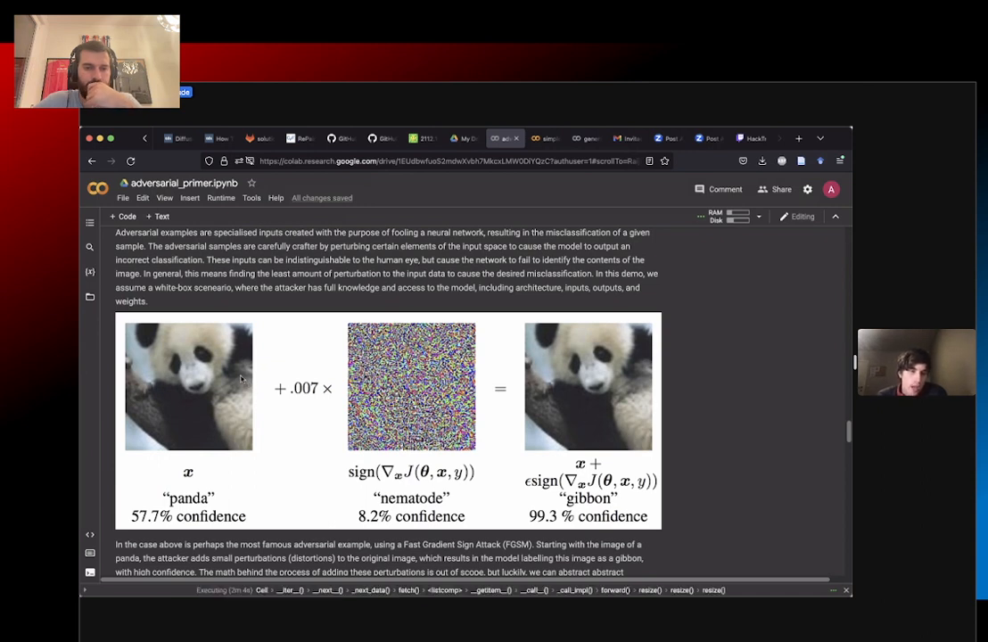
mouse_move(241, 375)
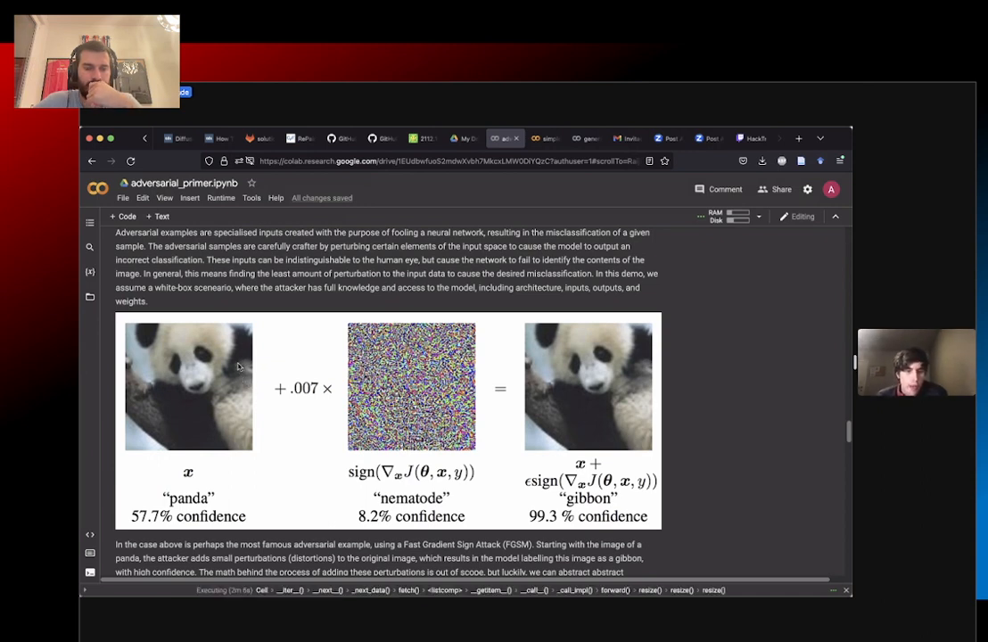
mouse_move(289, 439)
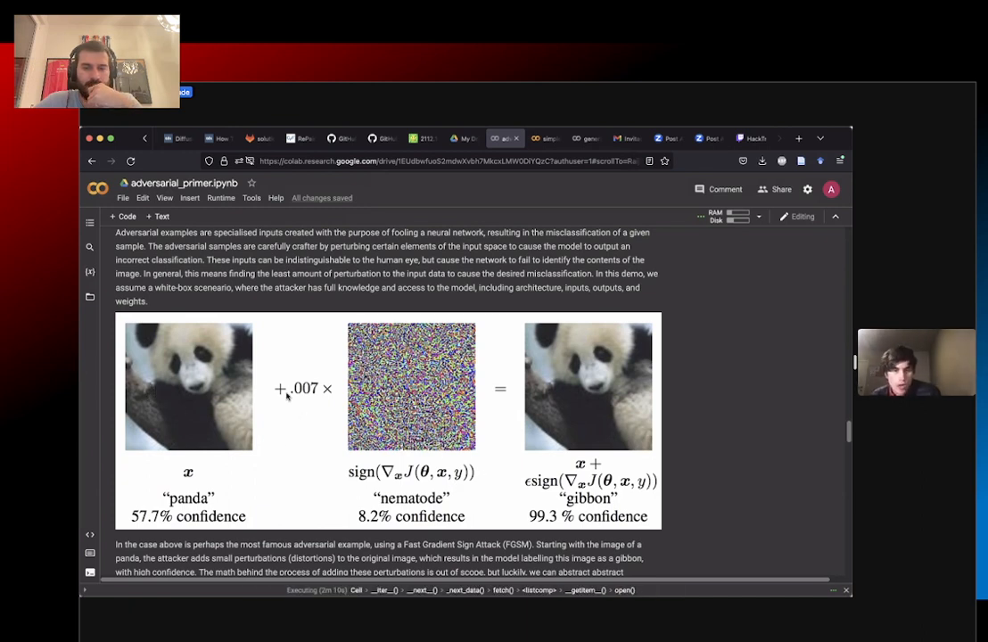
mouse_move(336, 419)
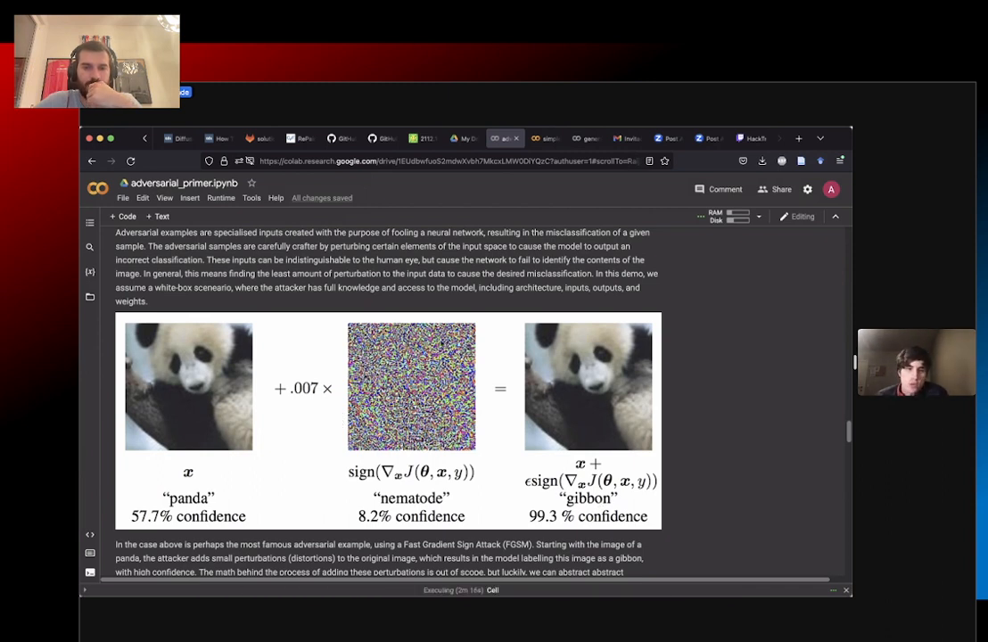
mouse_move(424, 455)
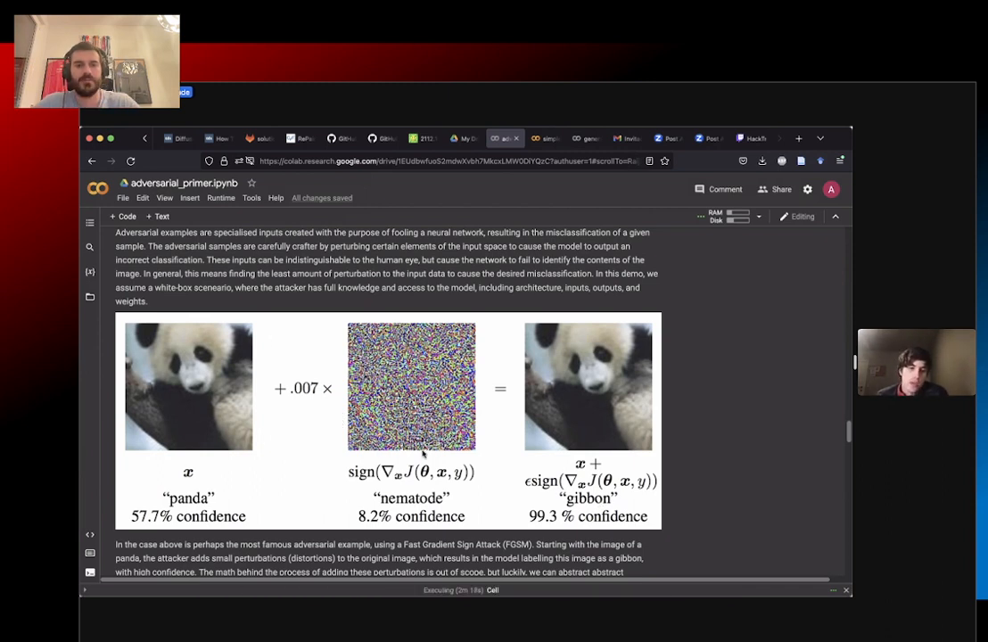
Step: Scroll from the panda FGSM explanation back to the training loop's per-epoch loss output
scroll(up, 3)
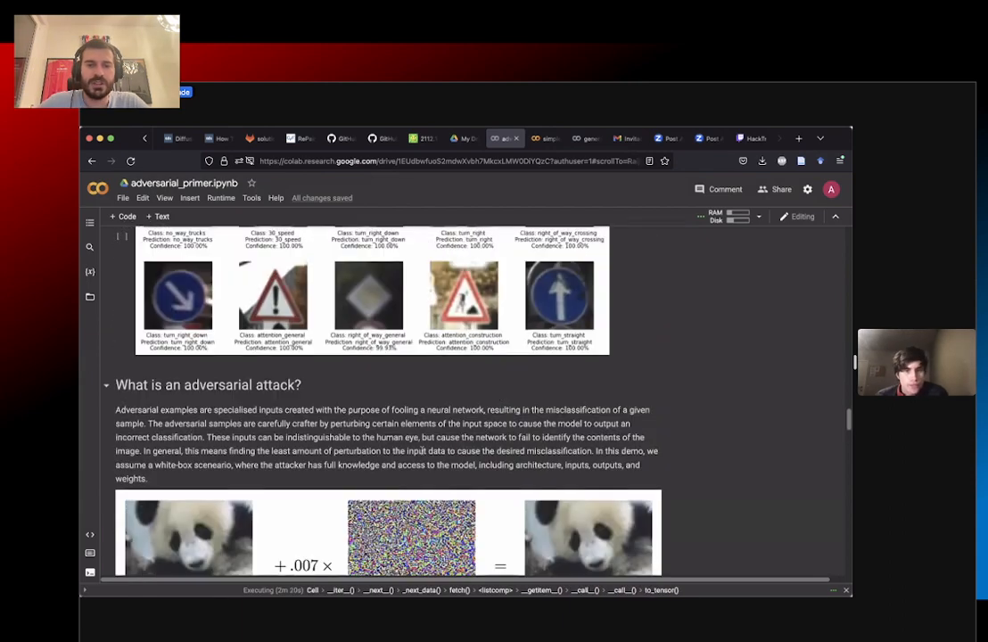
scroll(up, 3)
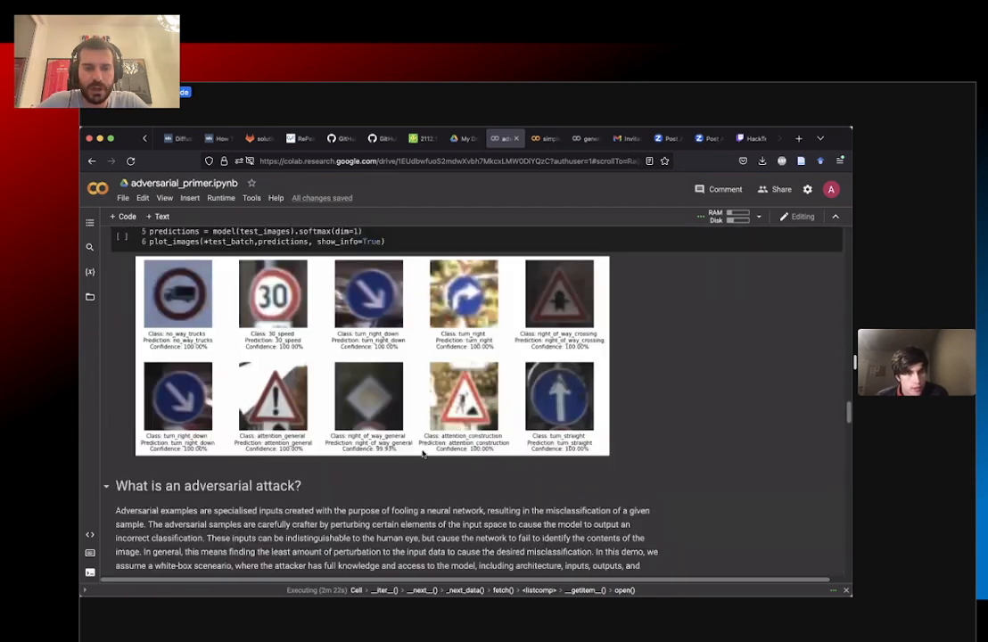
scroll(down, 3)
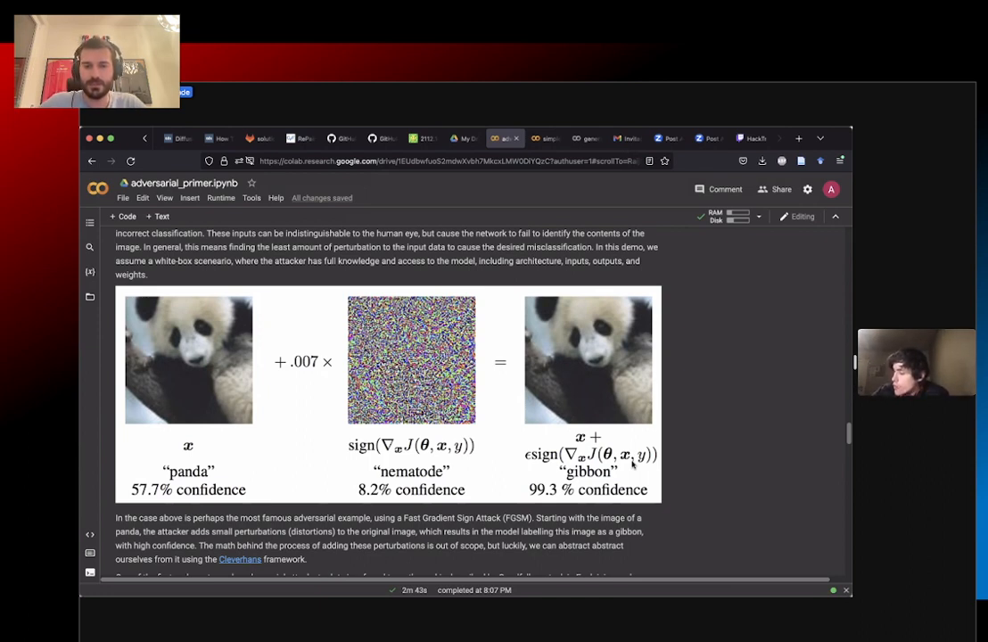
mouse_move(187, 396)
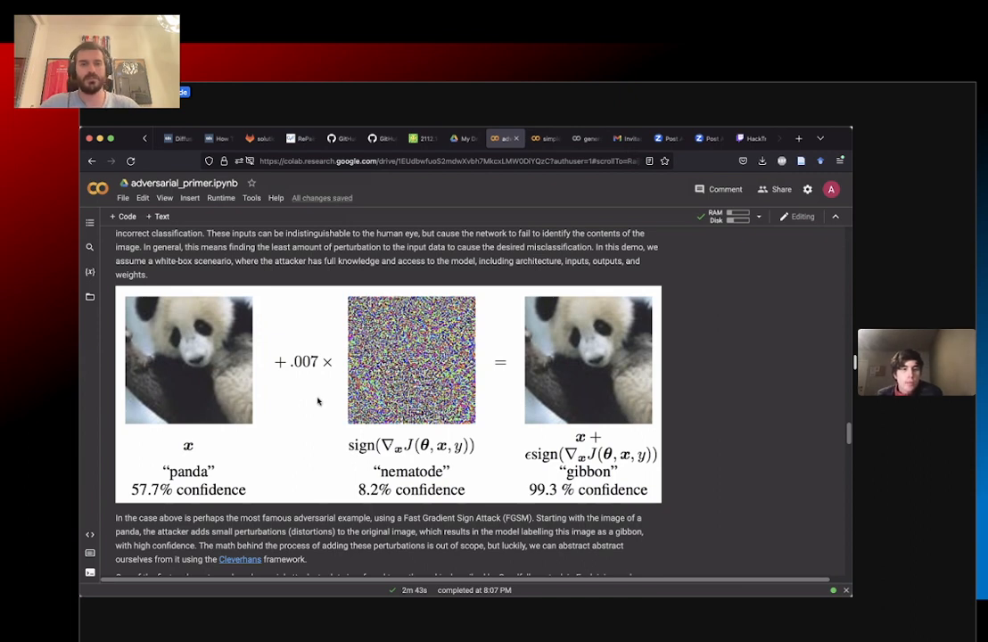
mouse_move(235, 382)
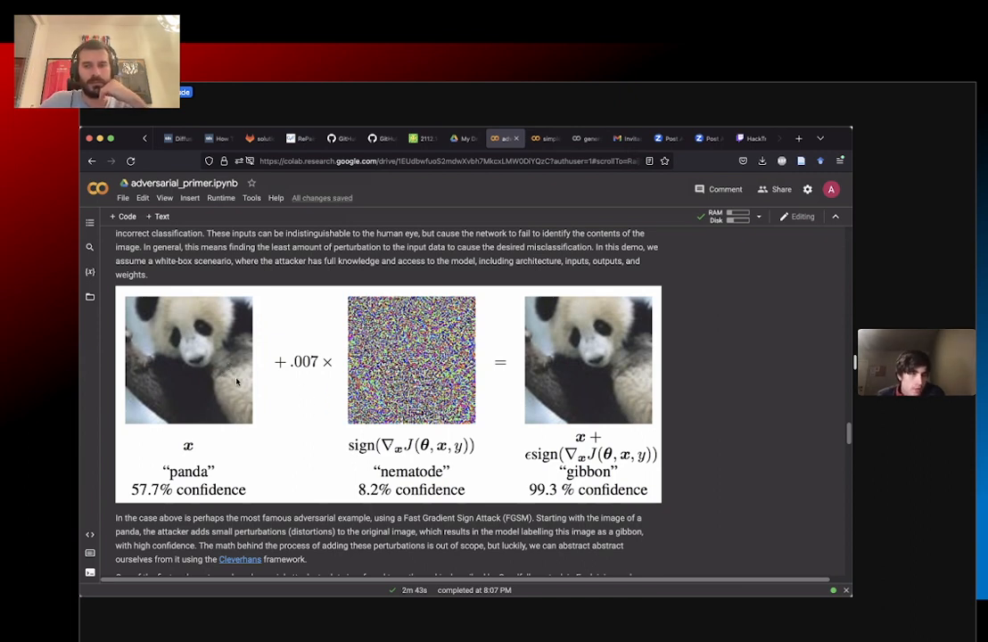
mouse_move(211, 366)
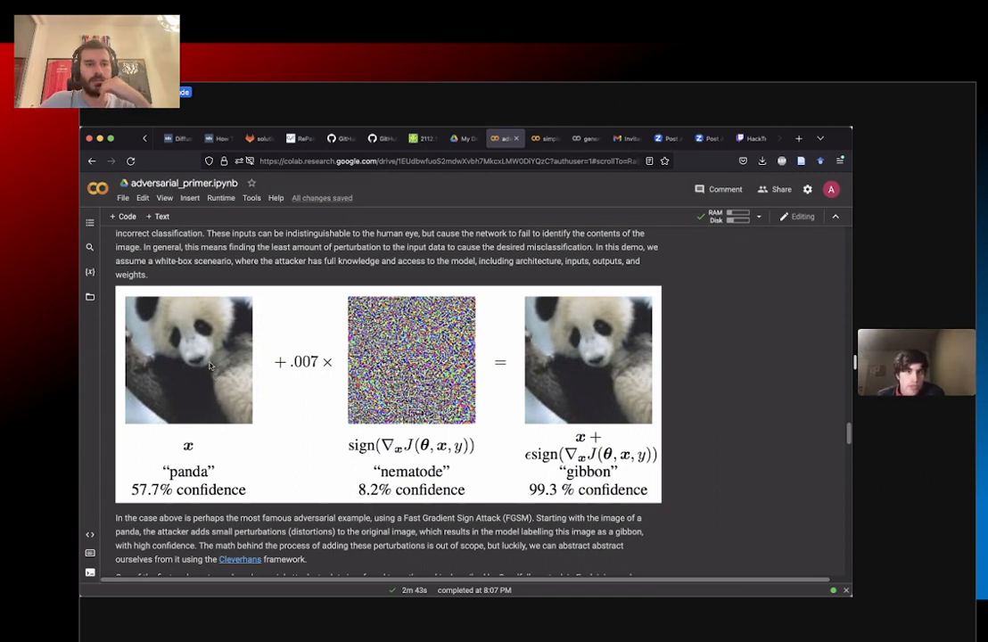
mouse_move(134, 414)
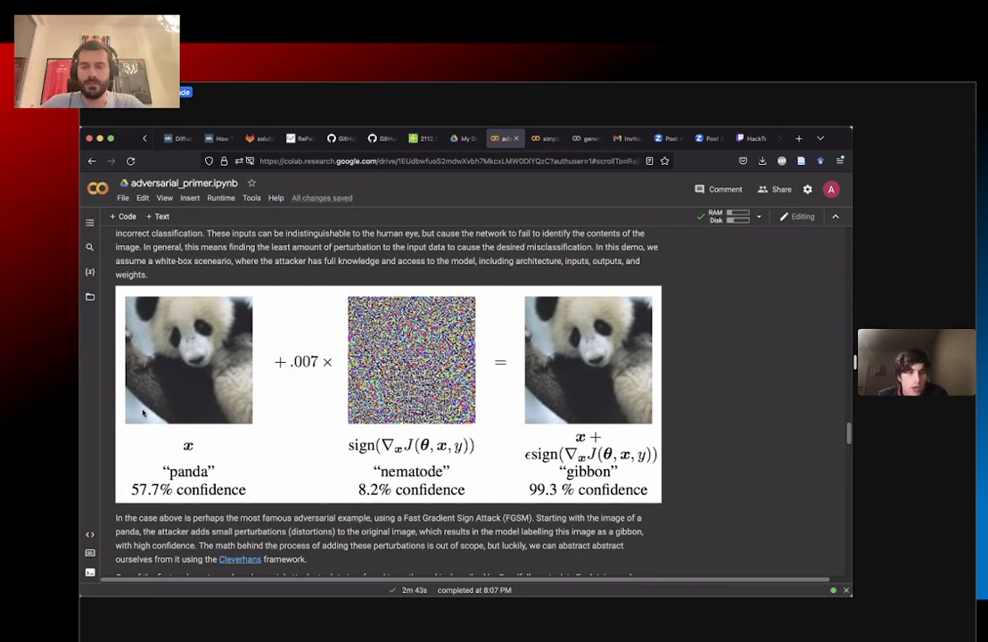
mouse_move(149, 418)
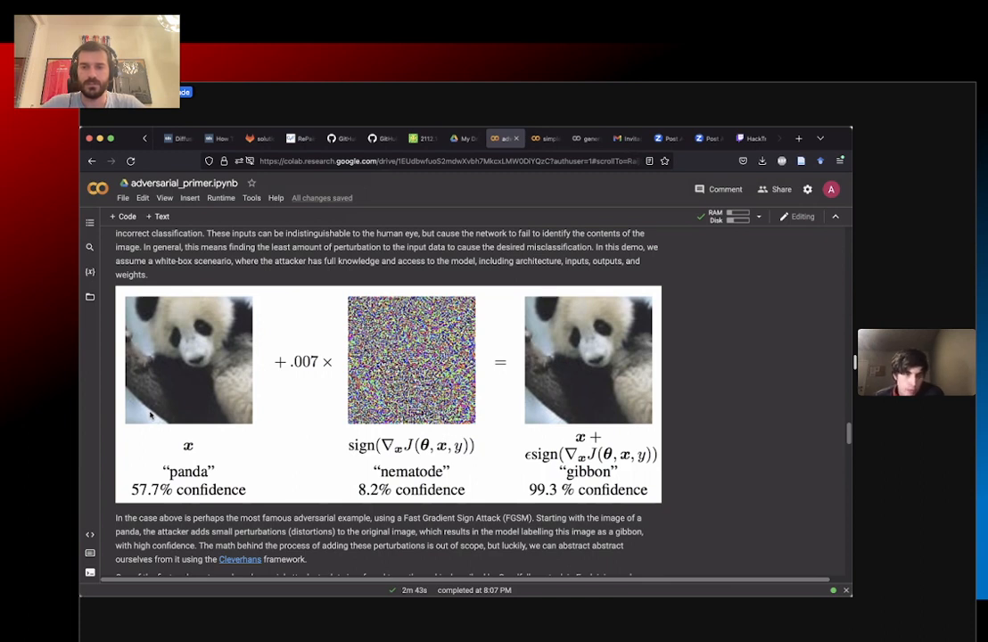
mouse_move(225, 396)
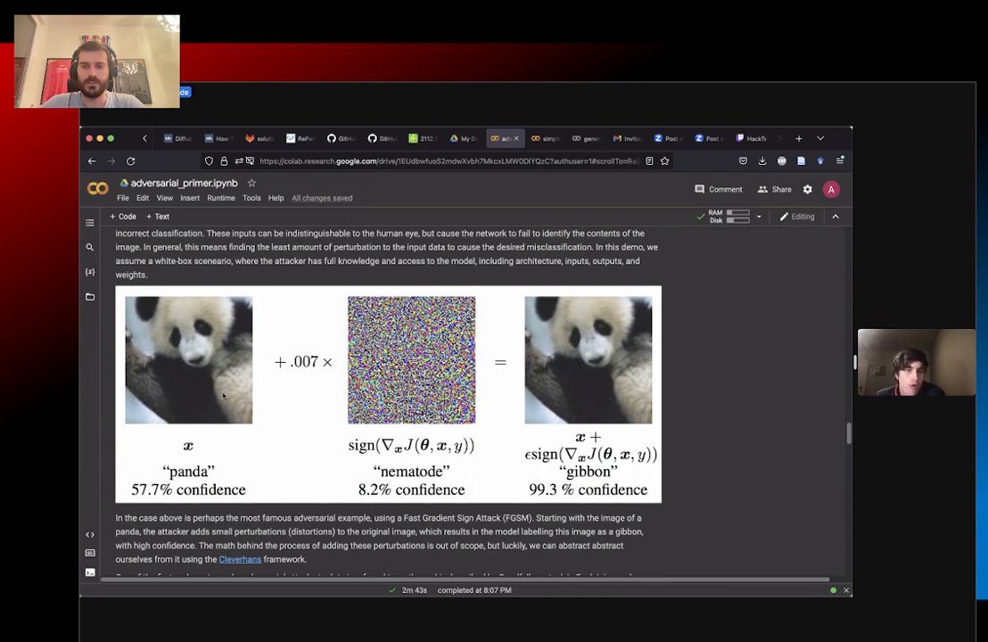
mouse_move(287, 389)
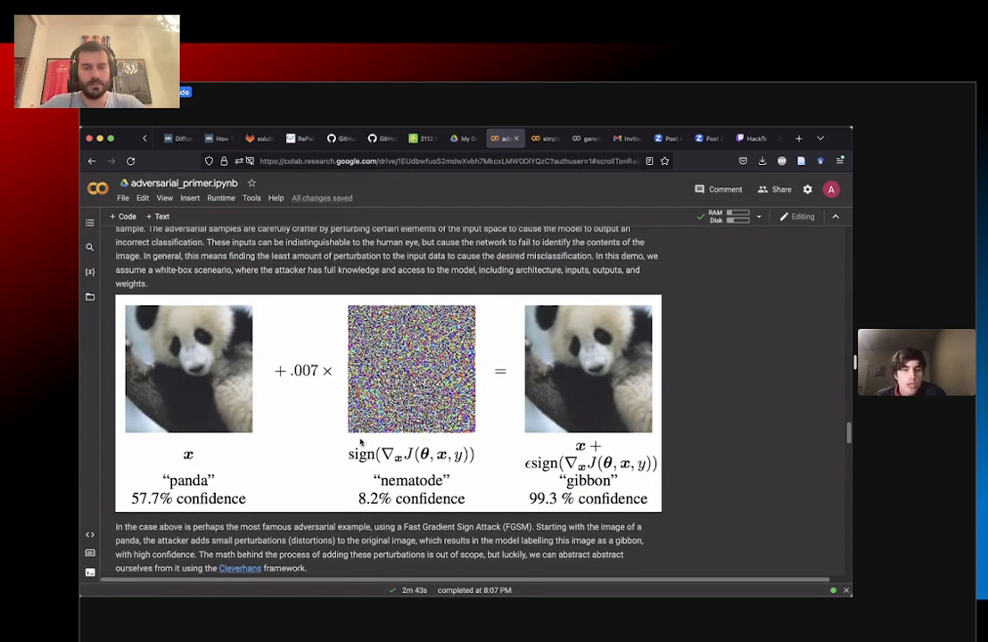
mouse_move(200, 389)
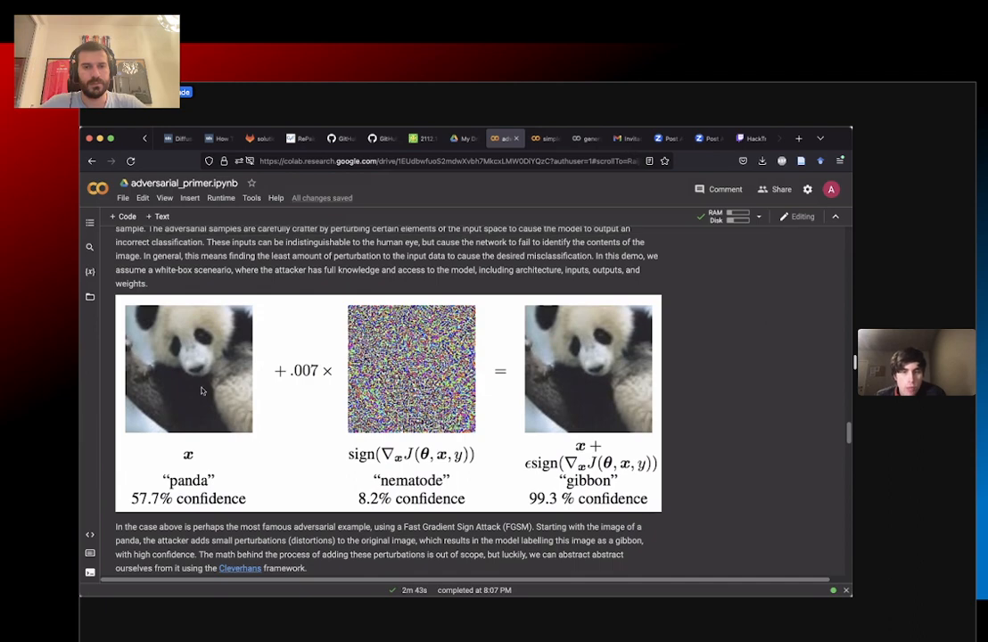
mouse_move(509, 499)
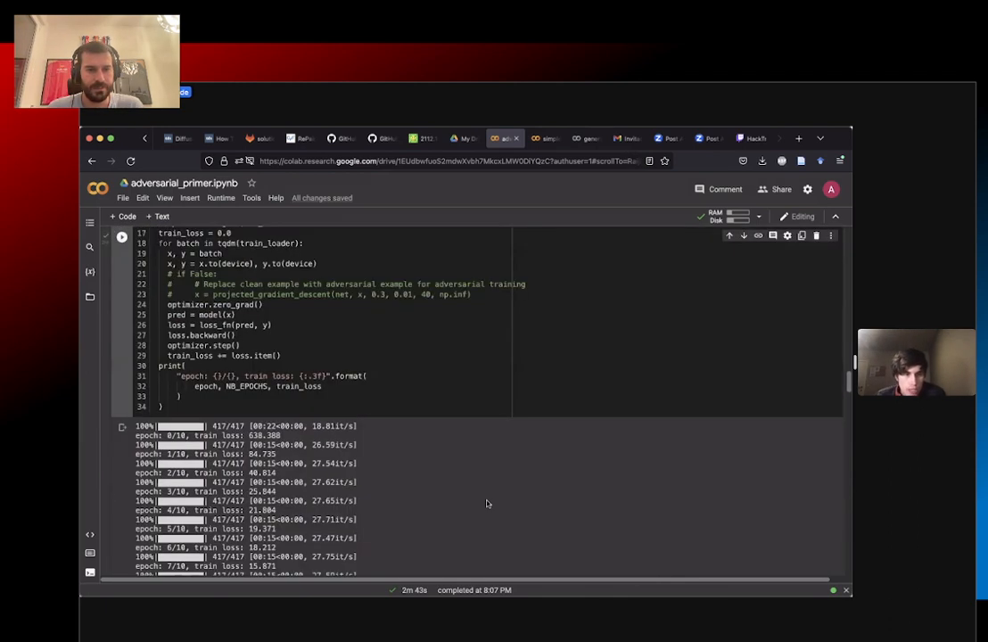
Step: Scroll down to the model.eval() cell showing clean test-batch sign predictions with confidences
scroll(down, 3)
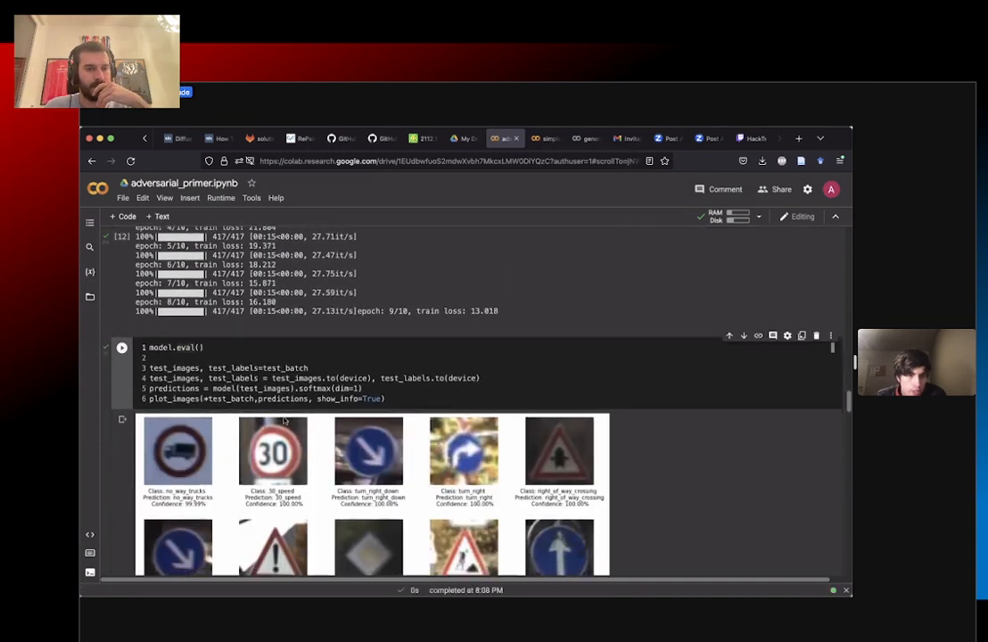
scroll(down, 3)
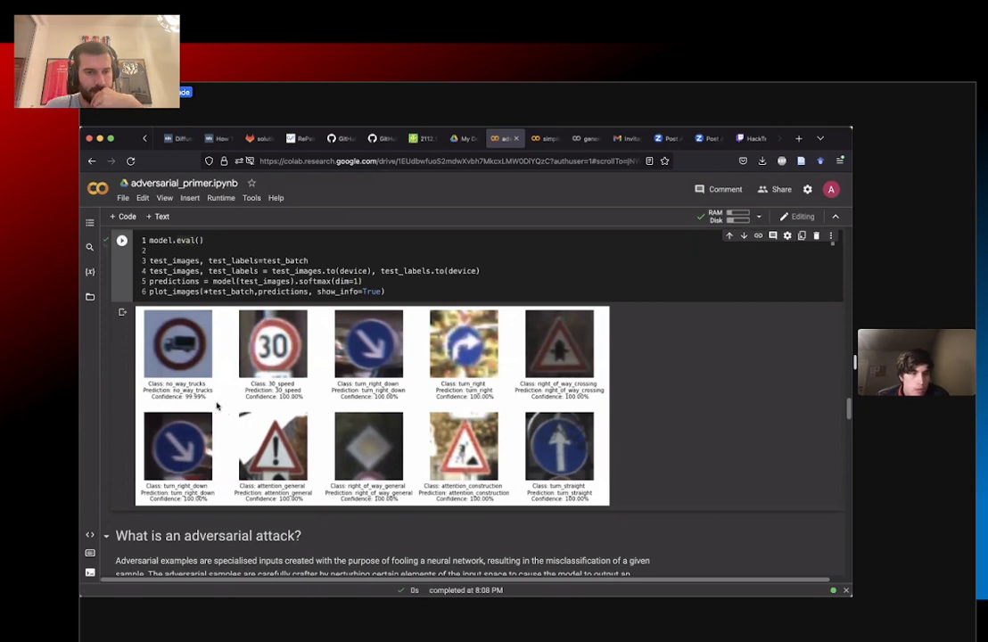
mouse_move(193, 385)
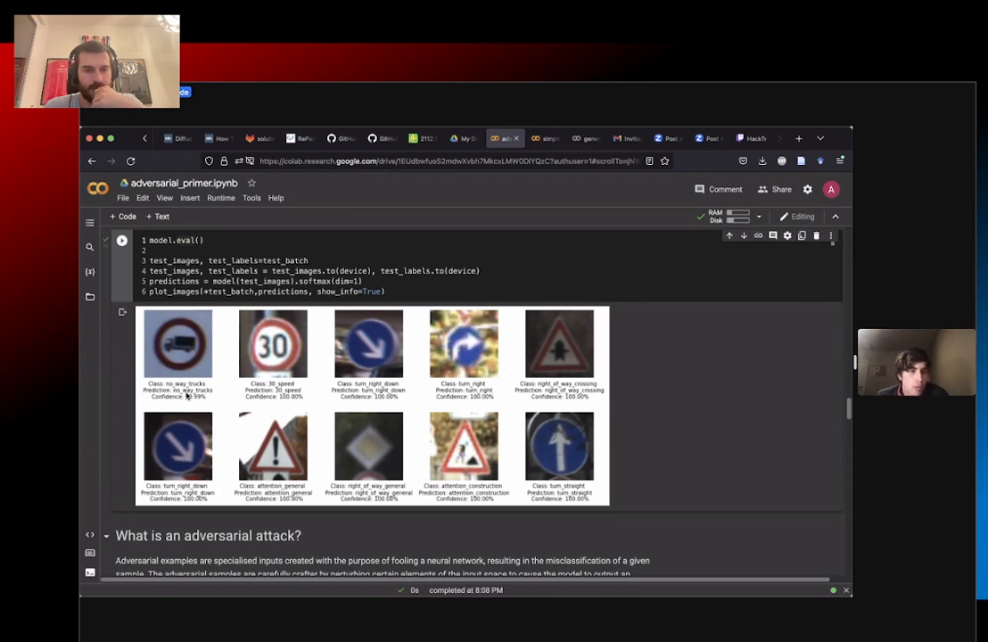
mouse_move(406, 360)
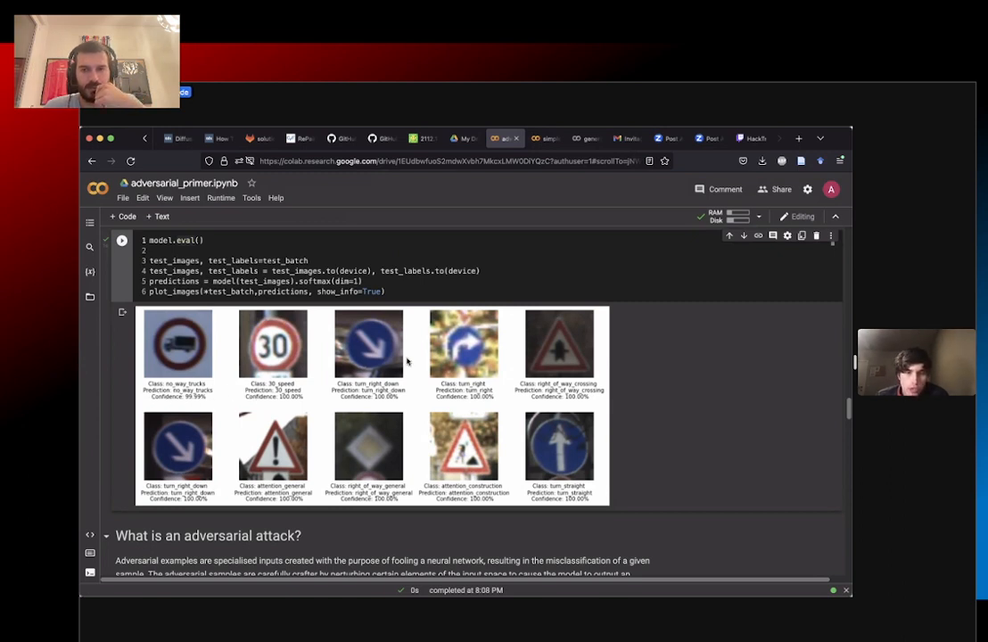
mouse_move(568, 400)
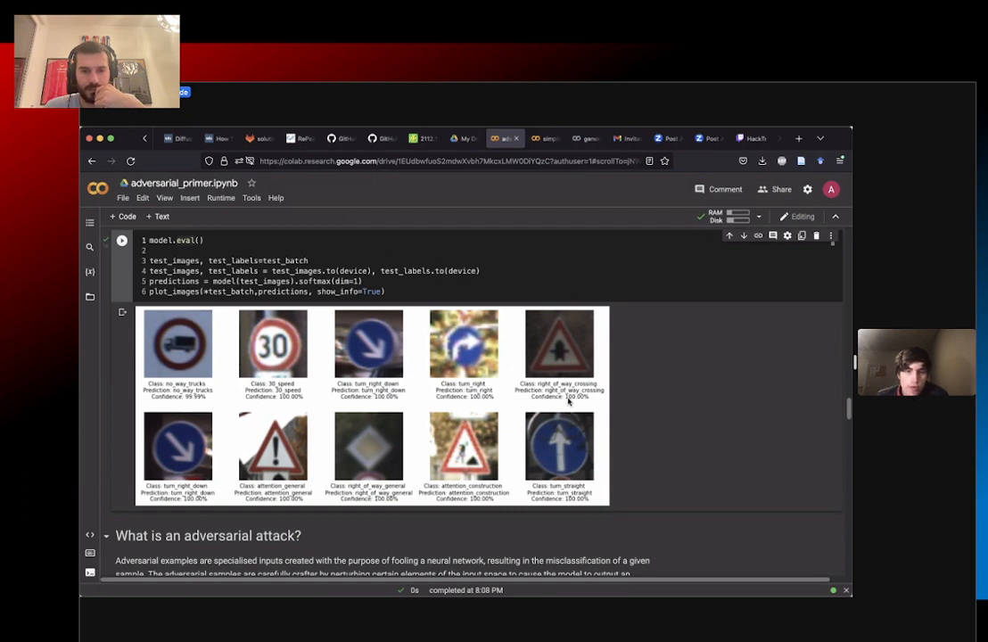
mouse_move(562, 507)
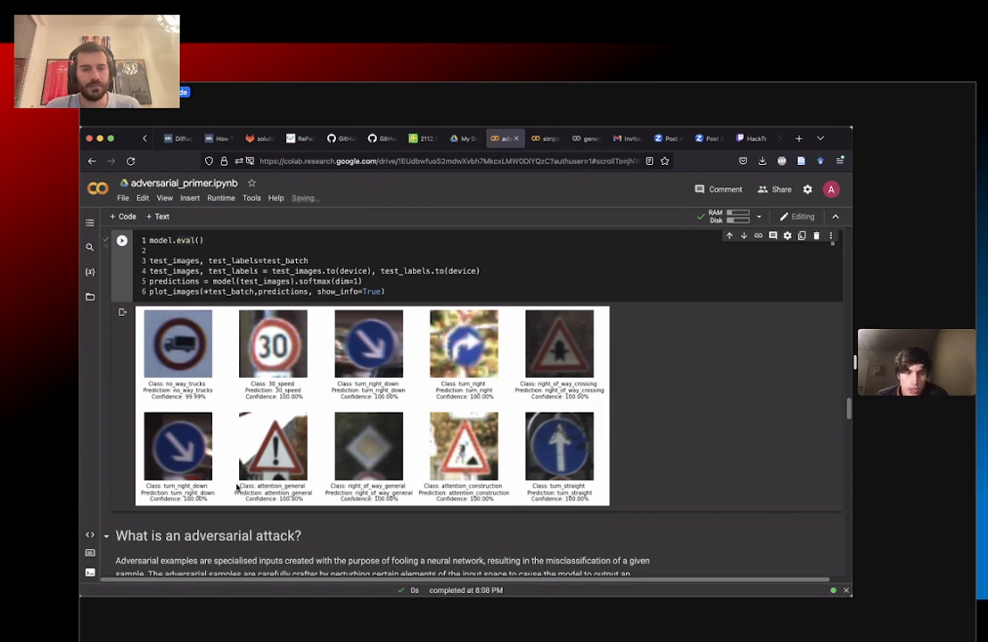
scroll(down, 3)
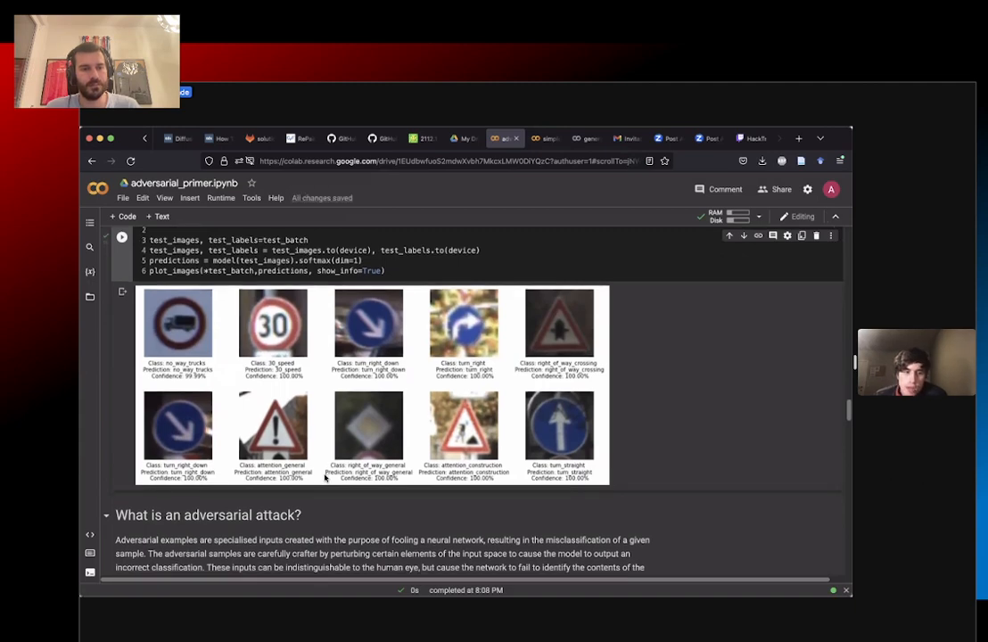
Step: Scroll to the cleverhans fast_gradient_method cell (epsilon 0.01) and its adversarial sign images
scroll(down, 3)
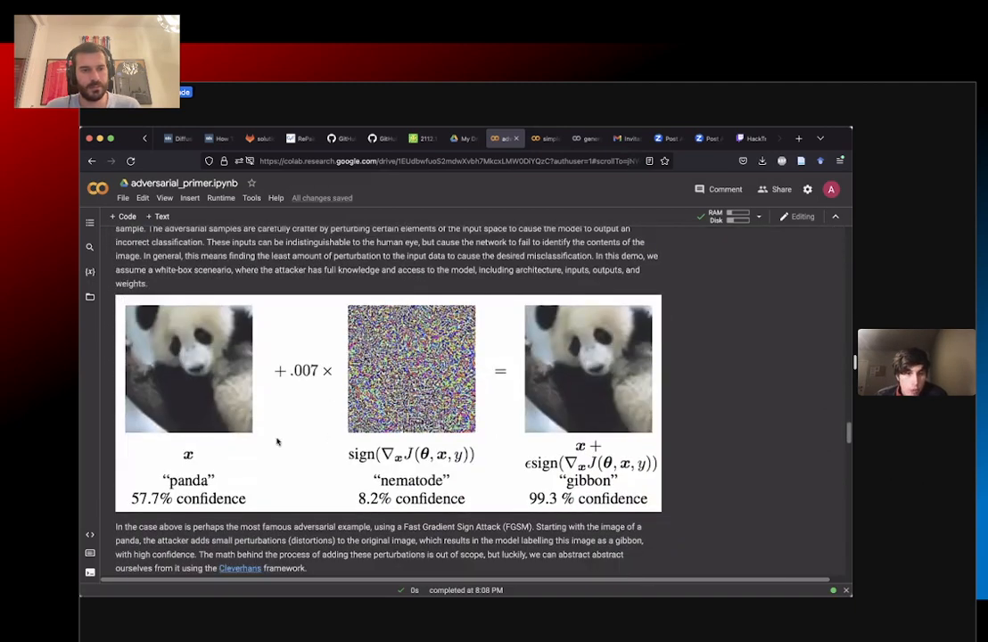
scroll(down, 3)
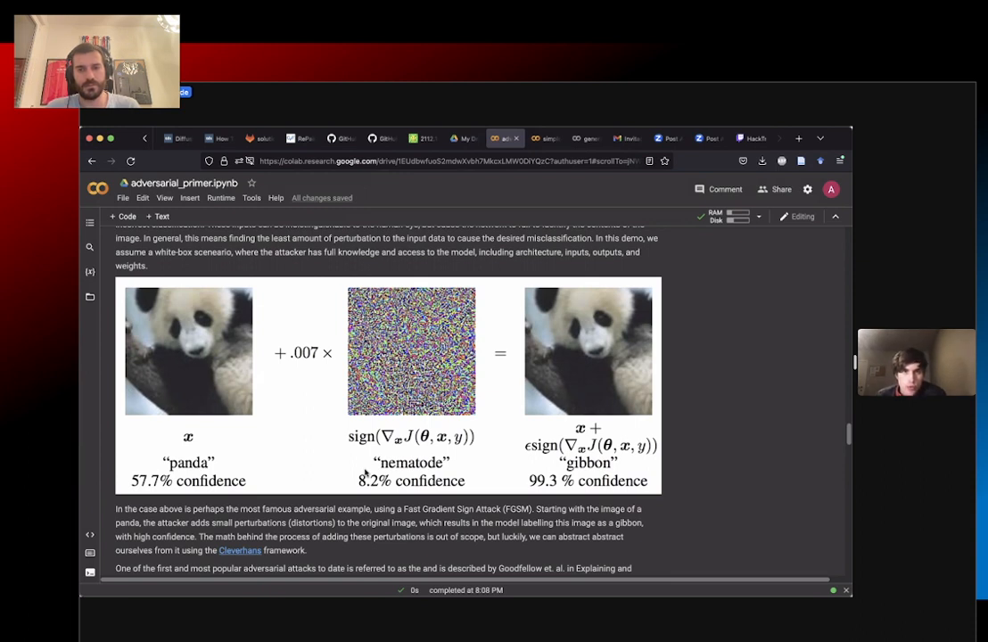
scroll(down, 3)
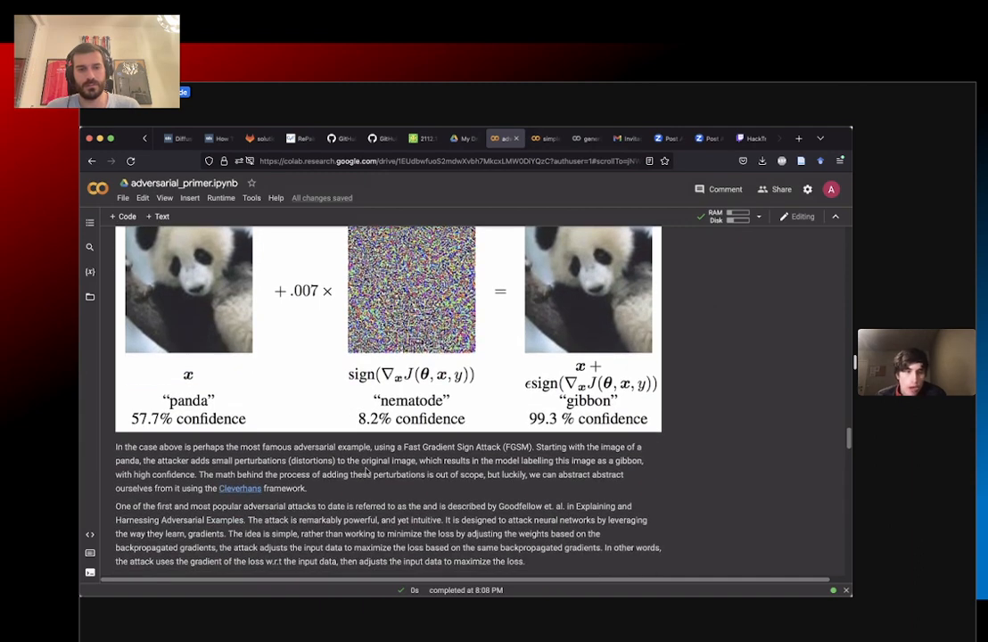
scroll(down, 3)
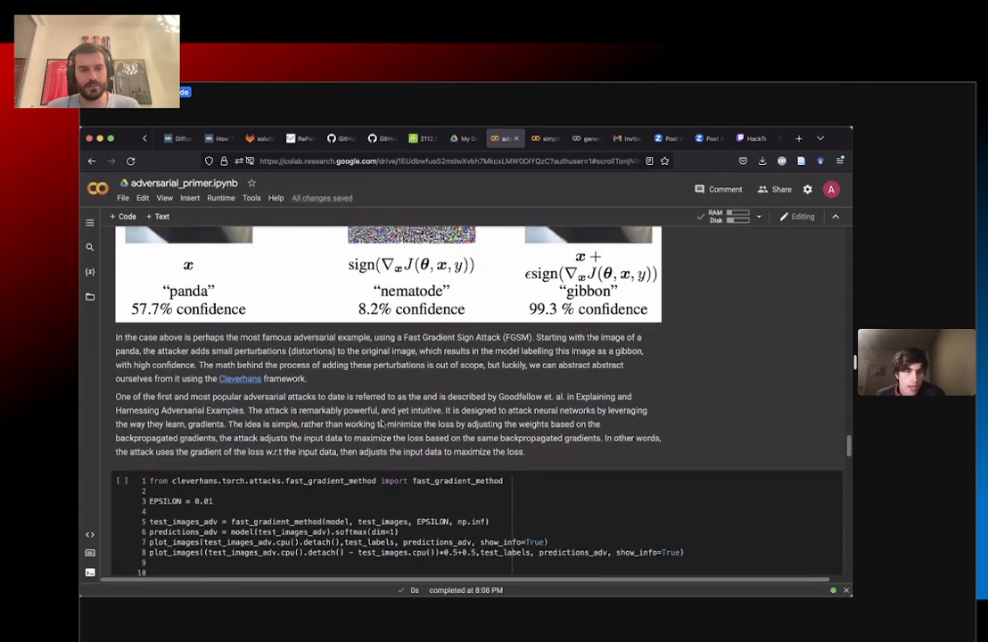
scroll(up, 3)
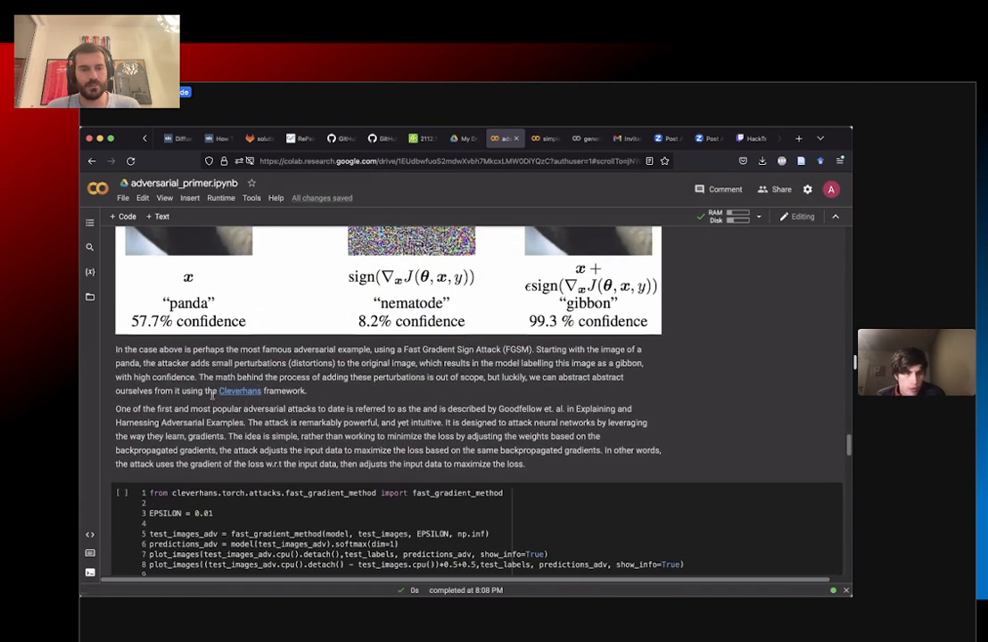
mouse_move(264, 403)
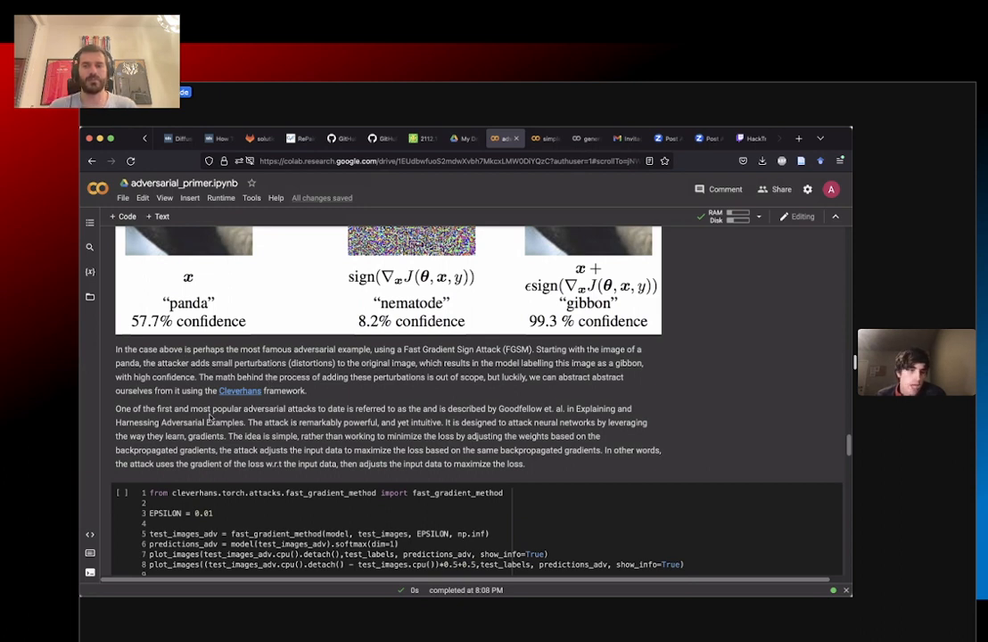
mouse_move(260, 404)
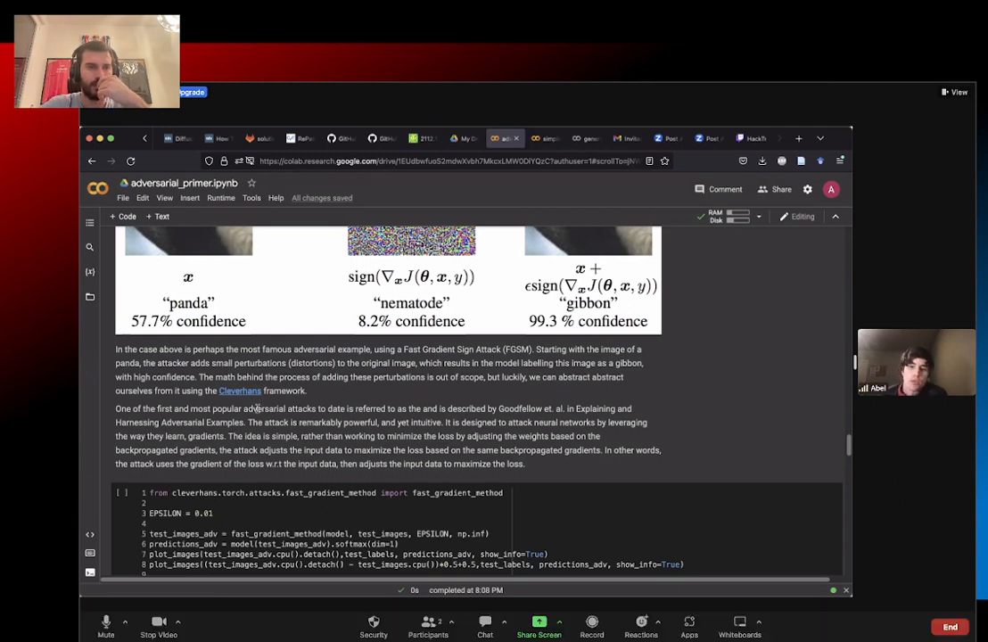
scroll(down, 3)
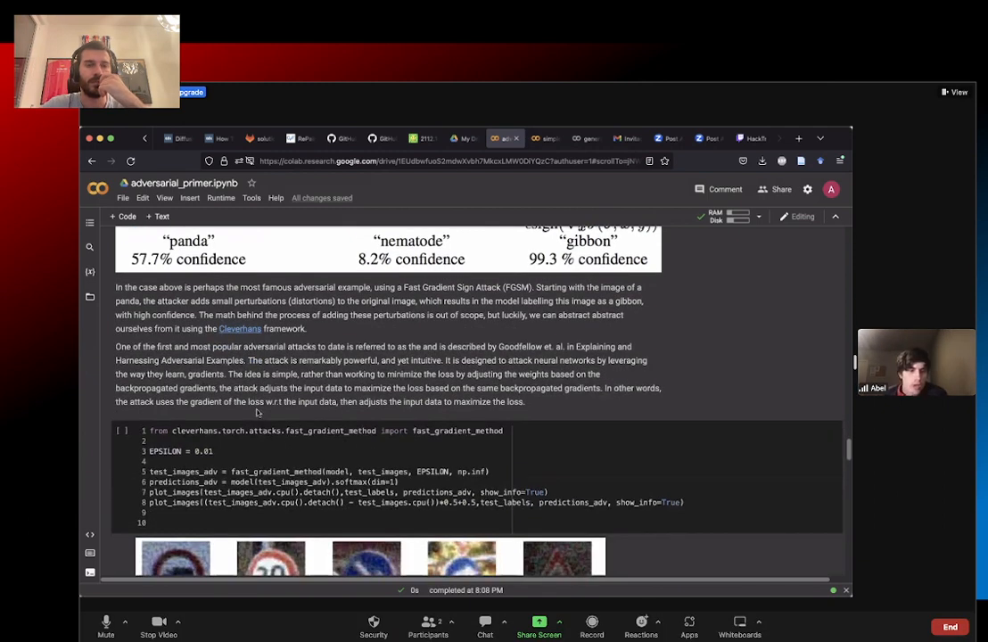
scroll(down, 3)
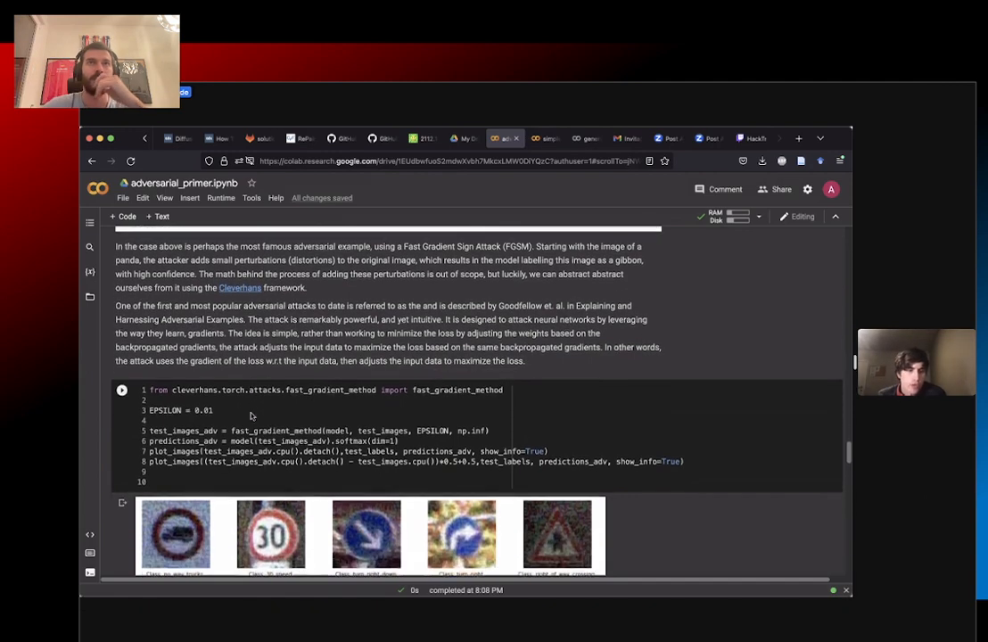
scroll(down, 3)
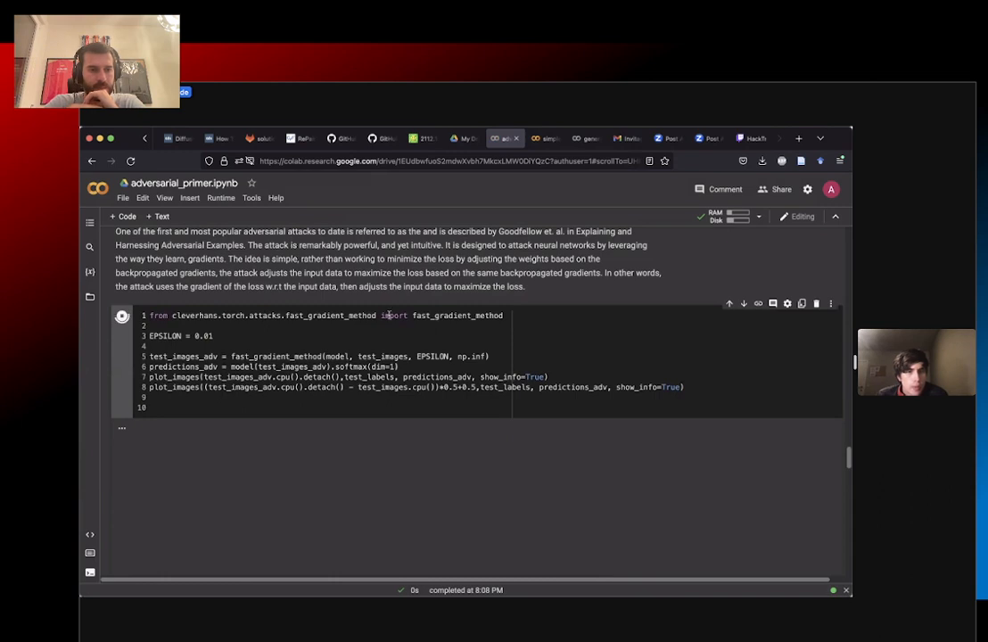
click(121, 316)
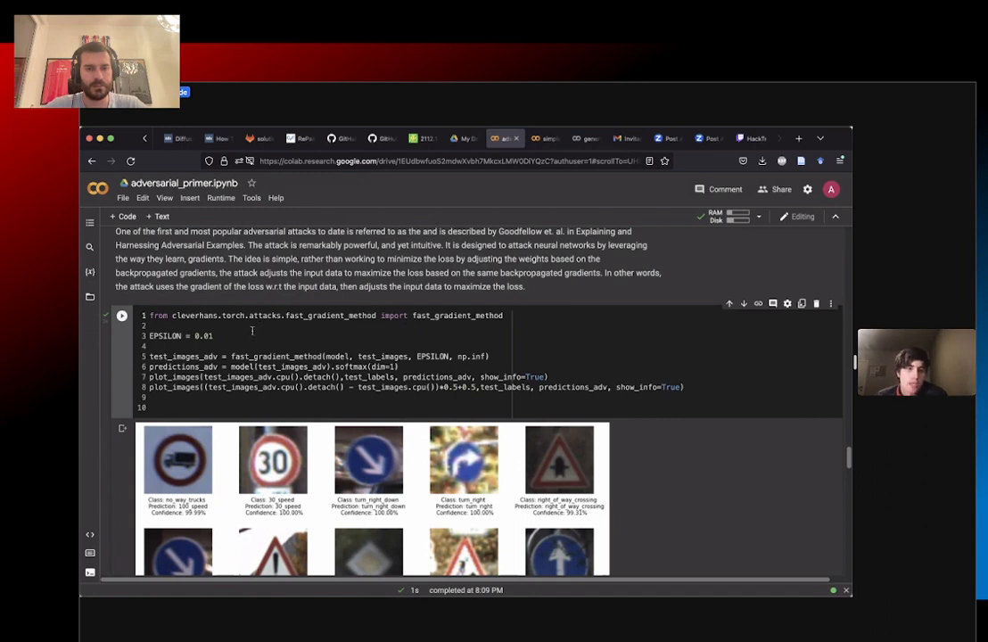
double_click(164, 335)
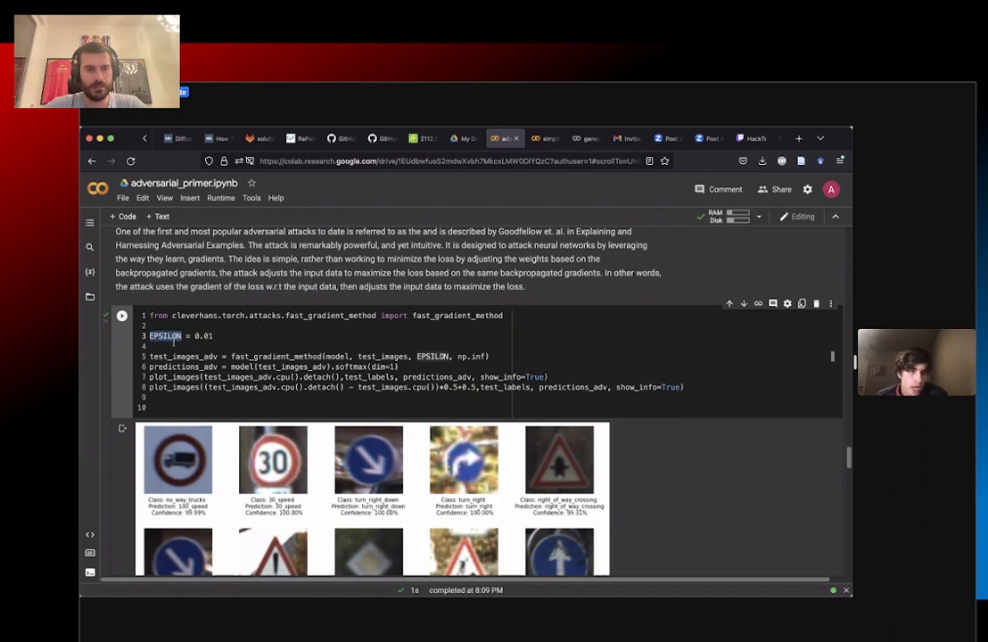
mouse_move(166, 335)
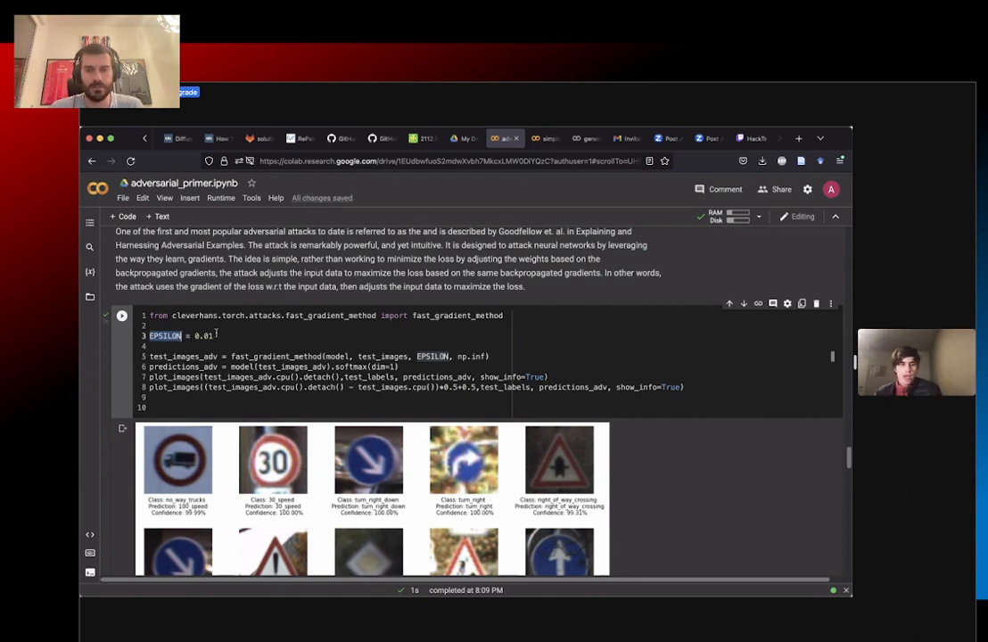
scroll(down, 3)
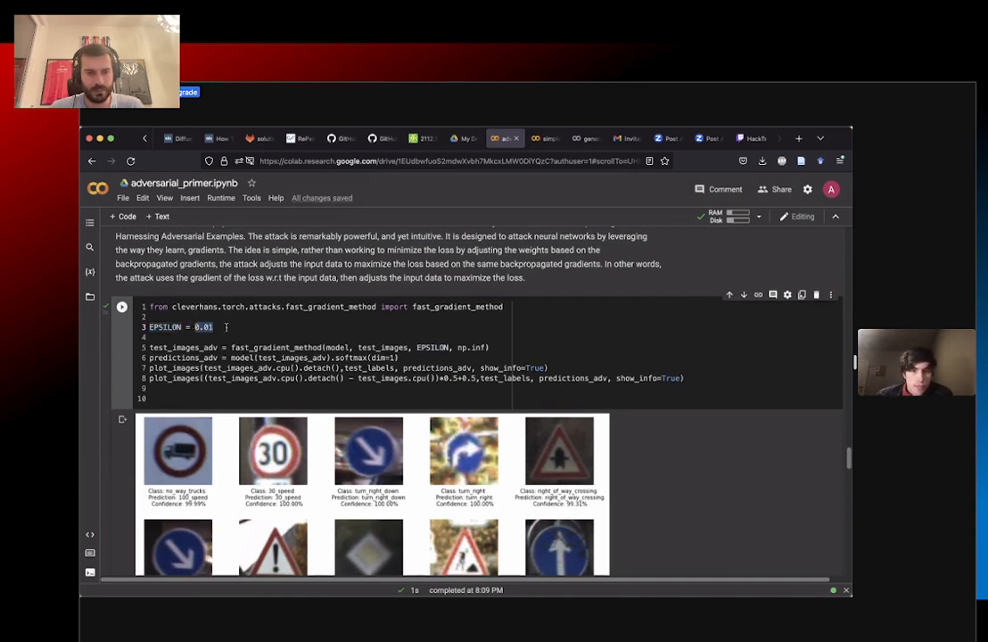
scroll(down, 3)
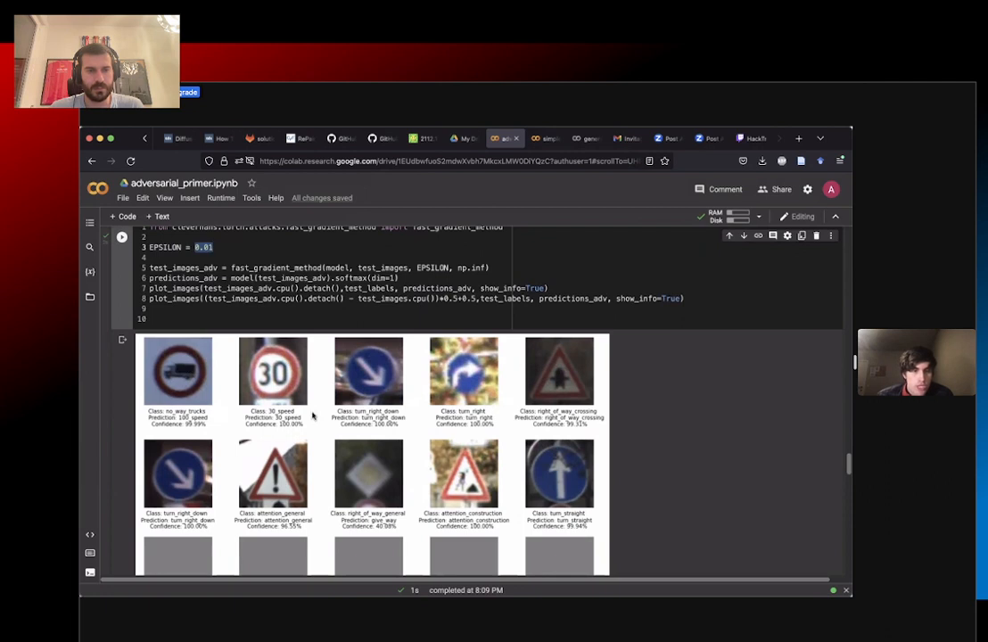
scroll(up, 3)
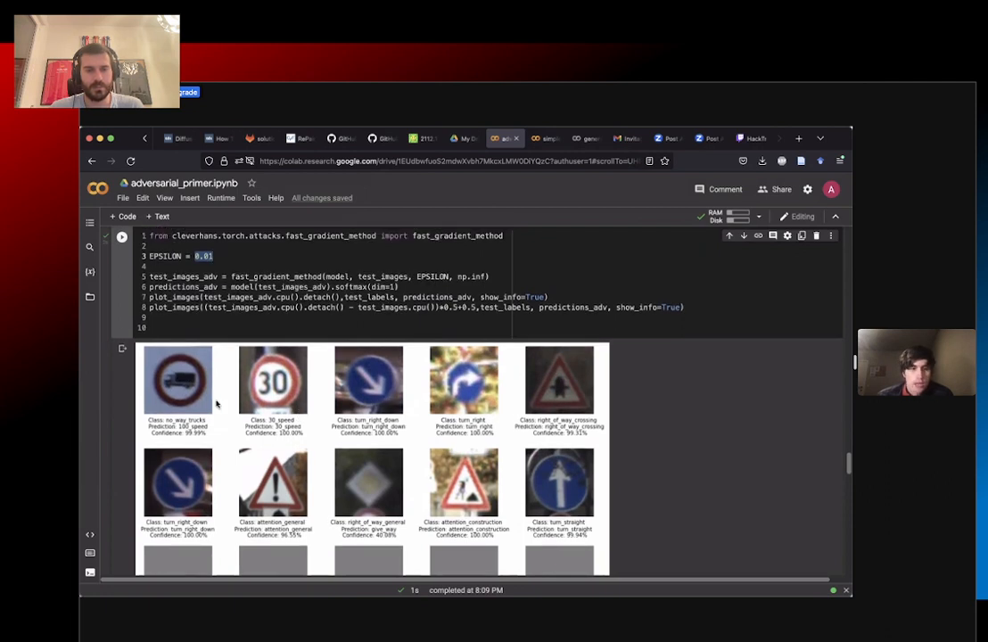
mouse_move(125, 453)
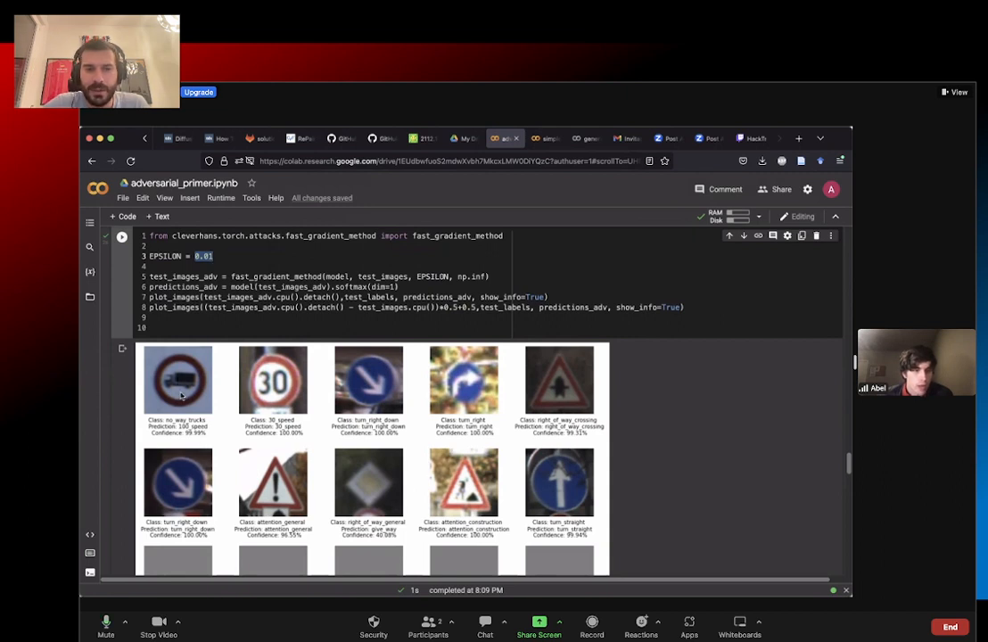
mouse_move(621, 401)
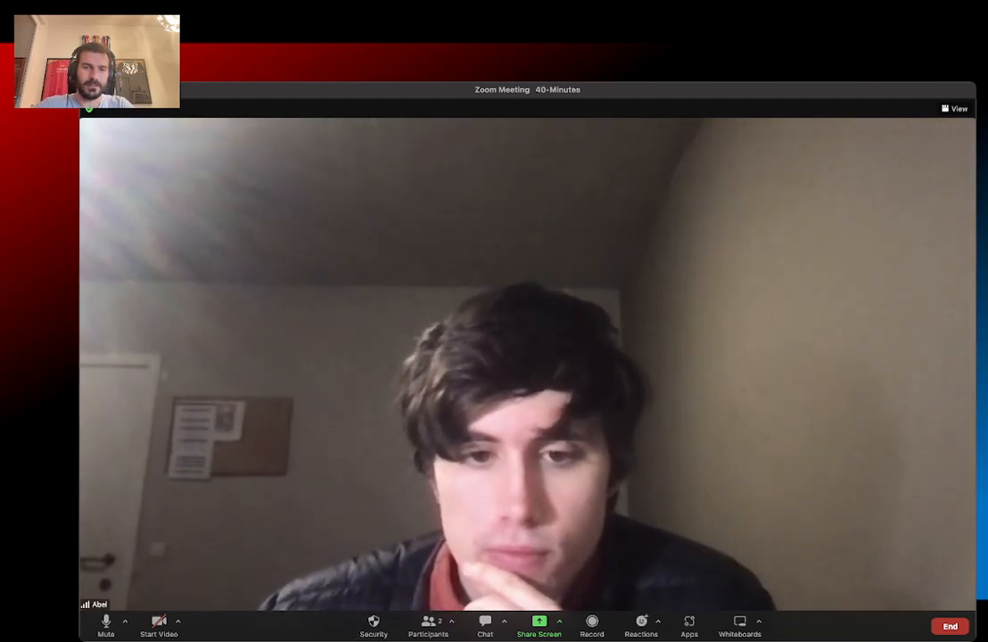
Step: Bring the HackTricks_LIVE Twitch stream page back into view in Zoom
click(539, 624)
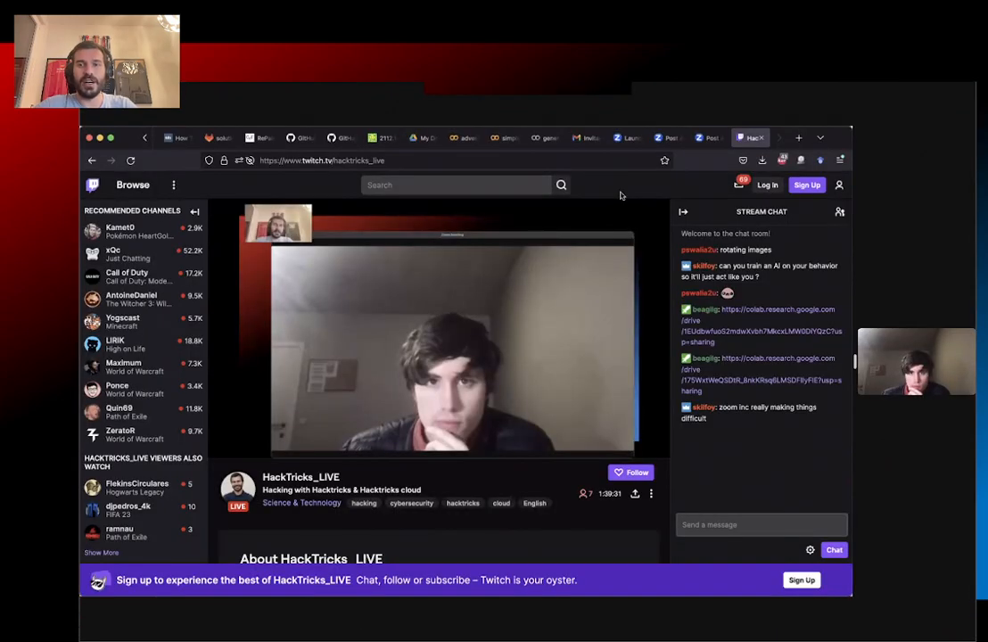
Step: Switch to Gmail and bring up the HackTricks Live invitation with its Zoom details
click(585, 139)
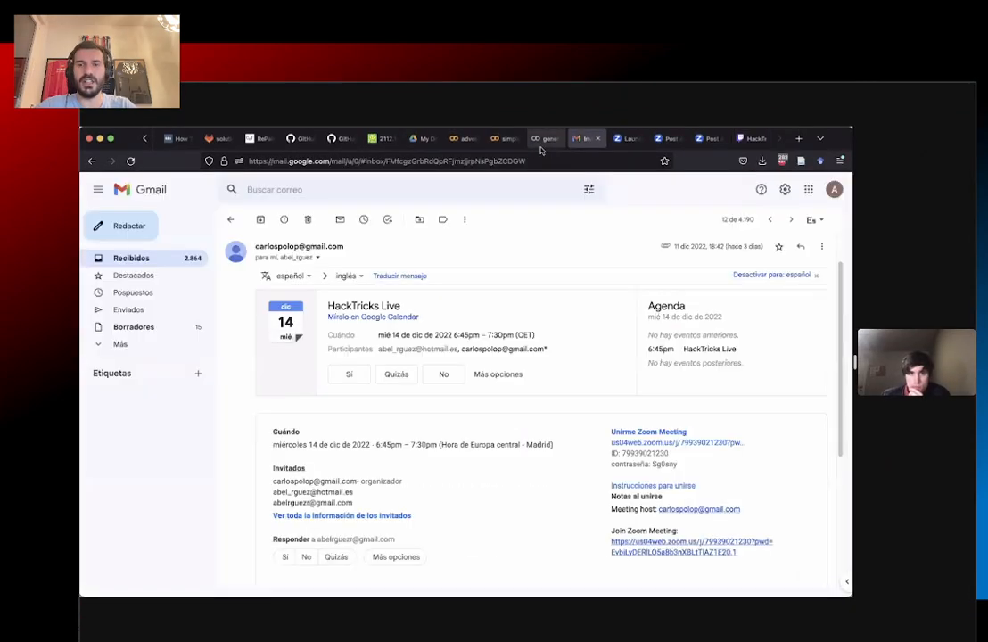
click(503, 140)
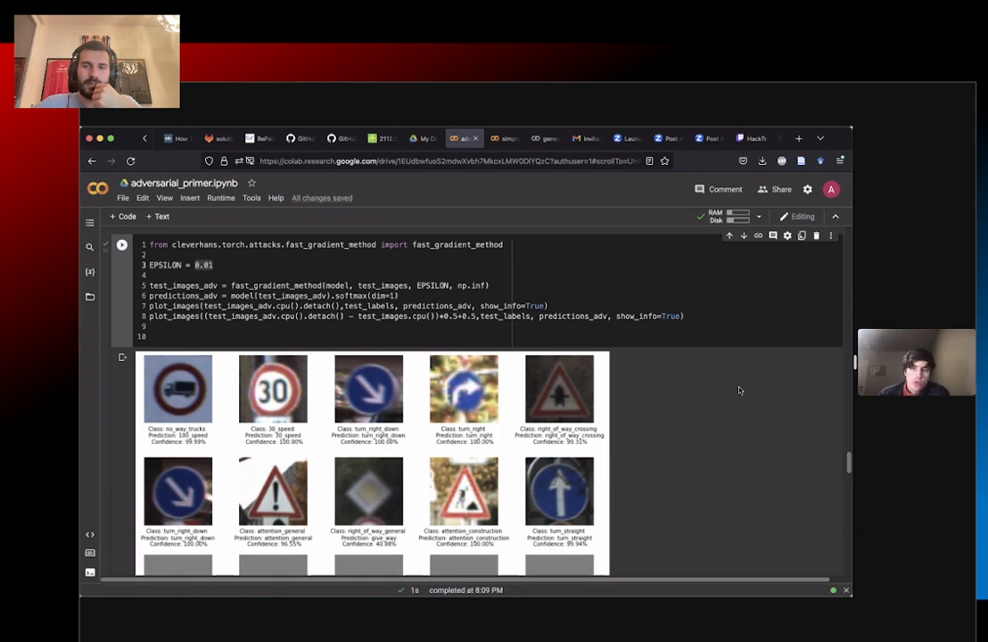
mouse_move(604, 330)
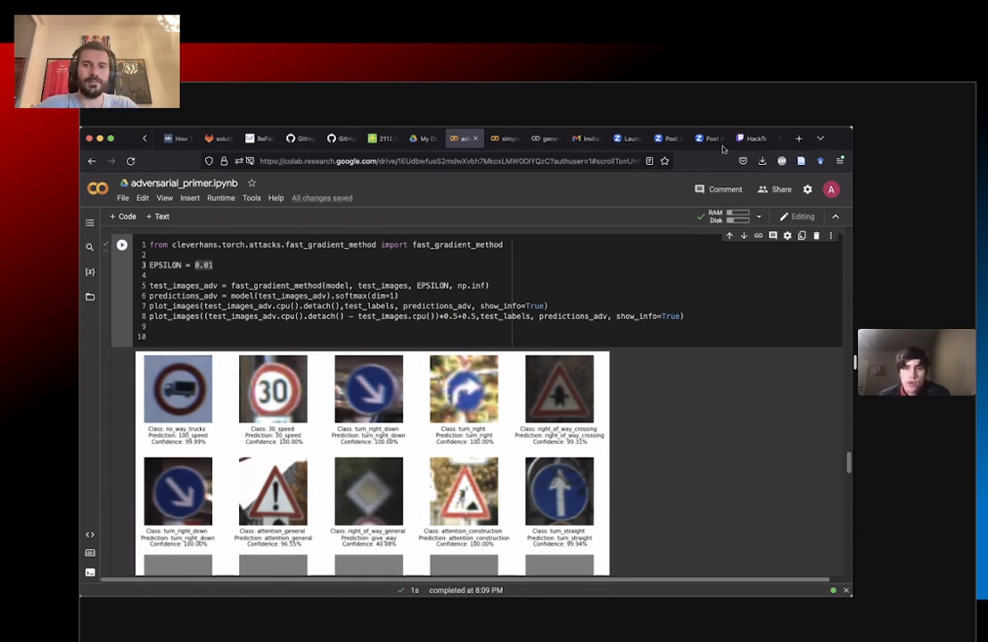
mouse_move(621, 334)
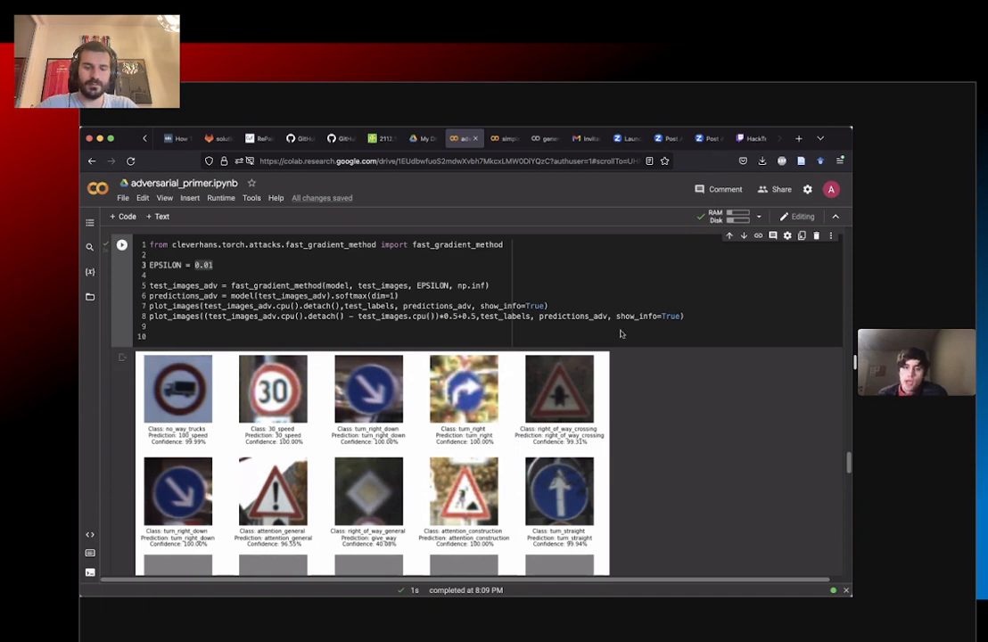
mouse_move(657, 449)
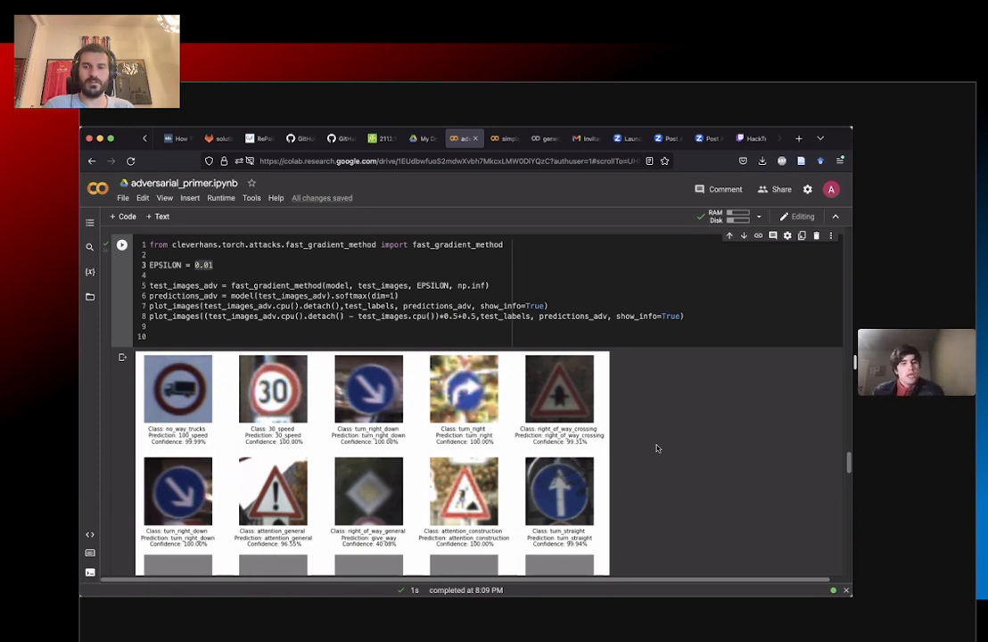
click(214, 264)
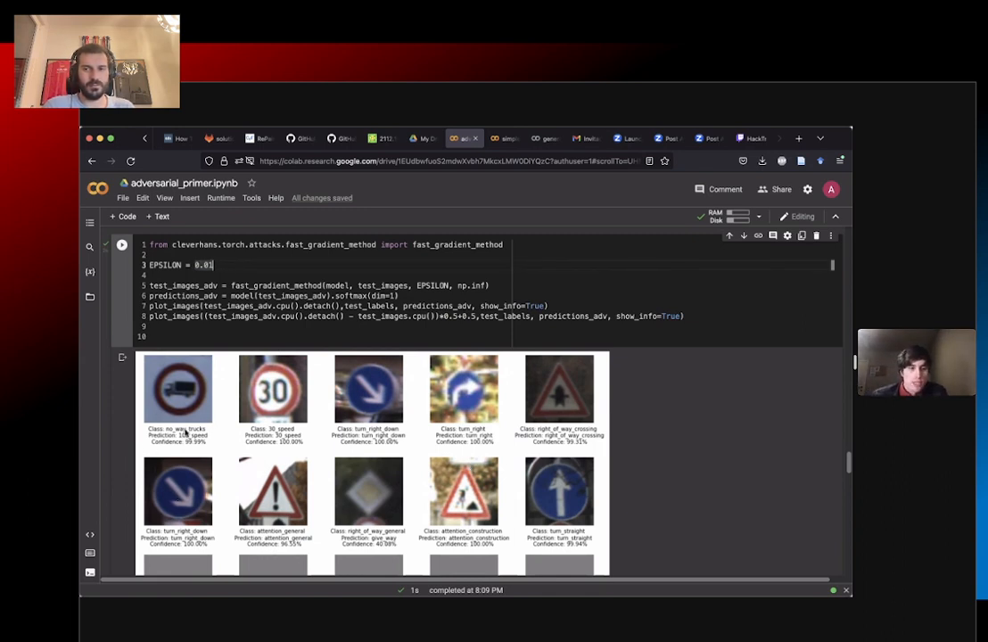
mouse_move(207, 385)
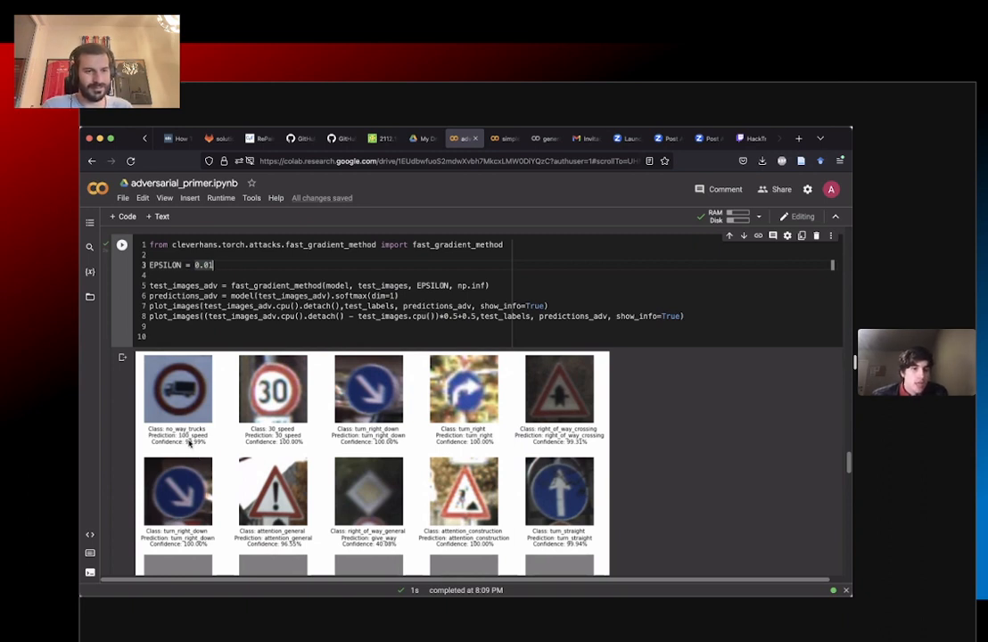
mouse_move(384, 514)
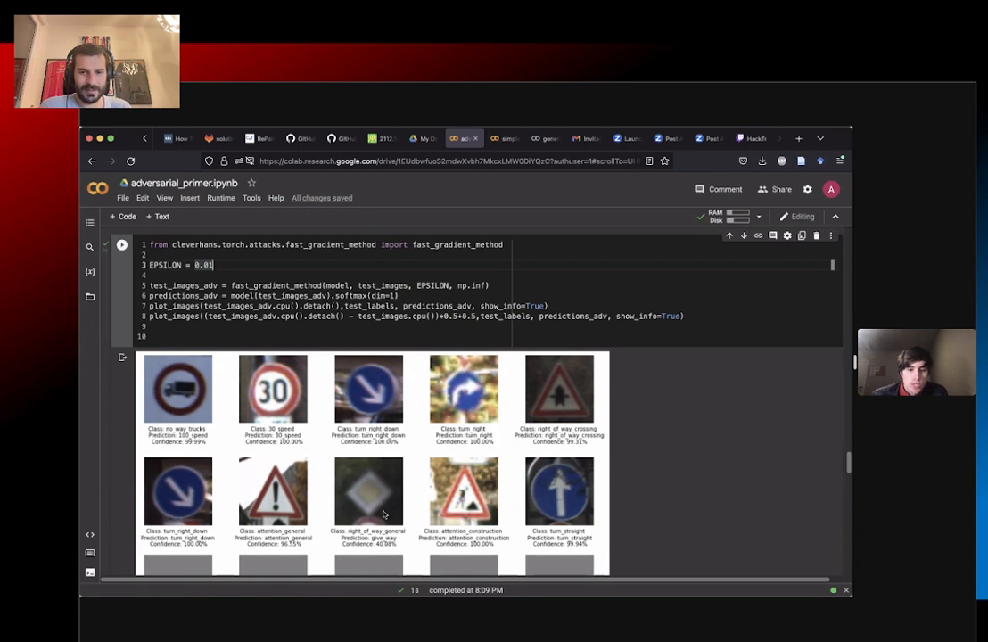
mouse_move(428, 535)
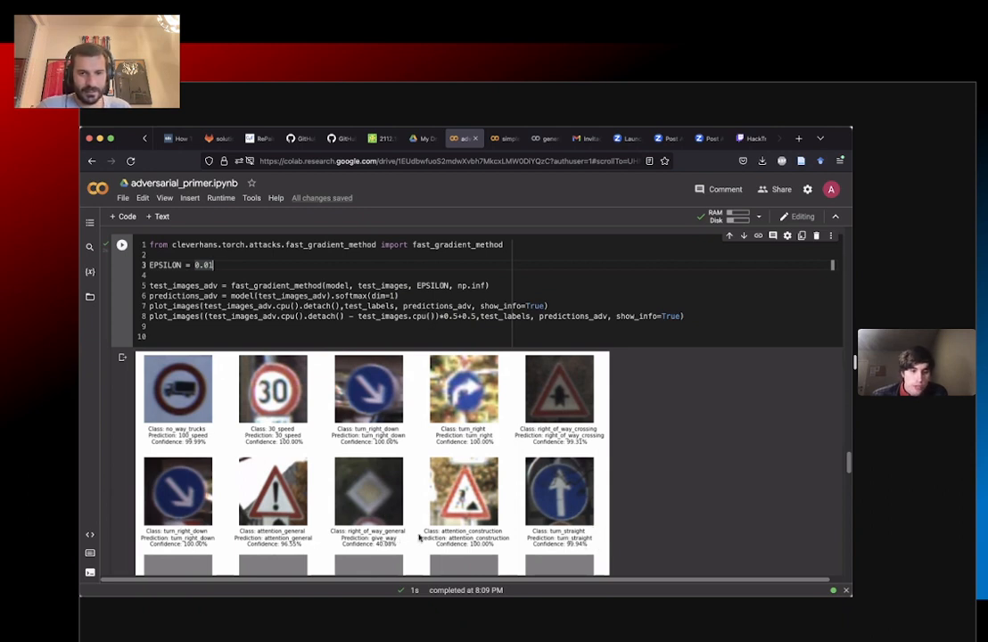
scroll(down, 3)
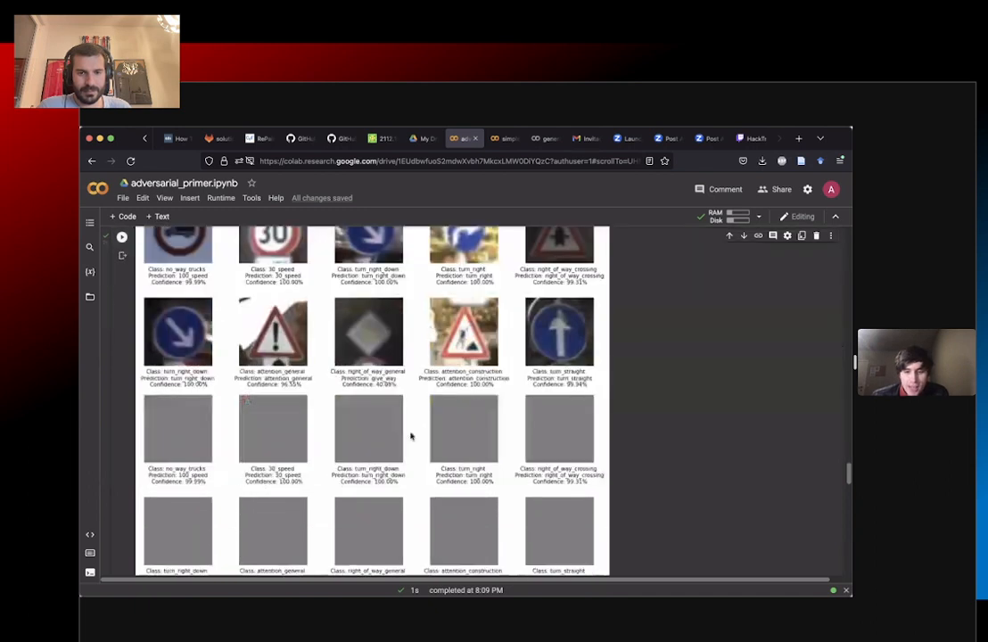
mouse_move(132, 516)
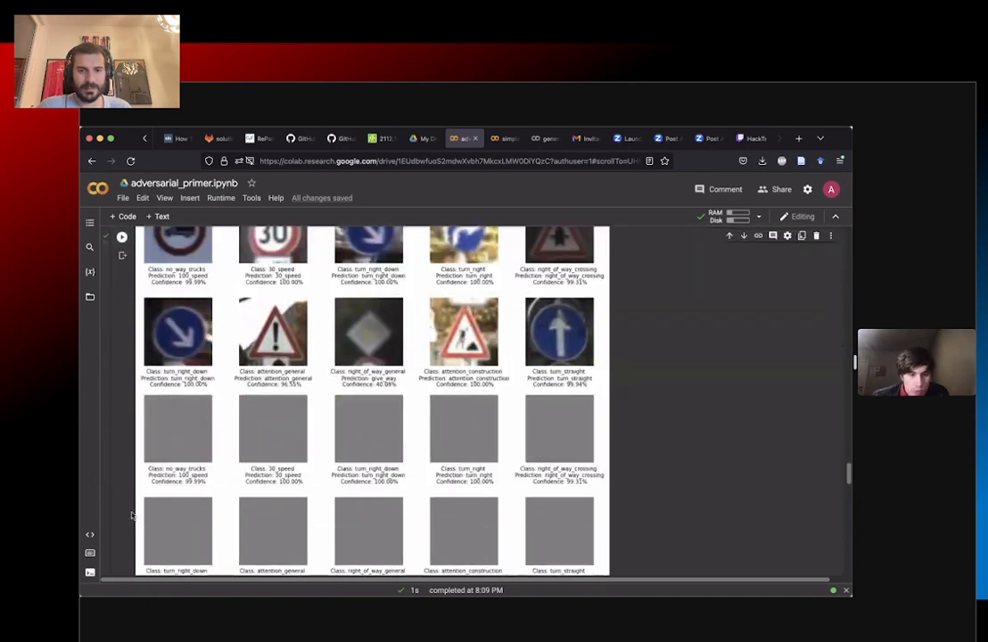
scroll(down, 3)
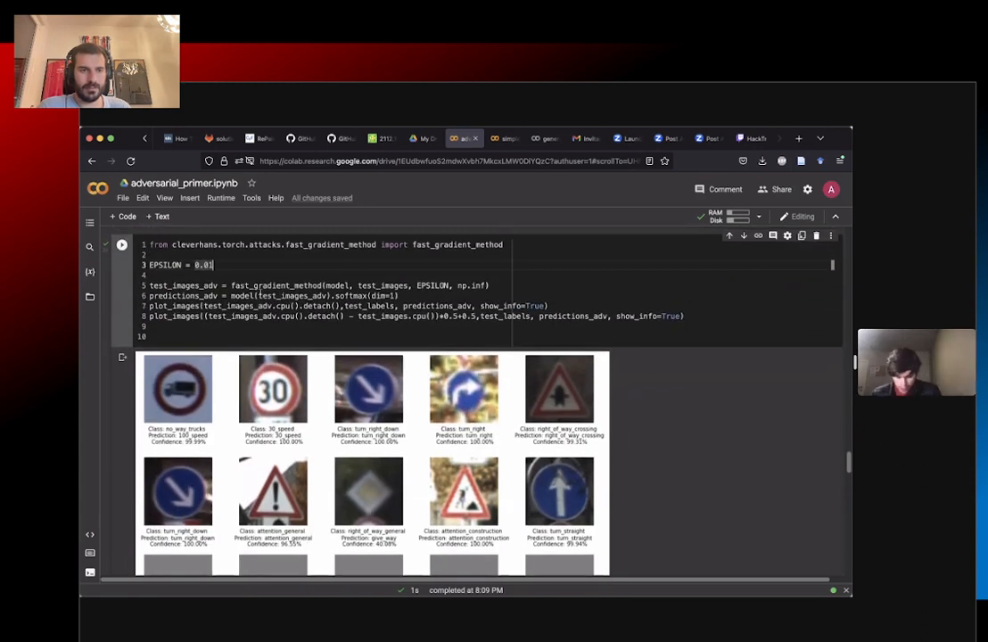
Step: Set EPSILON to 0.05 and rerun the FGSM attack cell for a new prediction grid
text(0.05)
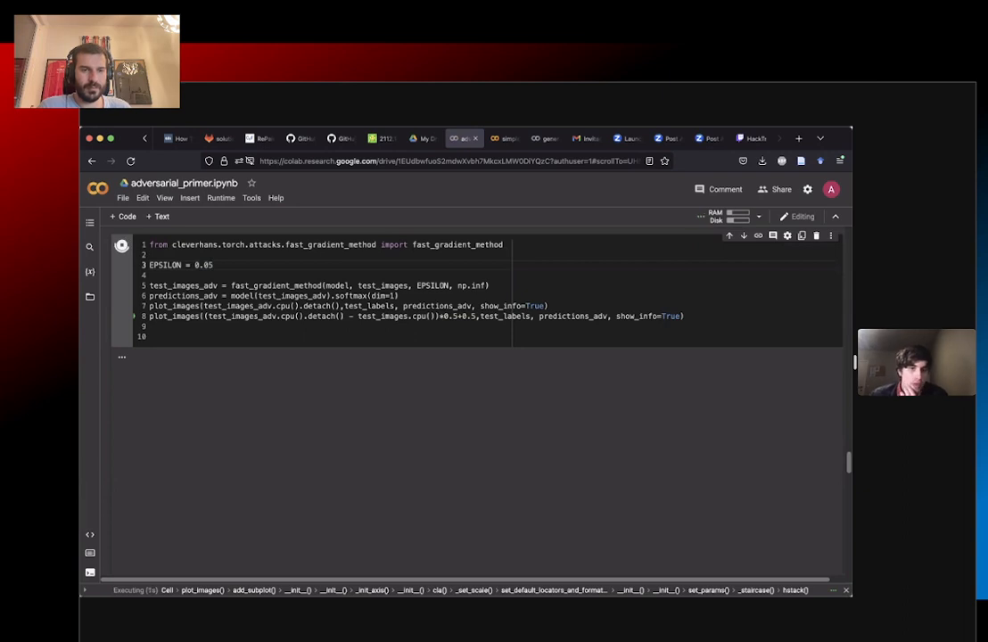
click(121, 244)
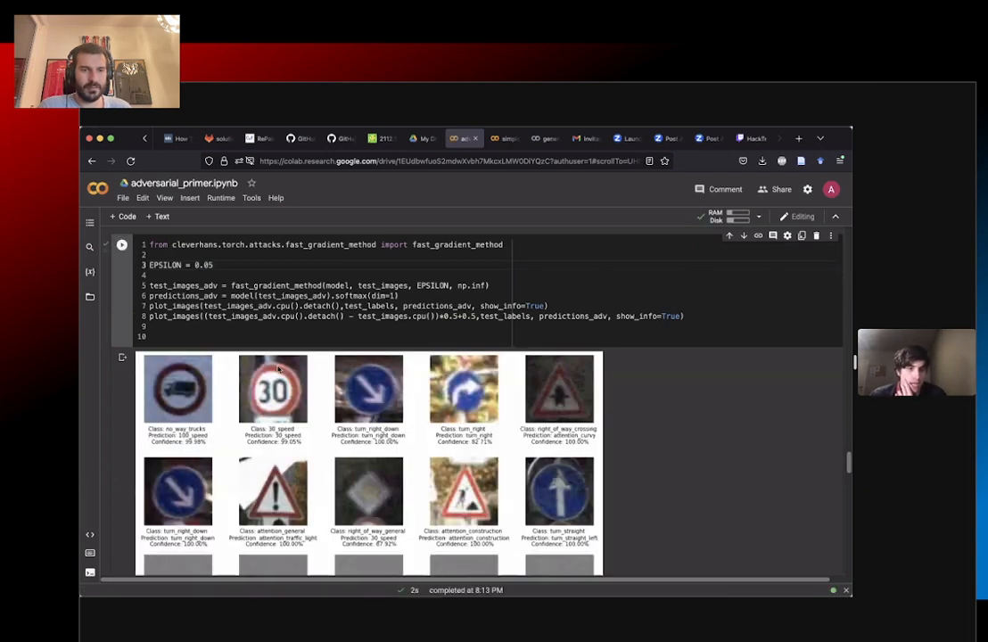
mouse_move(624, 437)
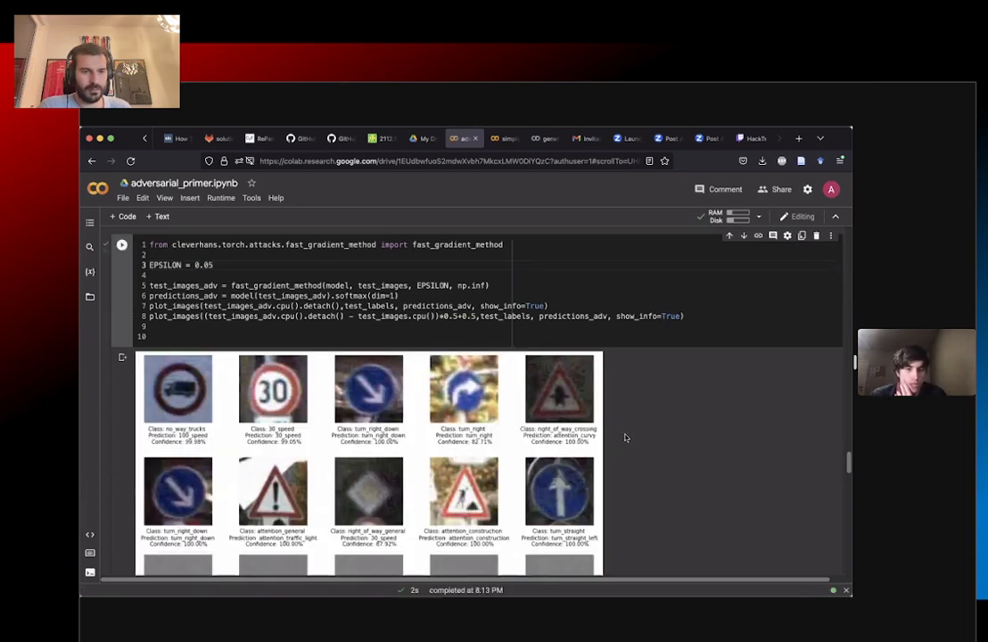
mouse_move(148, 450)
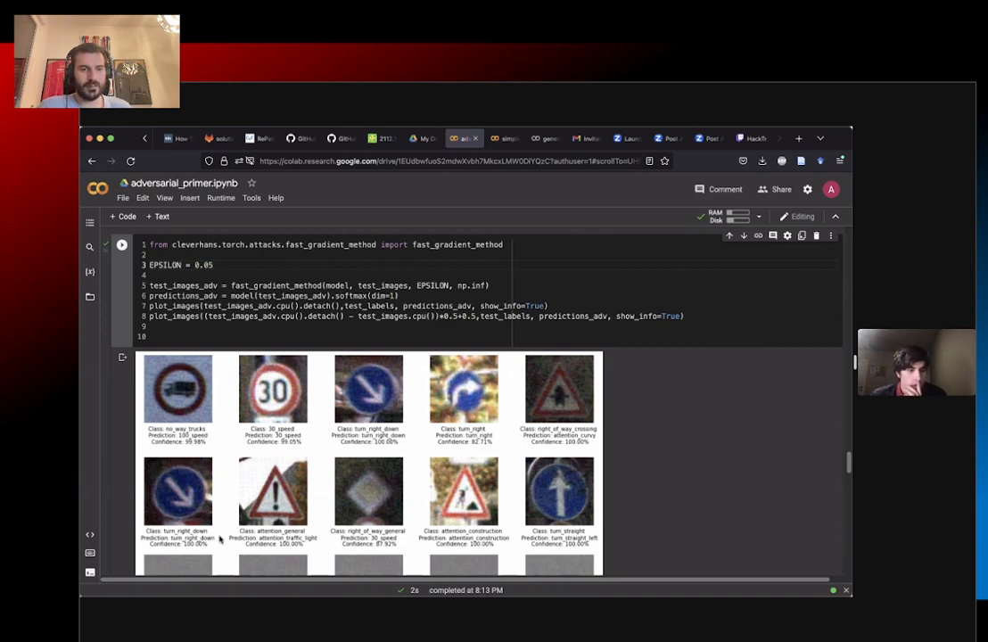
mouse_move(314, 538)
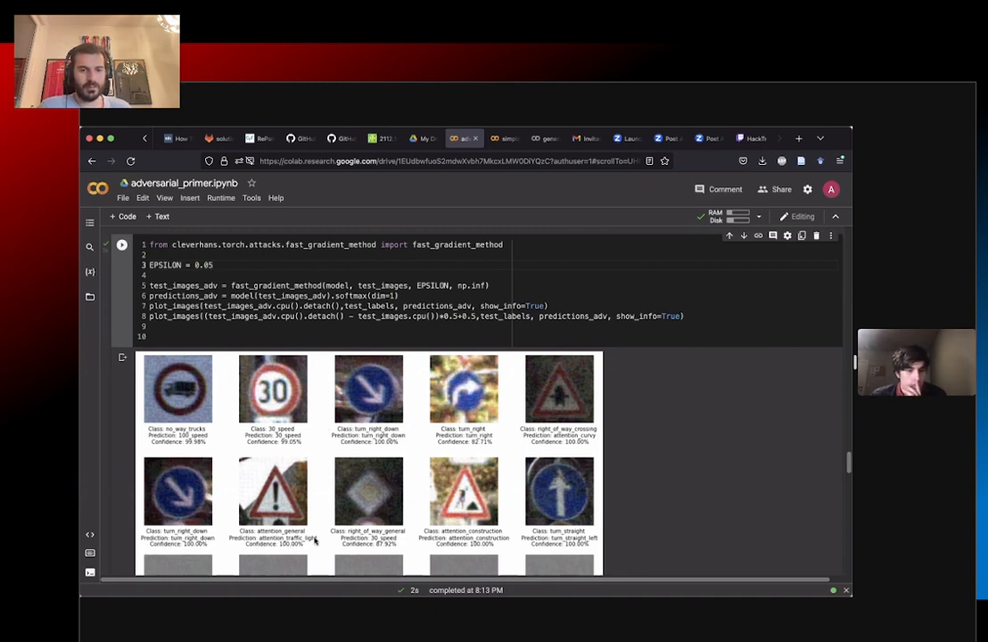
mouse_move(372, 562)
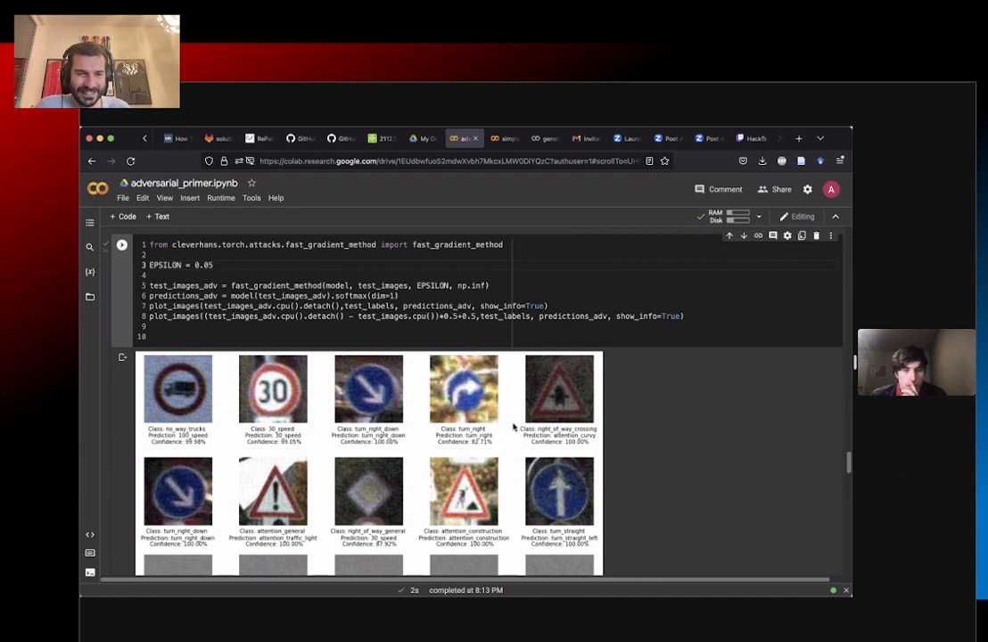
mouse_move(539, 500)
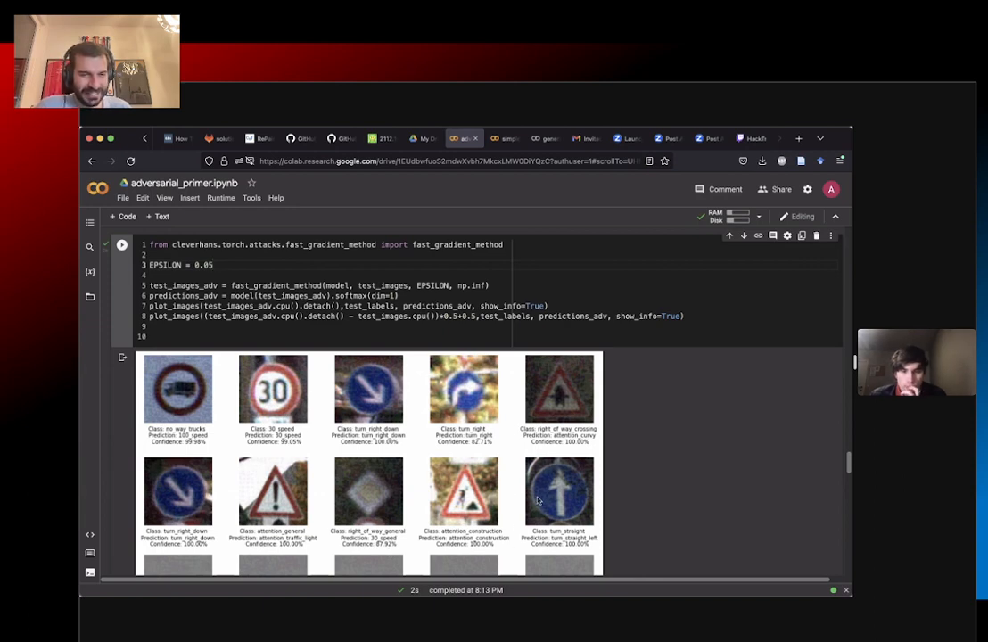
mouse_move(588, 445)
text(1)
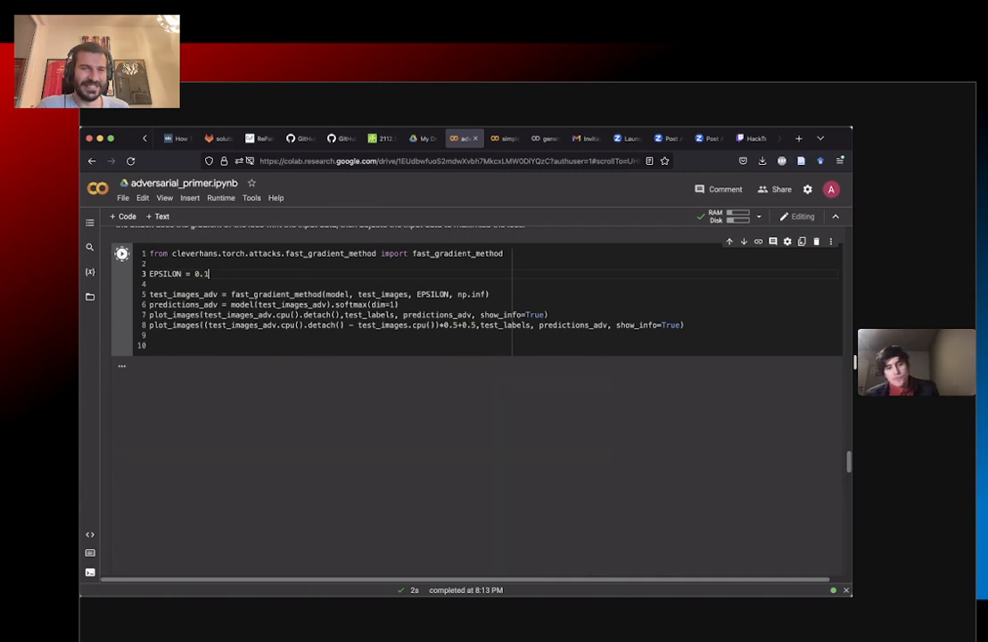
Step: Rerun the FGSM attack with EPSILON 0.1, yielding noisier adversarial sign images
click(121, 253)
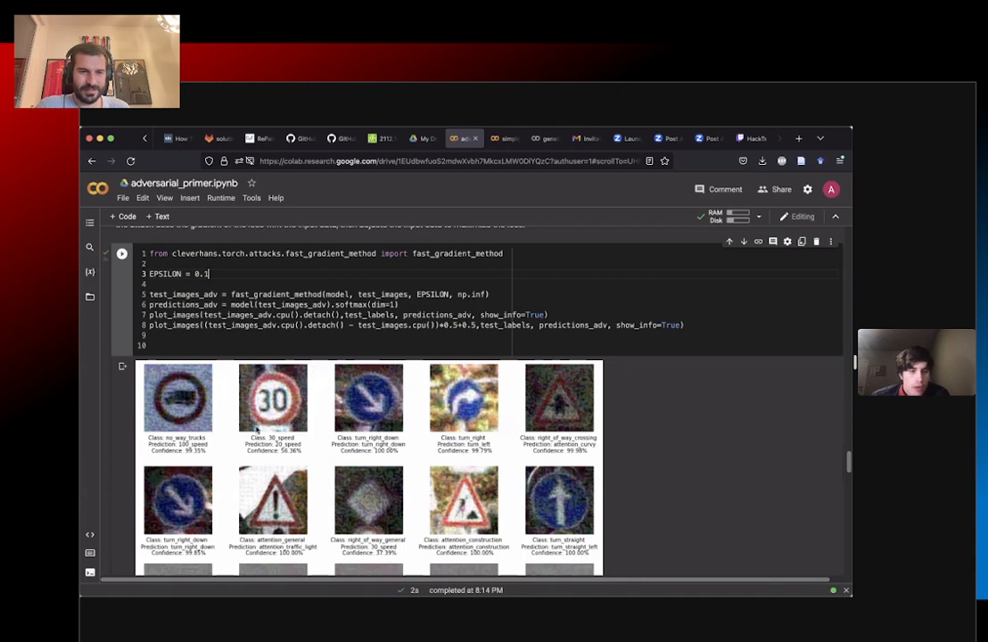
mouse_move(236, 464)
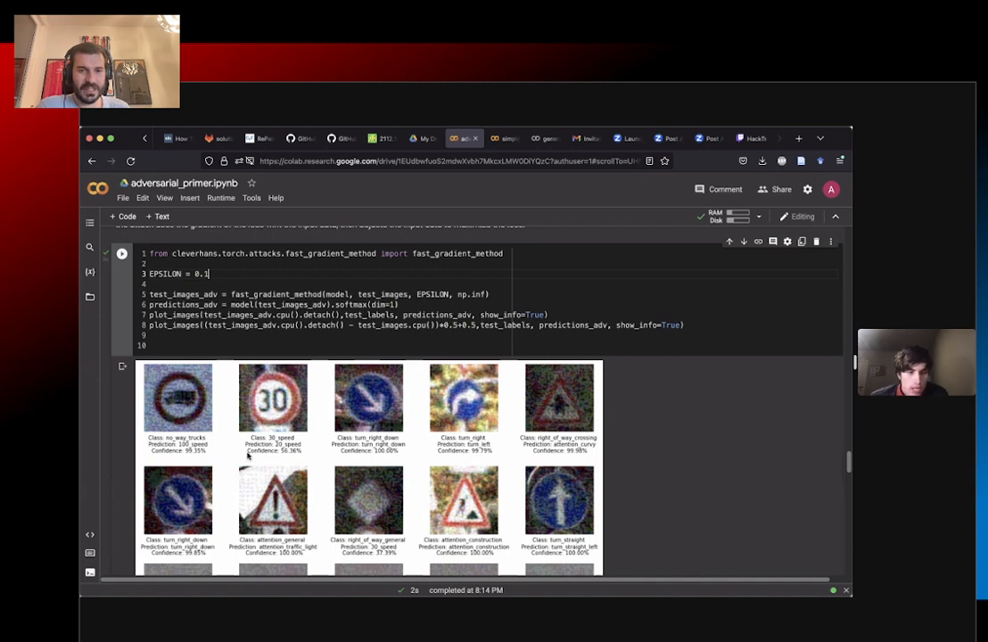
mouse_move(738, 473)
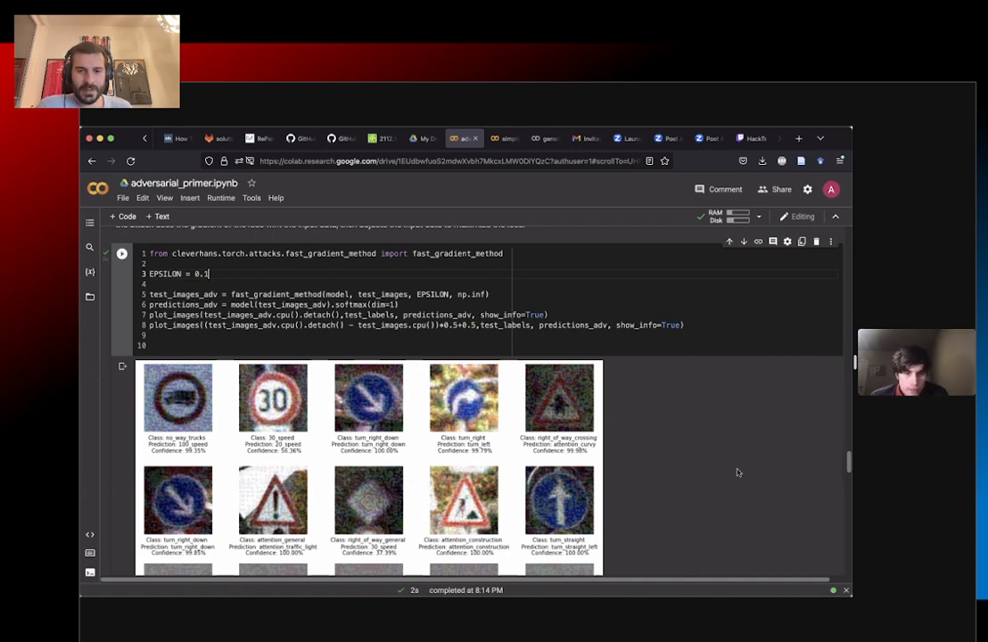
mouse_move(628, 456)
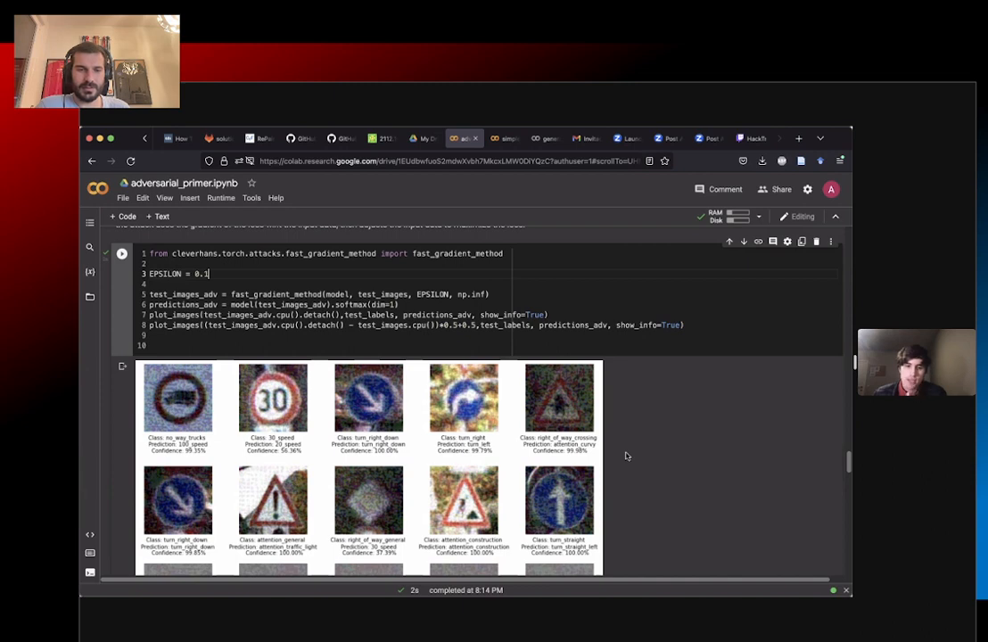
mouse_move(632, 429)
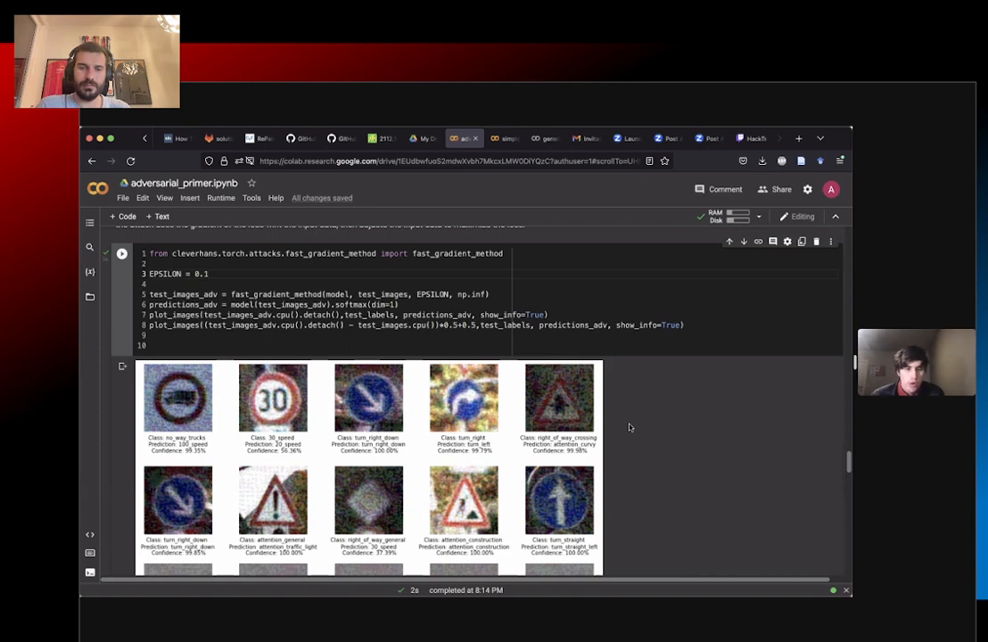
click(207, 275)
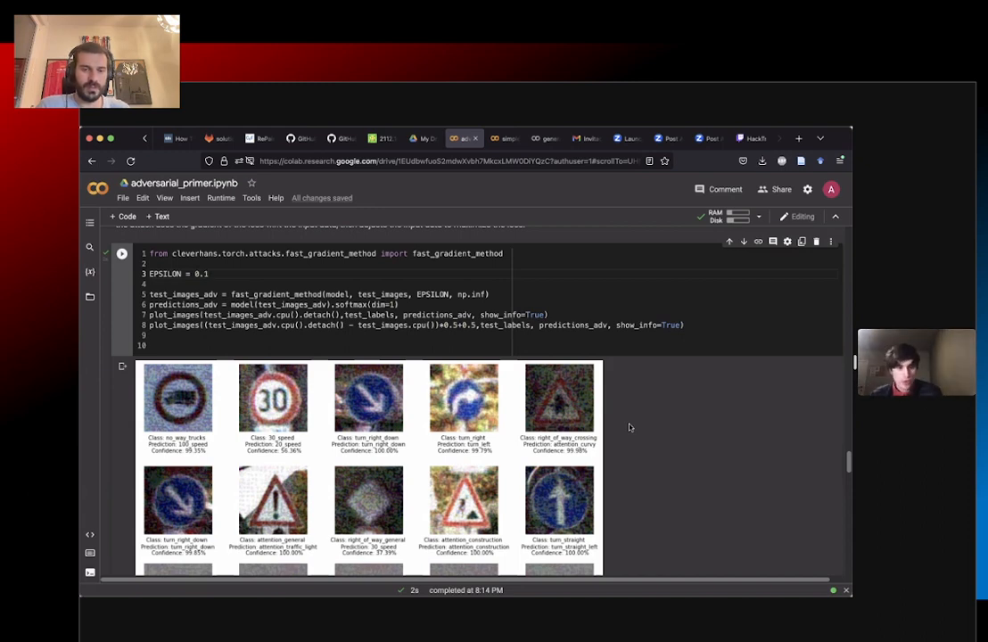
mouse_move(178, 446)
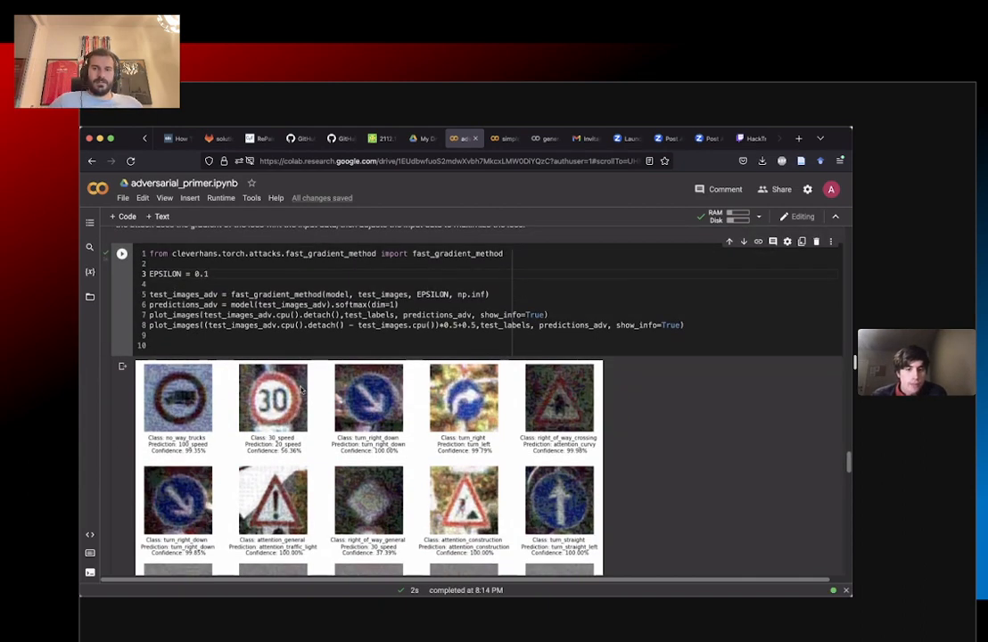
Step: Scroll past the epsilon 0.1 perturbation maps to the carlini_wagner_l2 cell
scroll(down, 3)
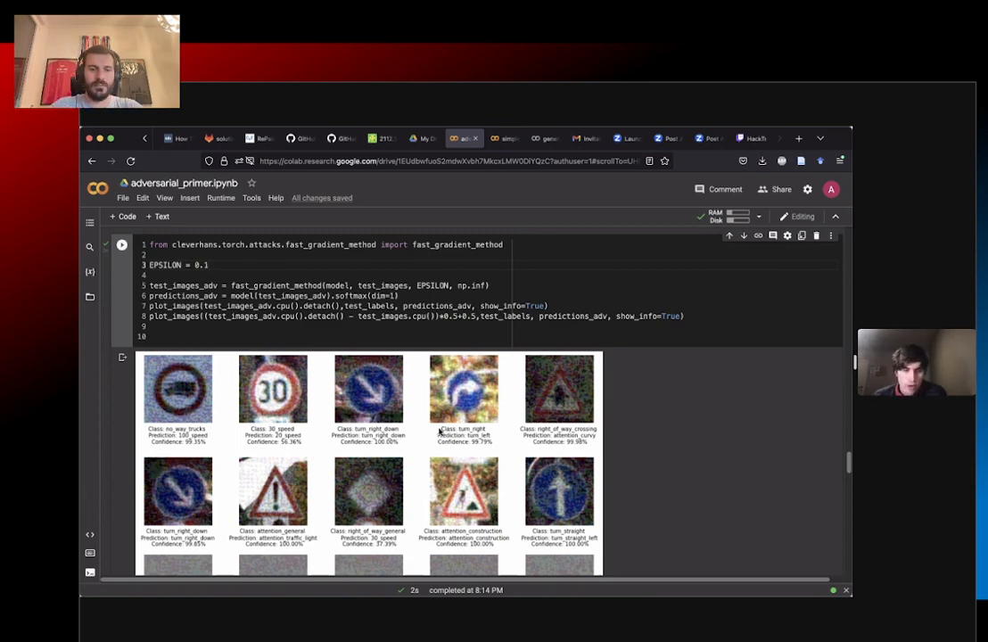
mouse_move(304, 430)
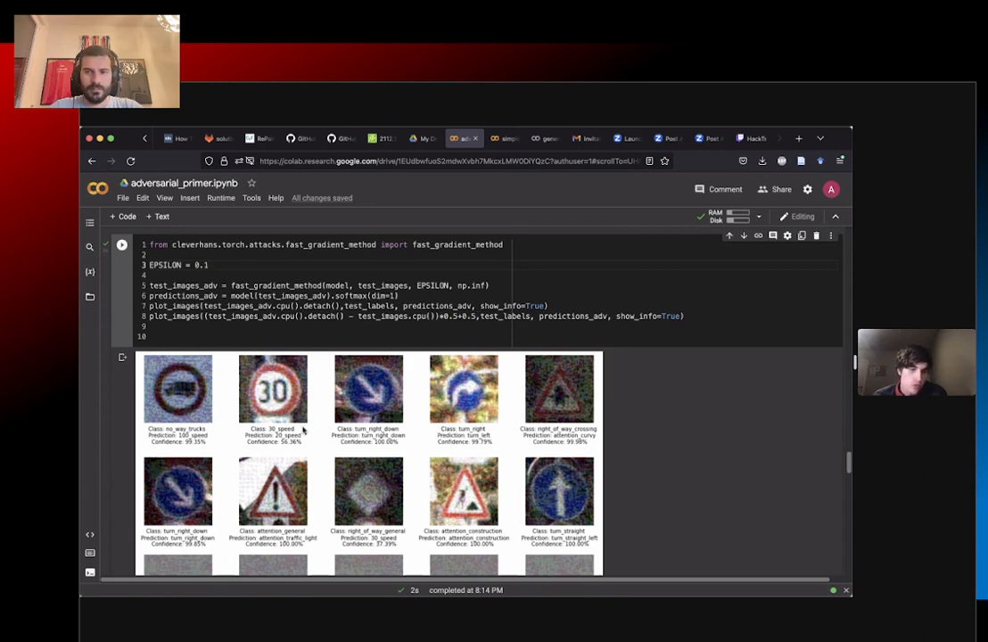
mouse_move(310, 453)
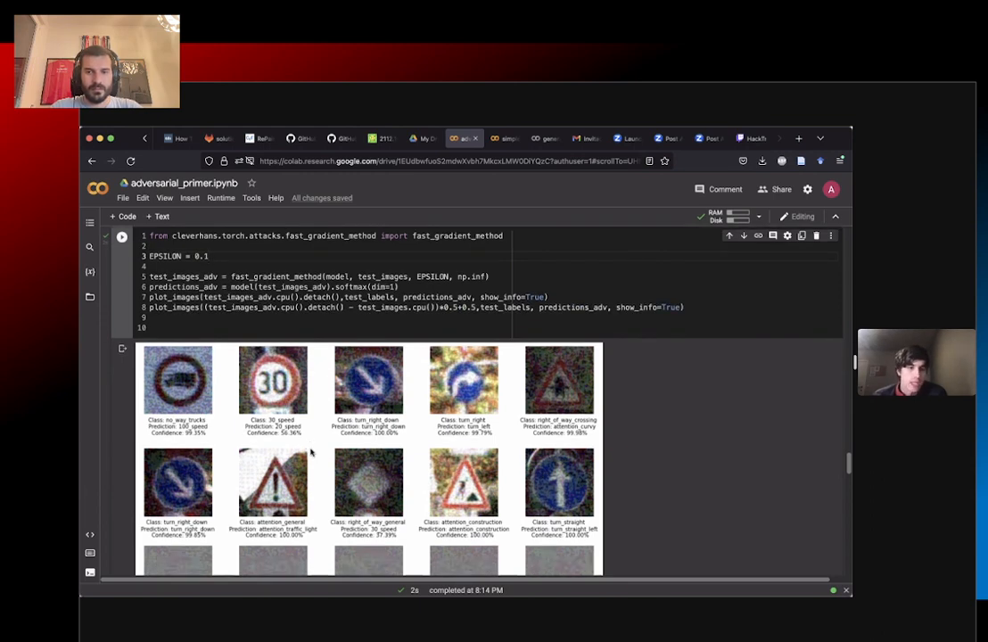
scroll(down, 3)
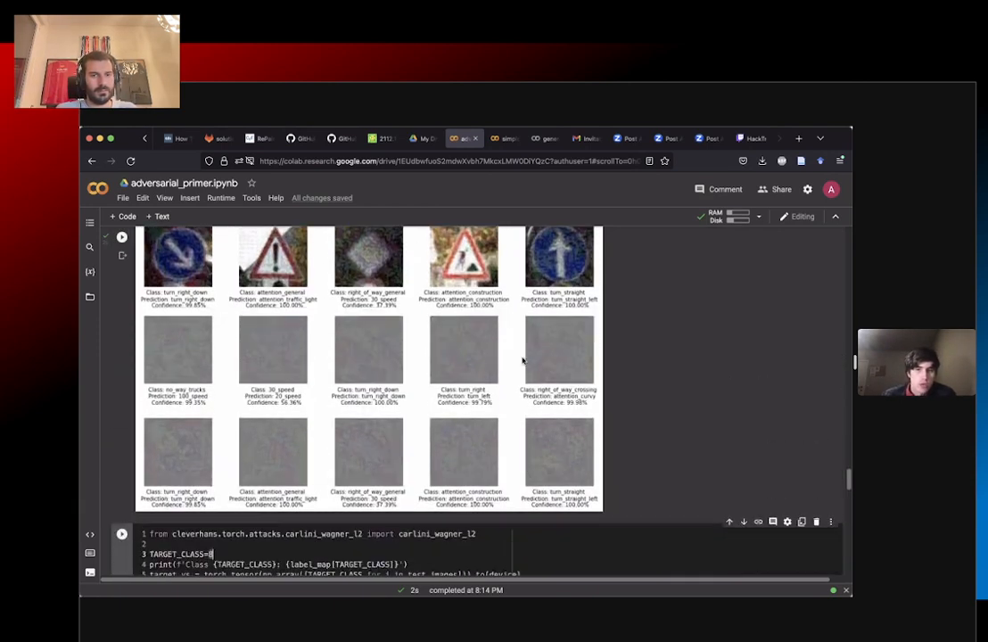
Step: Run the Carlini–Wagner L2 cell with TARGET_CLASS 8, printing Class 8: 120_speed
scroll(down, 3)
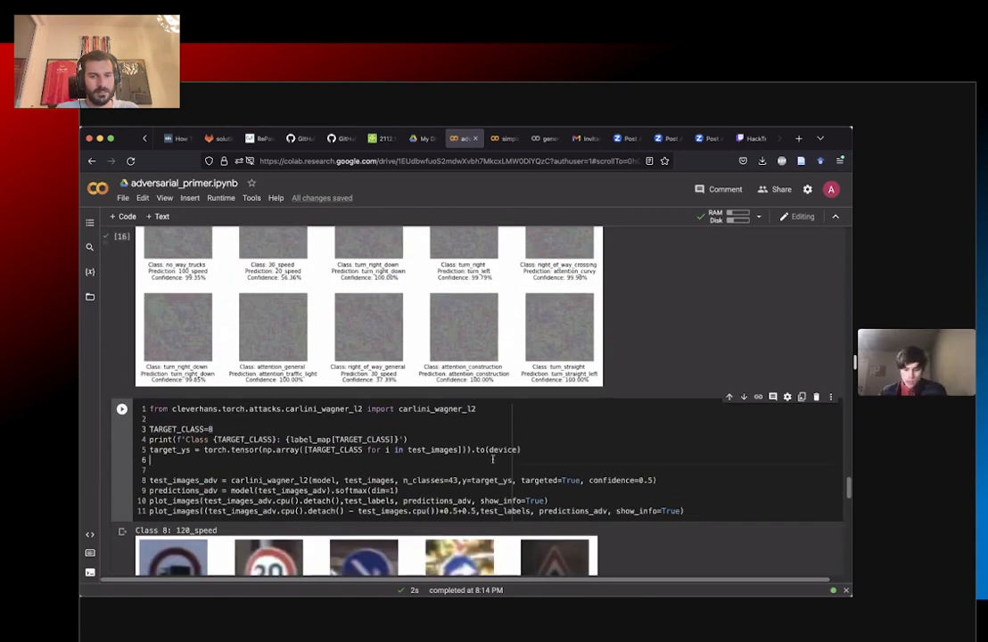
click(122, 408)
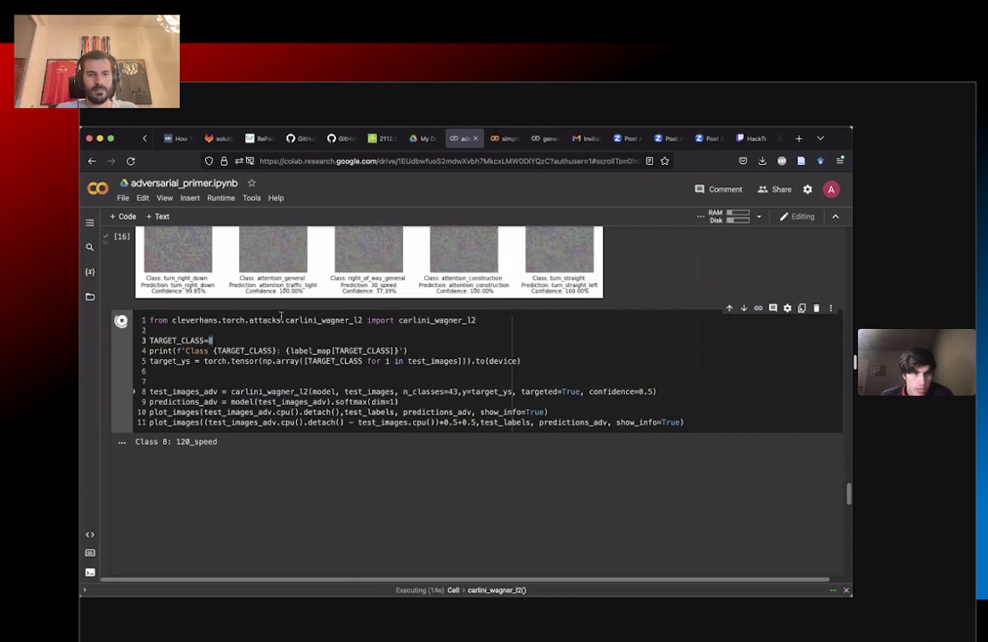
mouse_move(207, 339)
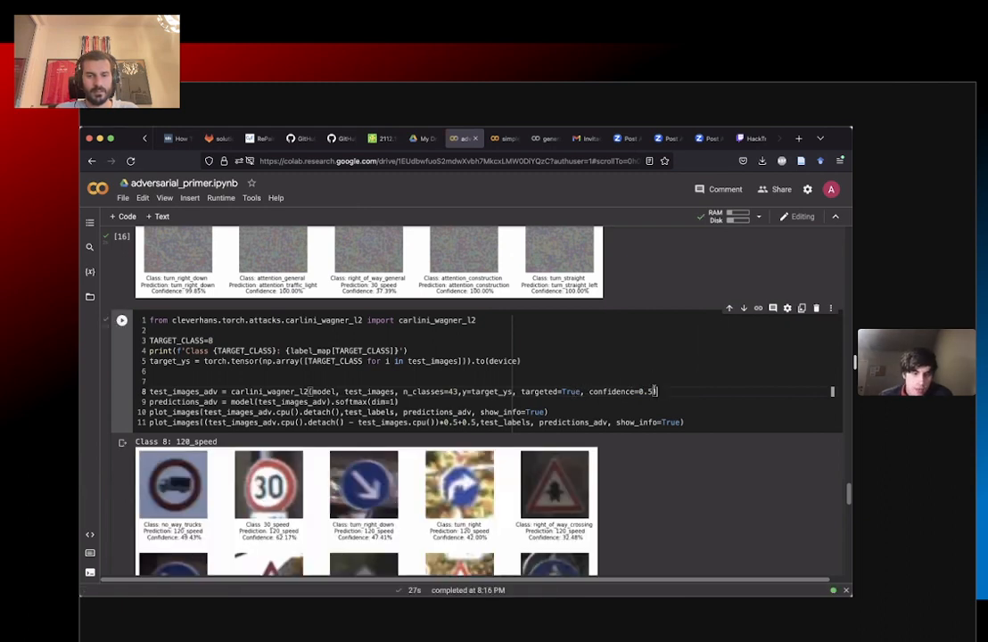
scroll(down, 3)
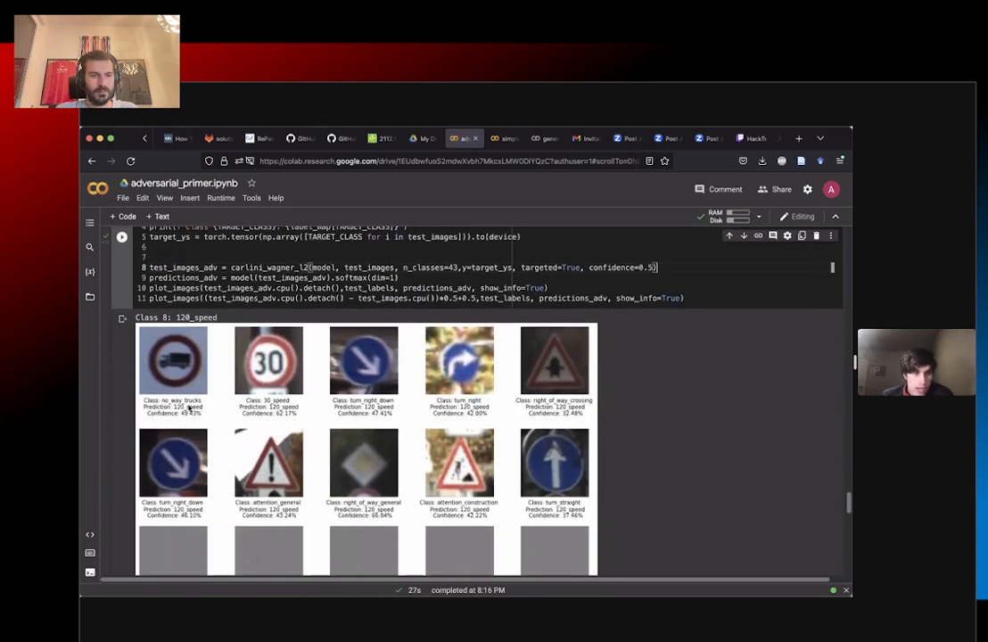
mouse_move(307, 410)
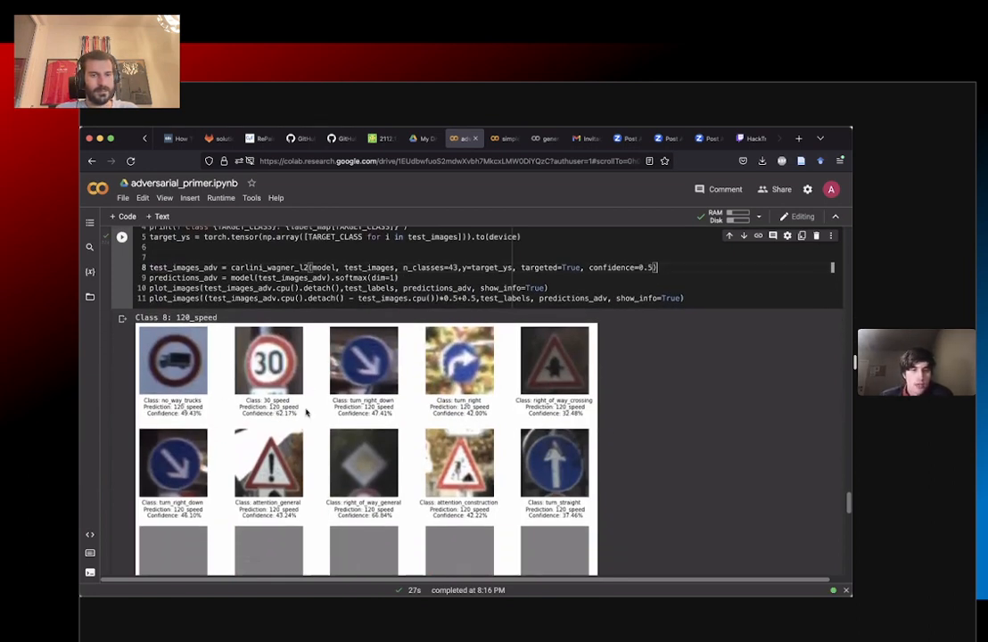
mouse_move(592, 406)
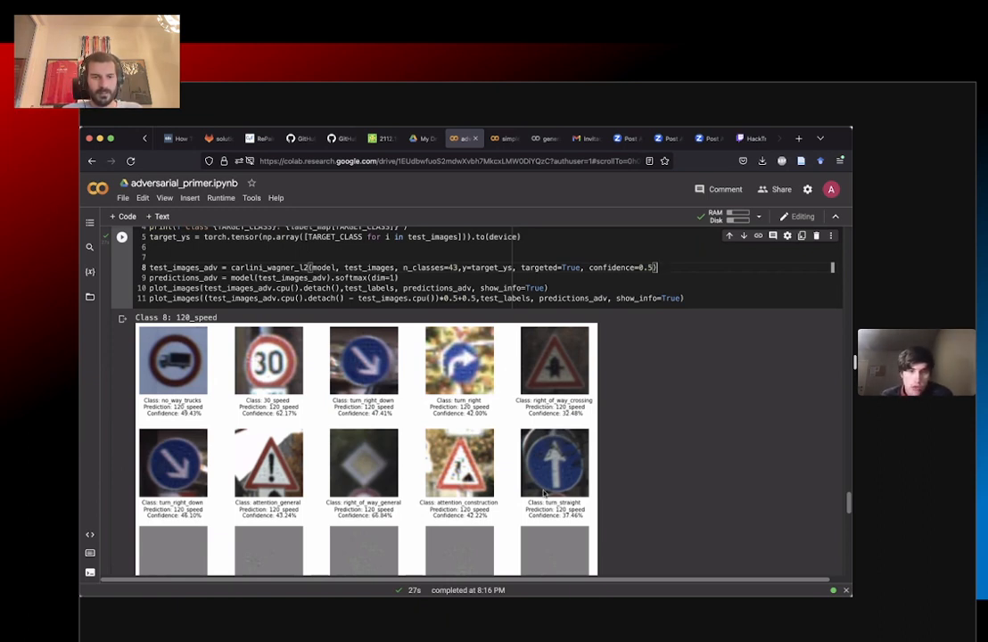
mouse_move(284, 364)
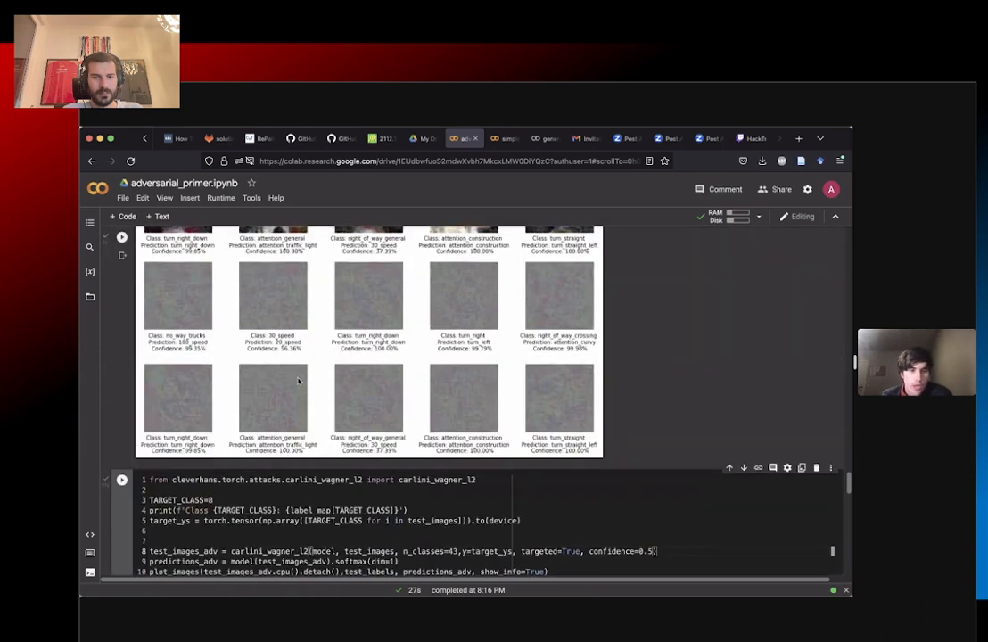
scroll(down, 3)
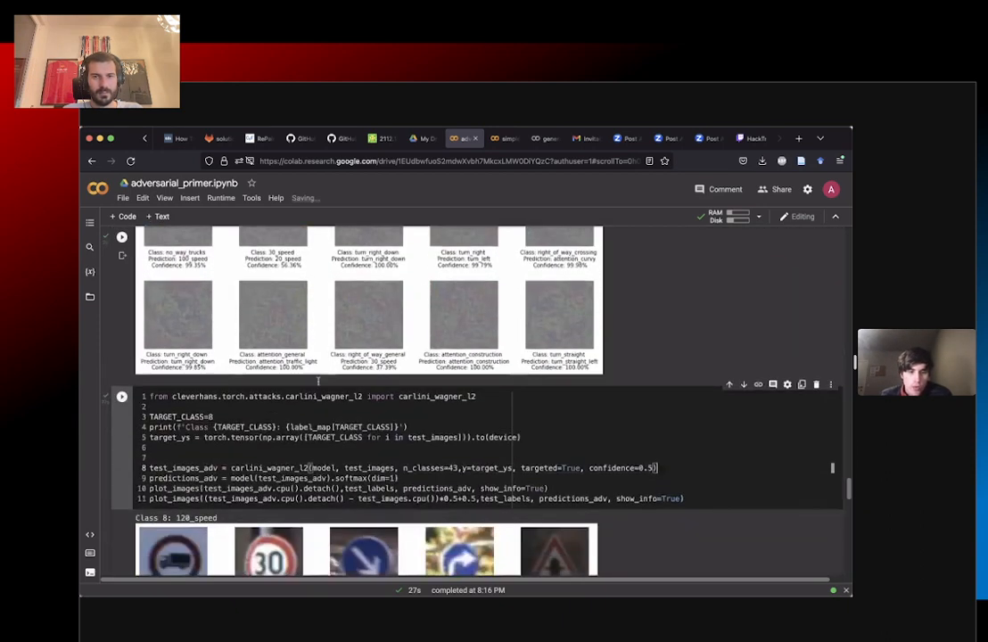
scroll(down, 3)
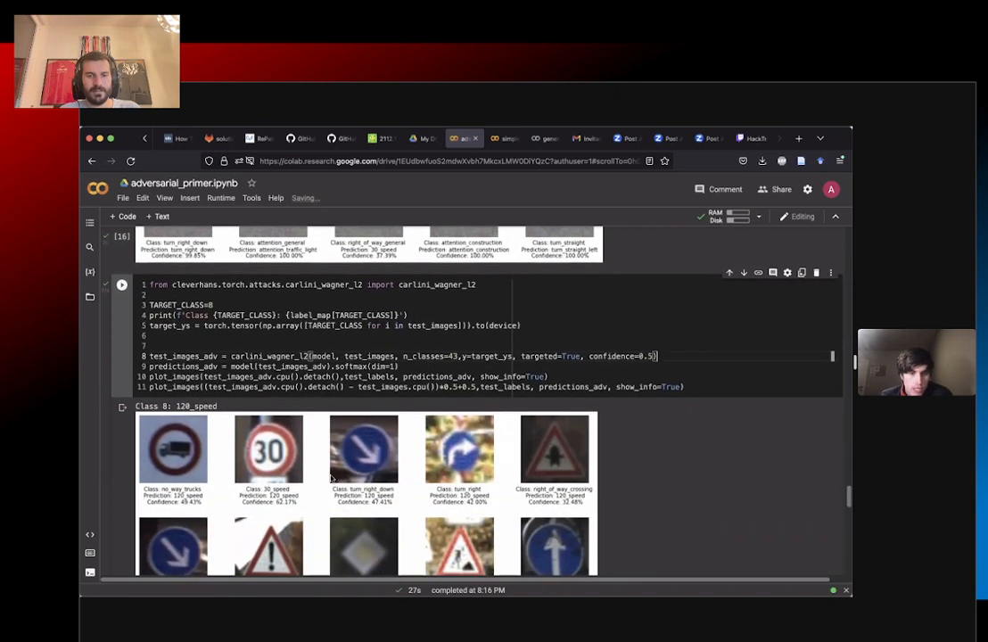
scroll(down, 3)
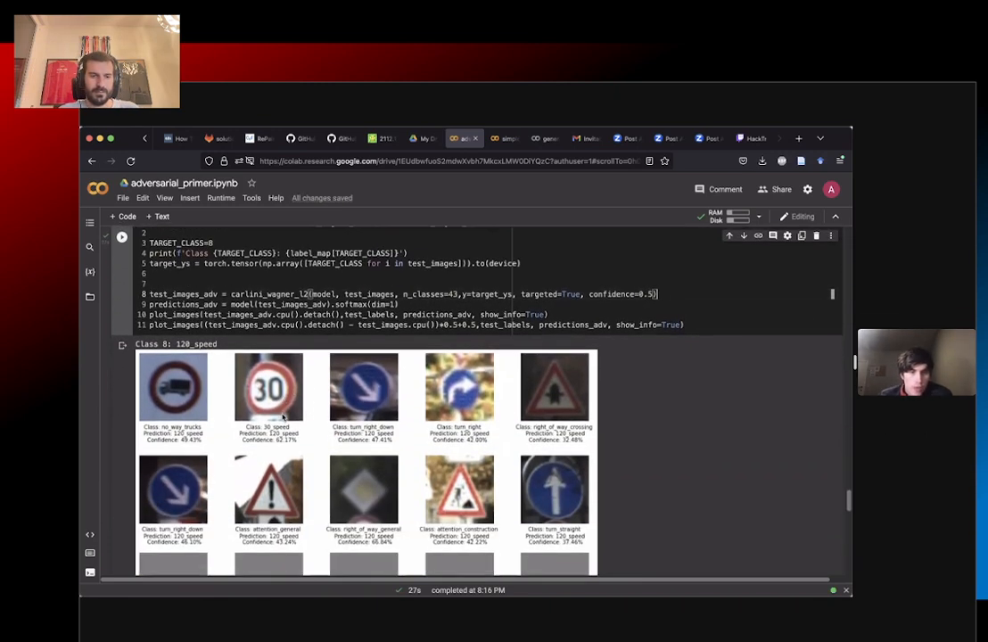
scroll(down, 3)
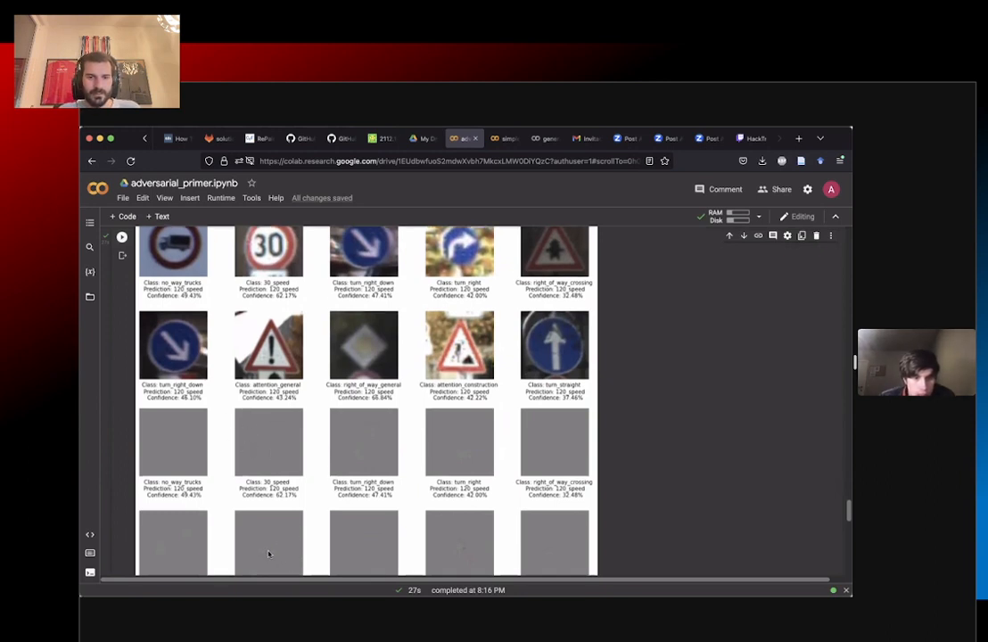
scroll(down, 3)
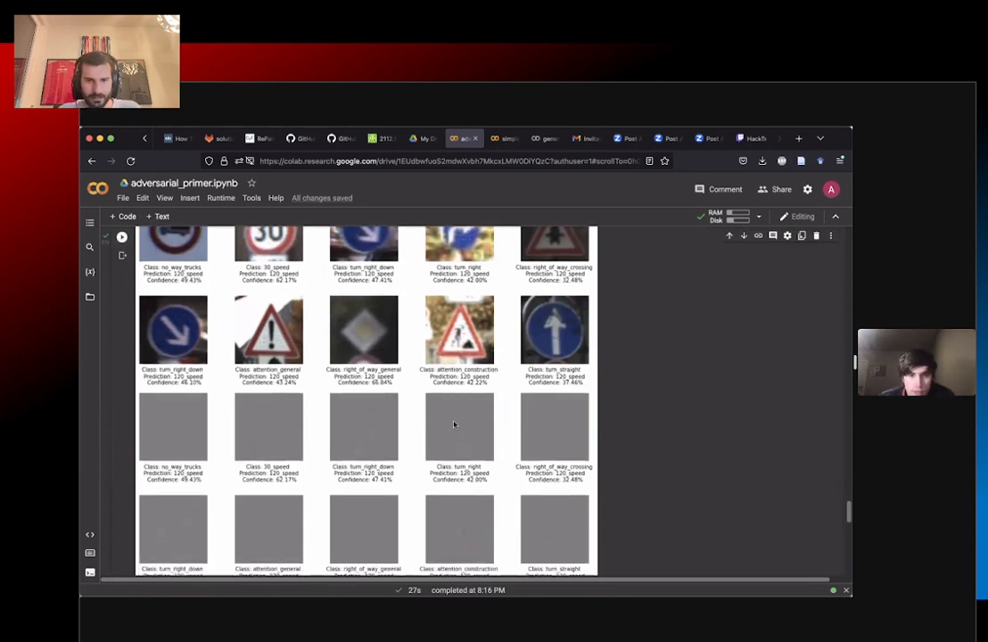
scroll(up, 3)
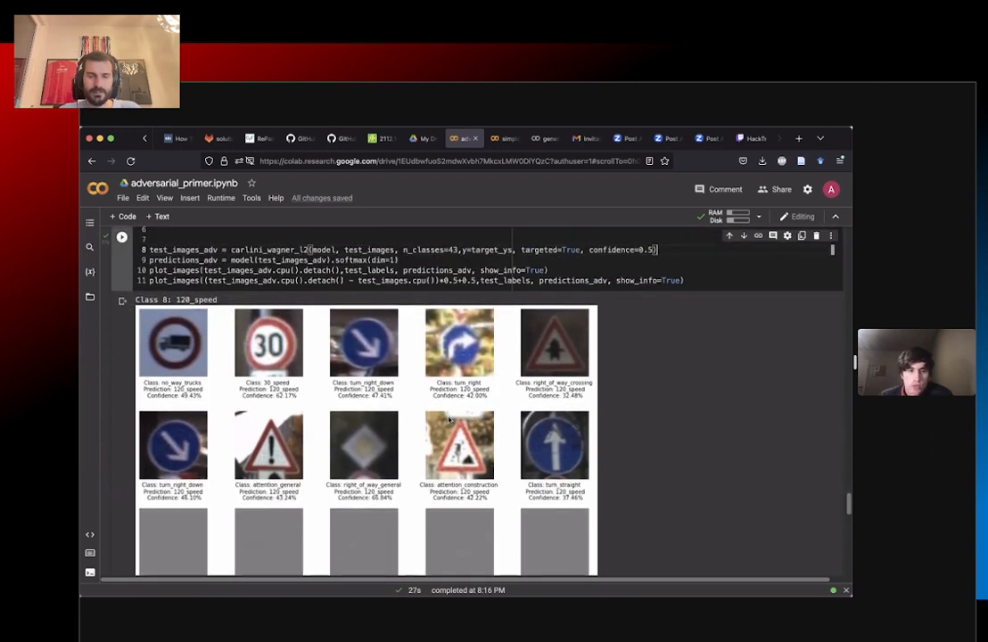
mouse_move(521, 382)
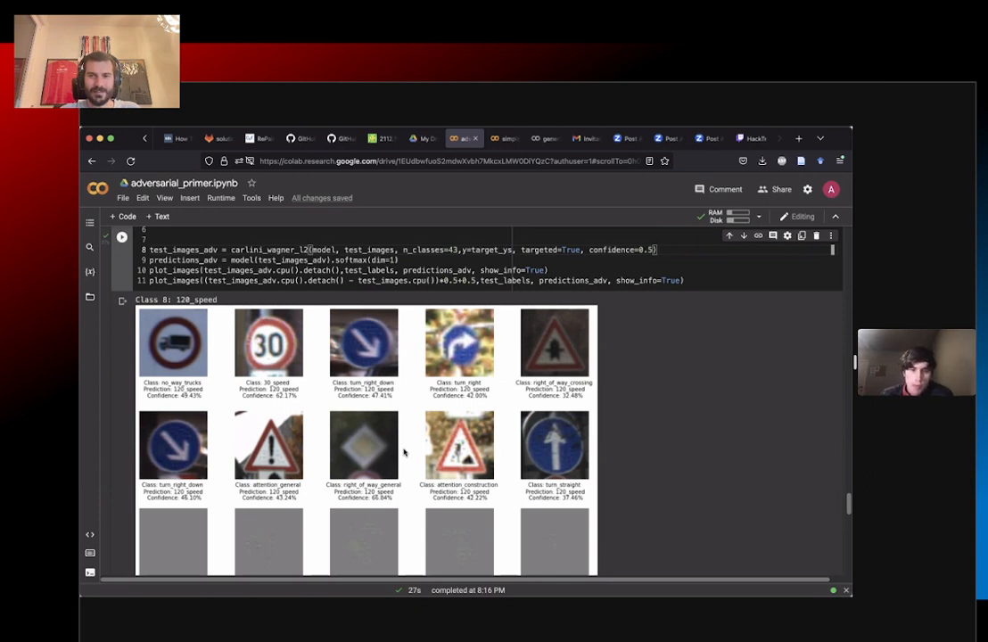
mouse_move(489, 396)
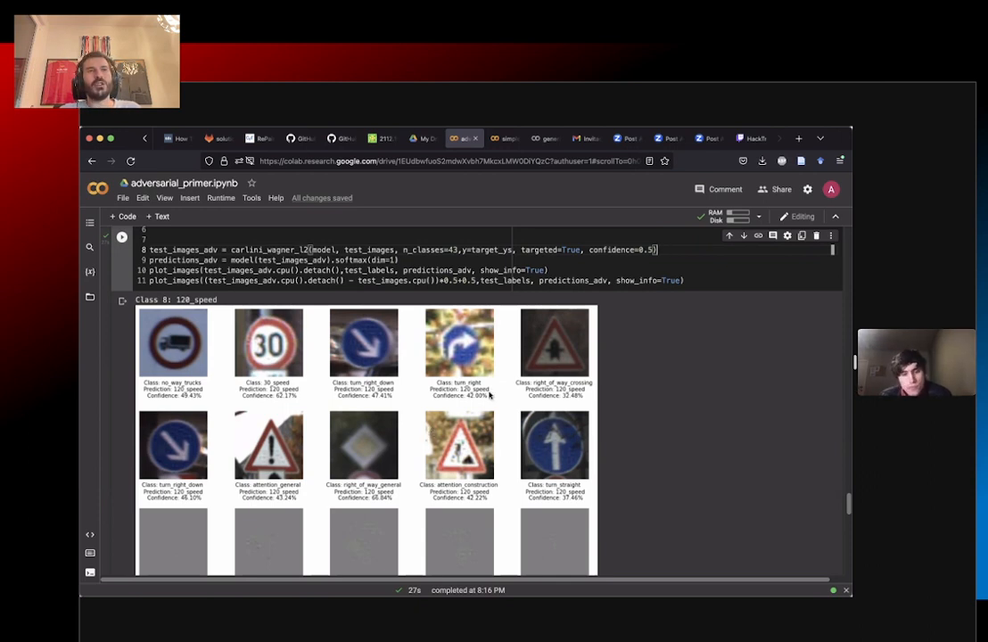
mouse_move(616, 374)
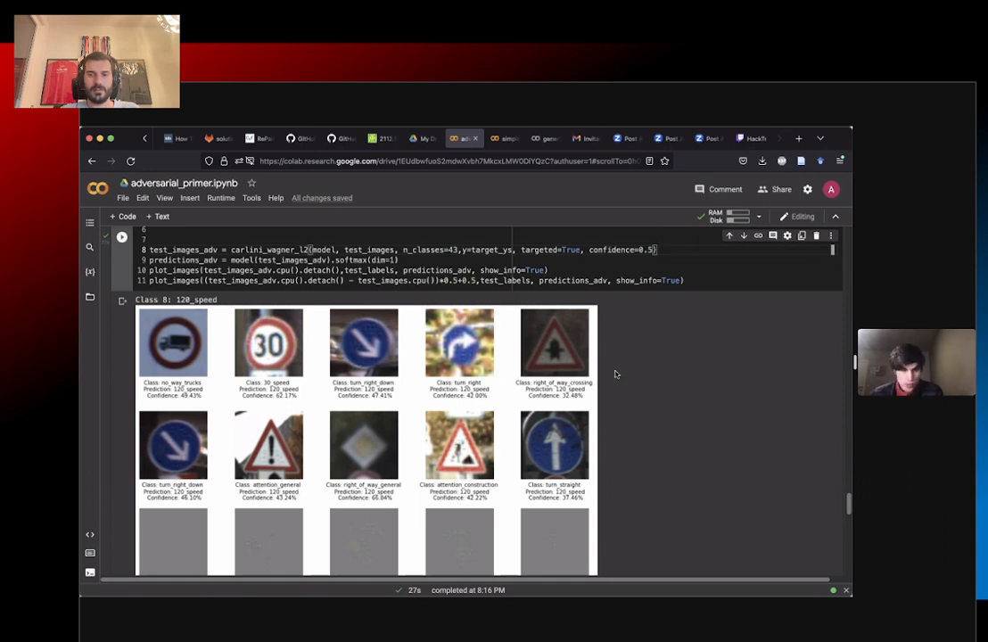
mouse_move(610, 298)
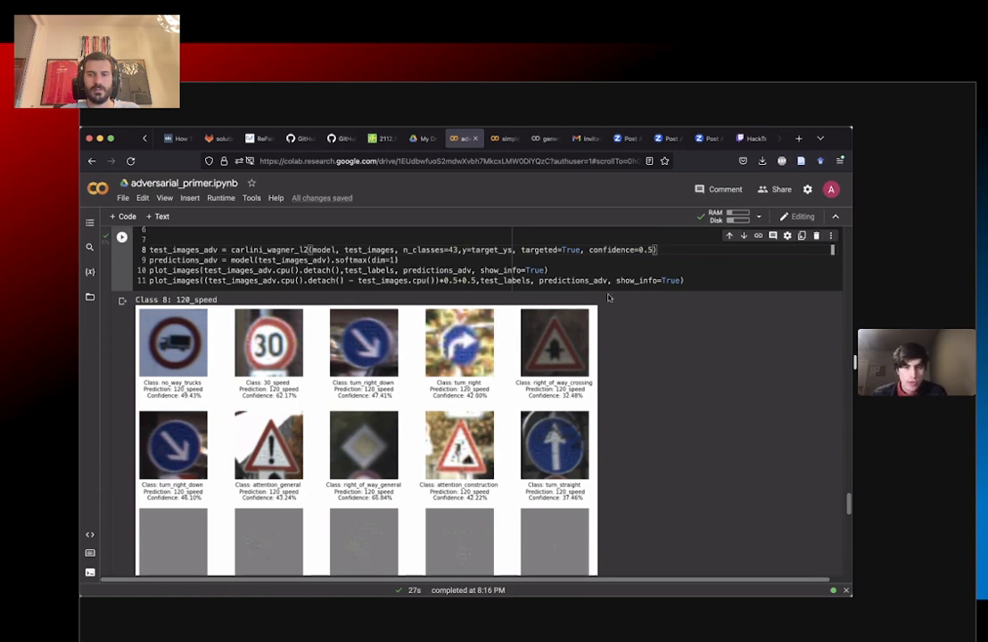
mouse_move(593, 280)
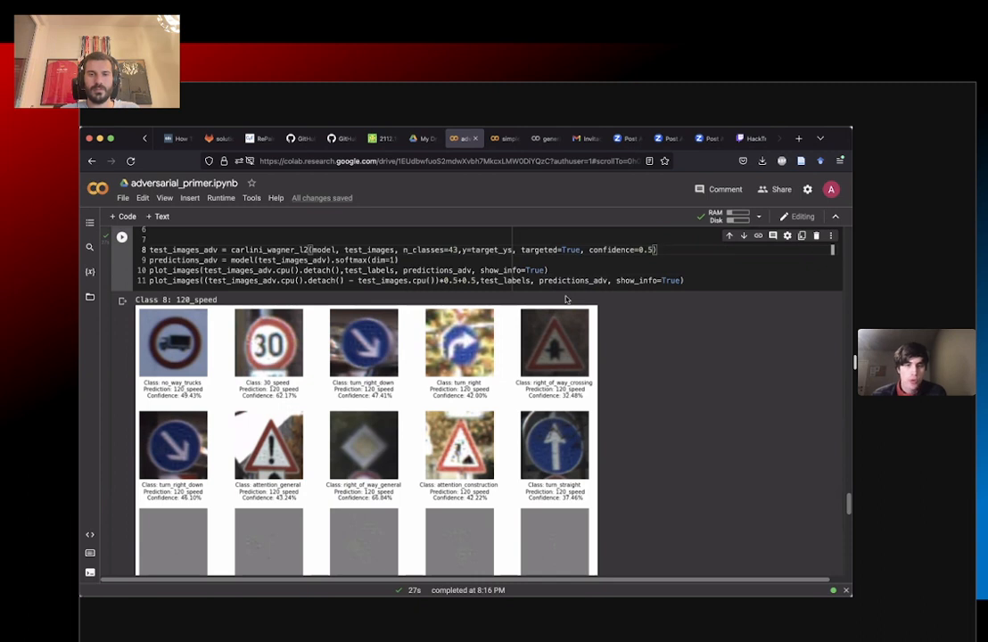
mouse_move(542, 334)
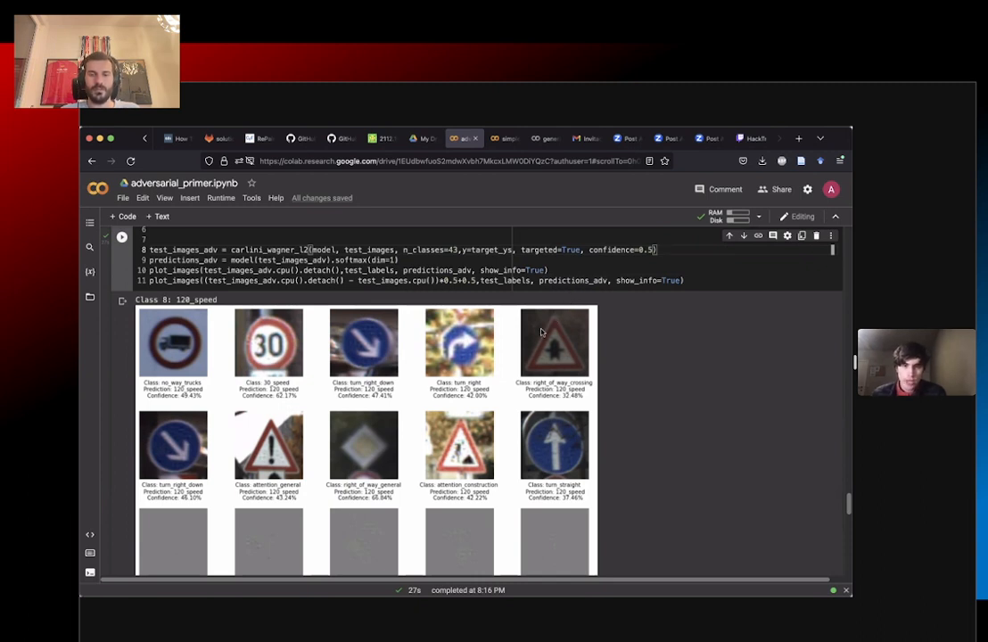
mouse_move(468, 366)
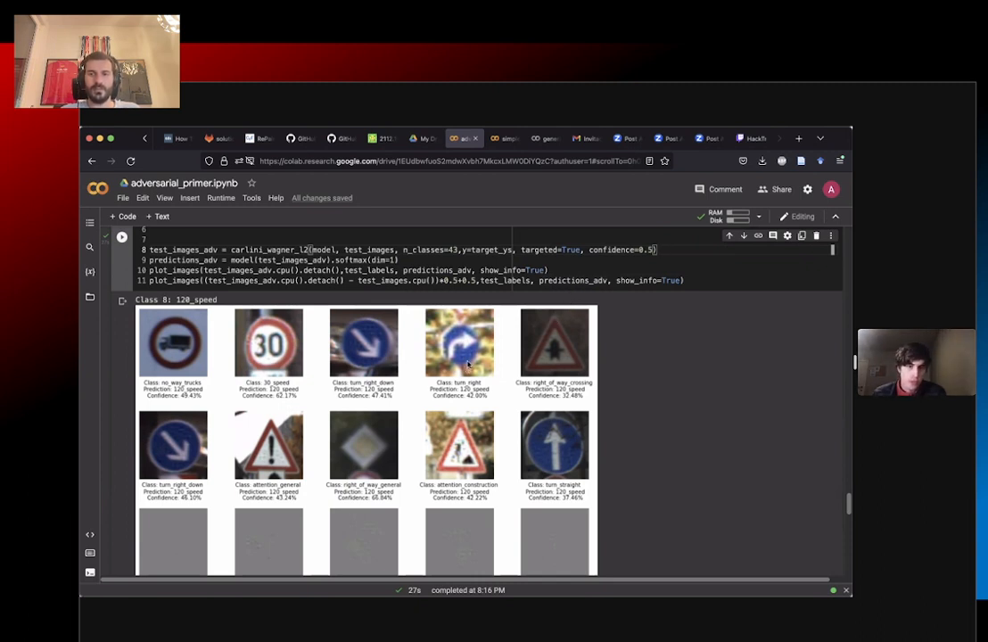
scroll(down, 3)
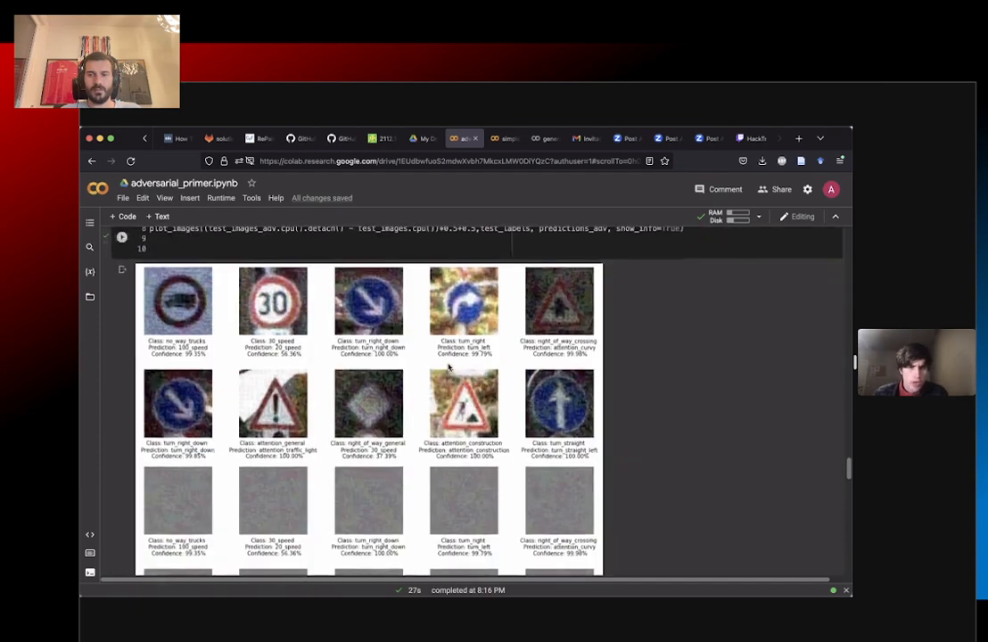
scroll(up, 3)
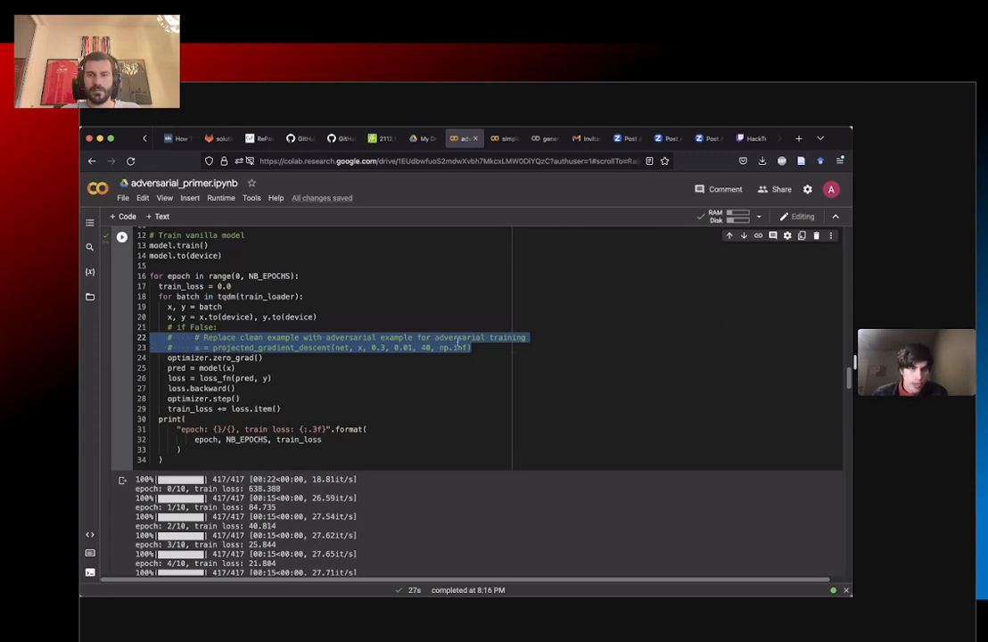
scroll(up, 3)
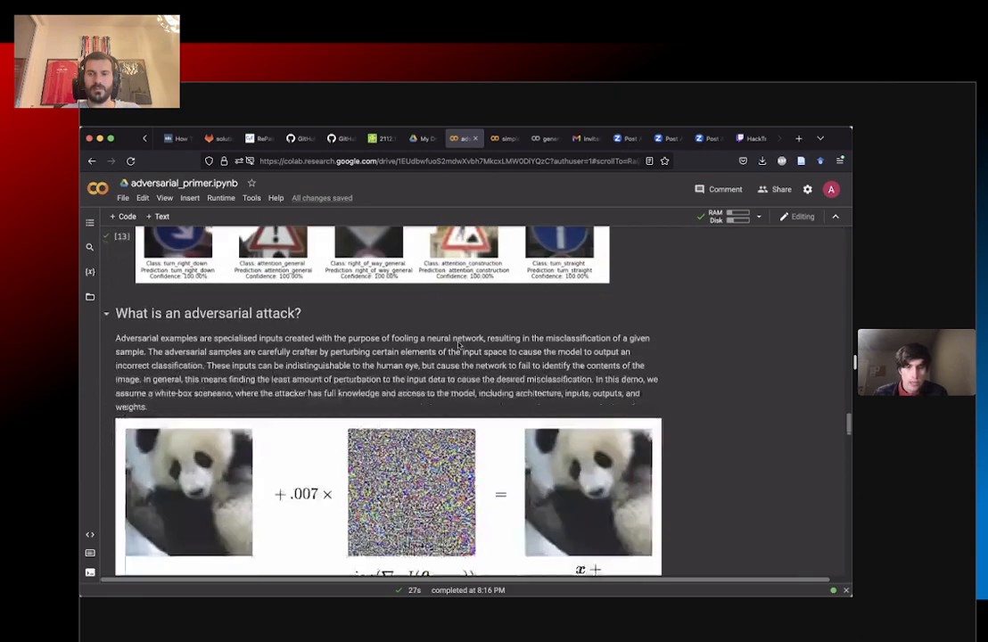
scroll(down, 3)
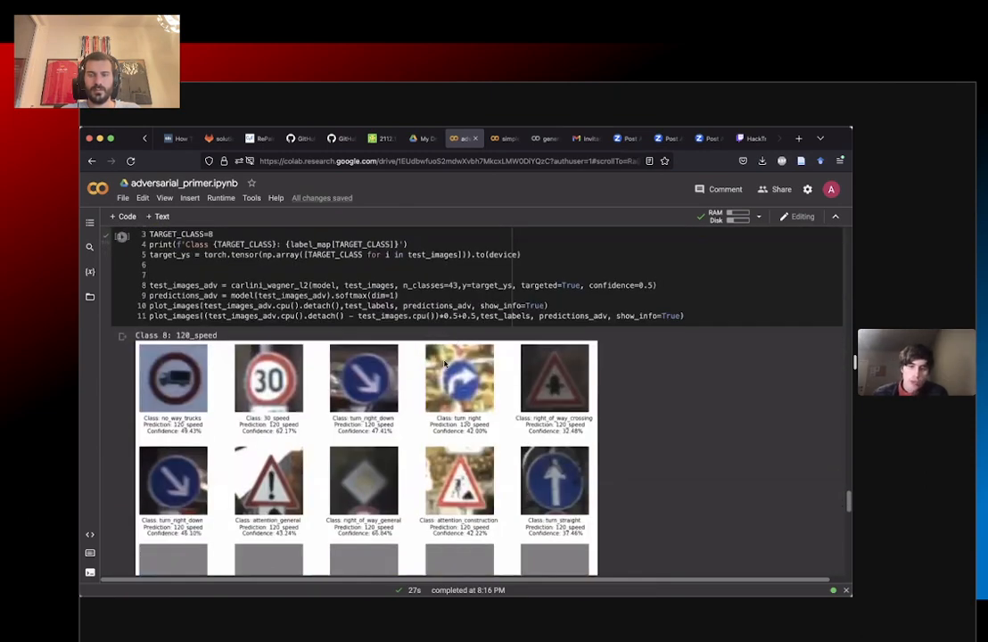
scroll(down, 3)
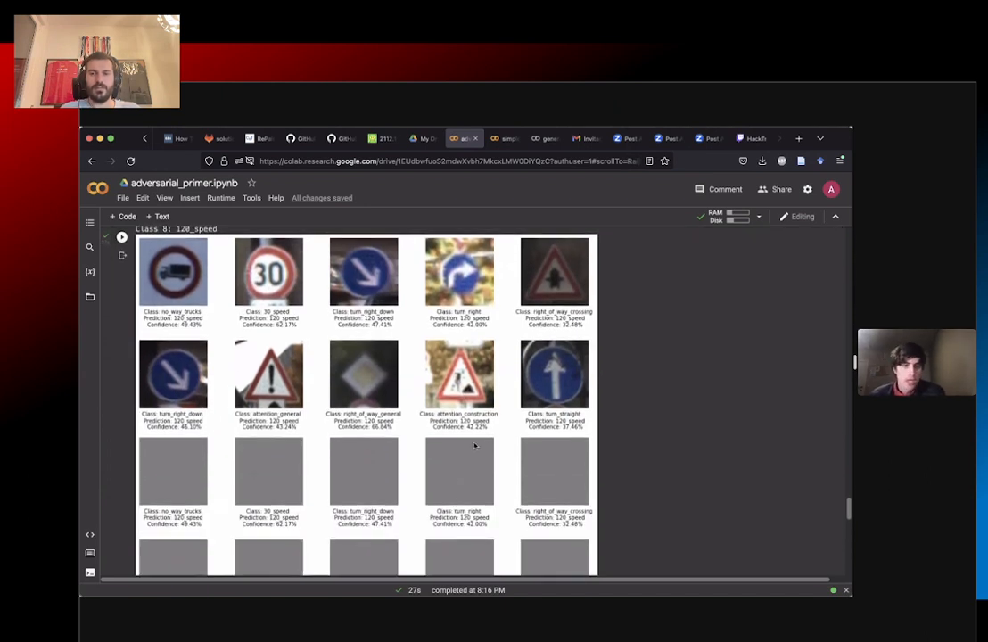
mouse_move(478, 437)
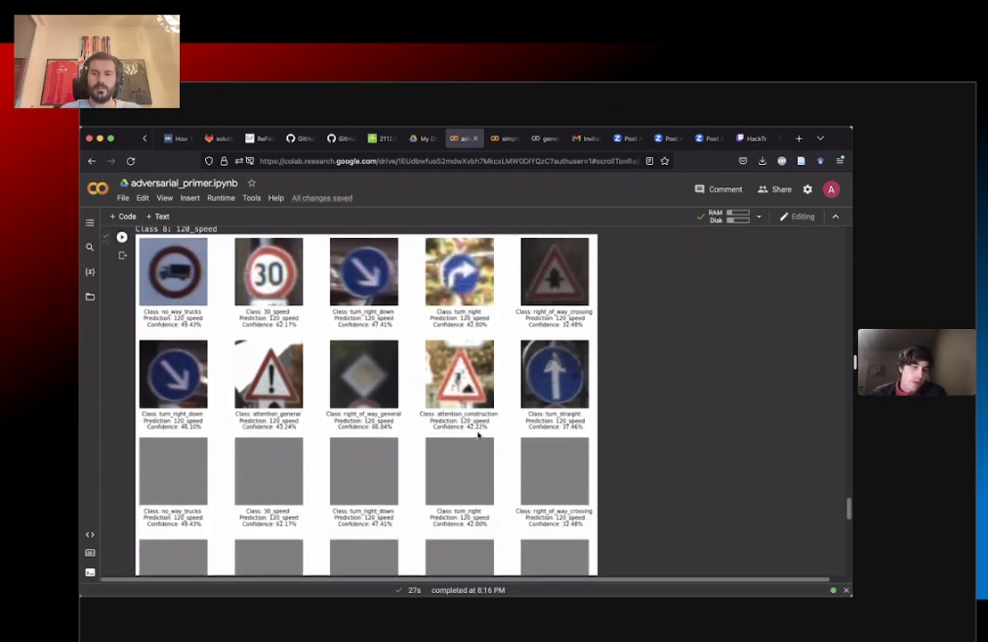
mouse_move(478, 430)
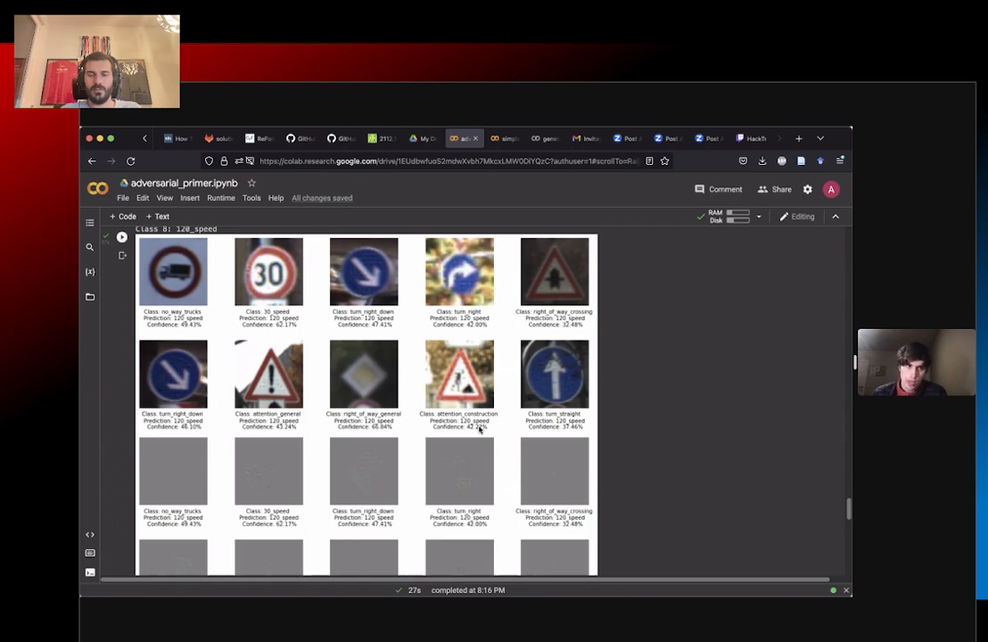
scroll(down, 3)
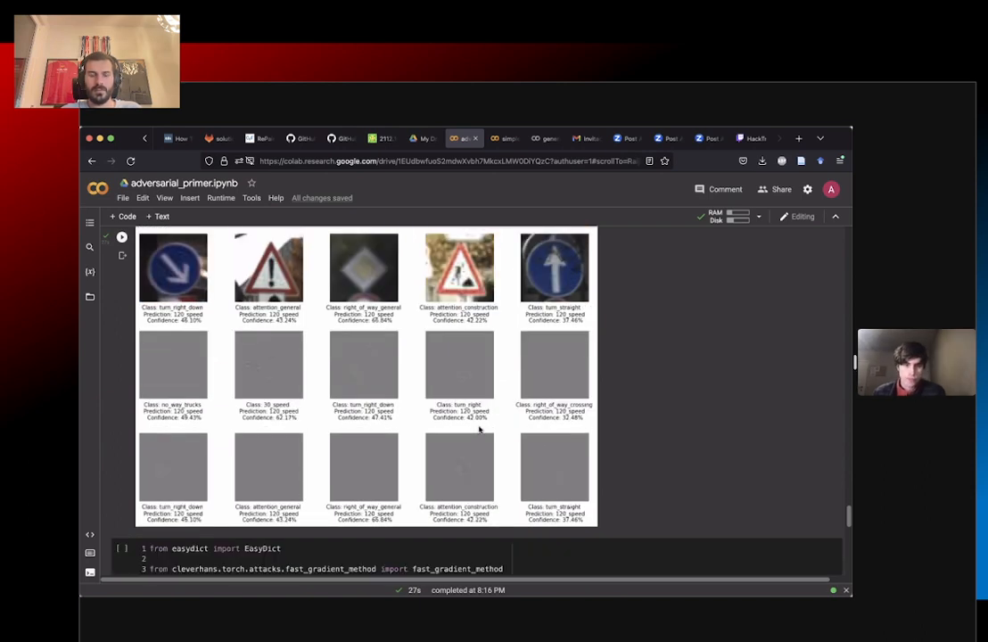
scroll(down, 3)
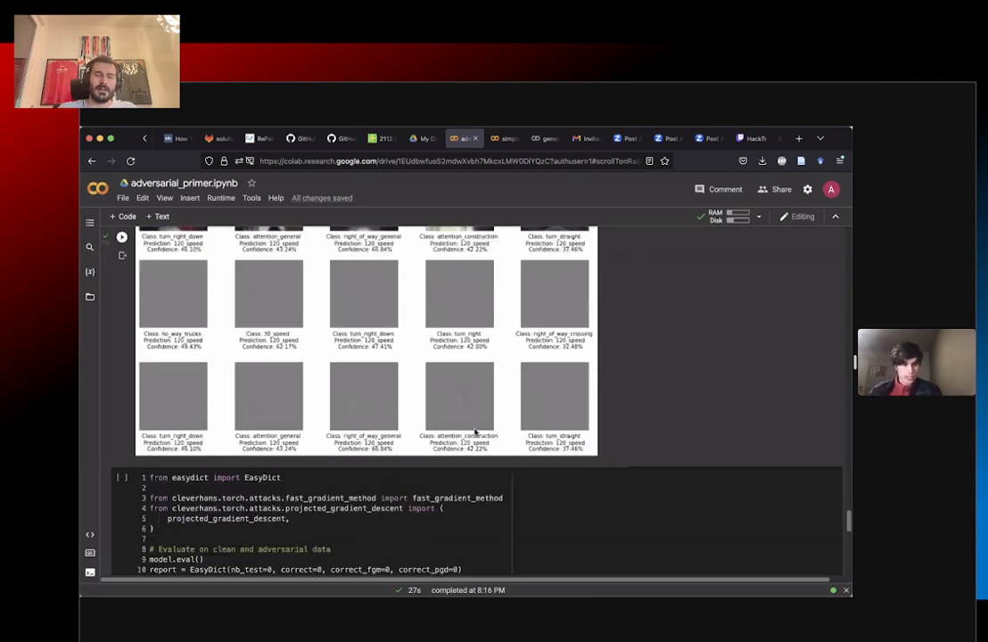
scroll(down, 3)
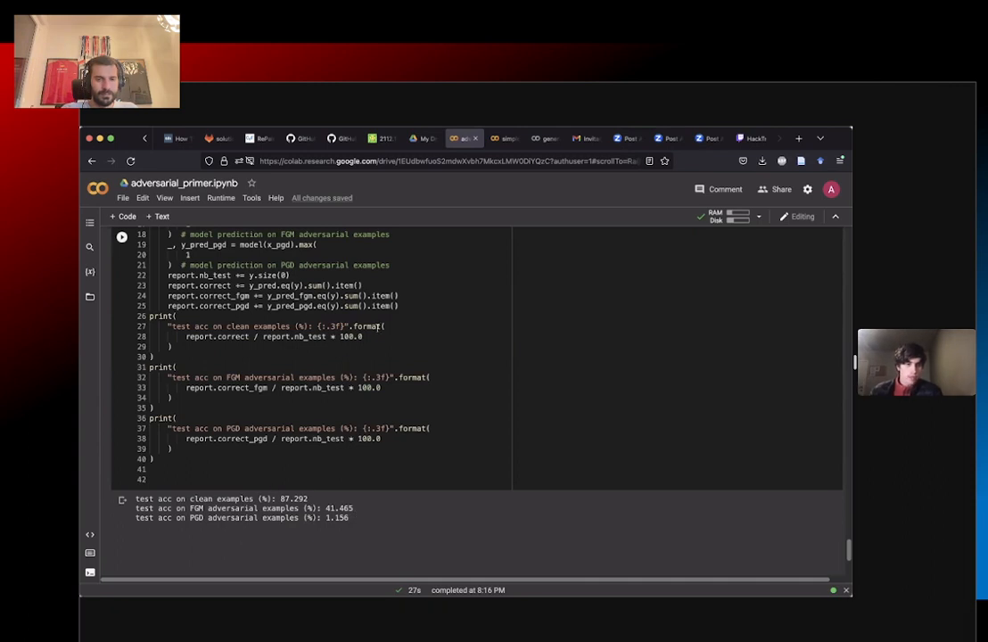
scroll(down, 3)
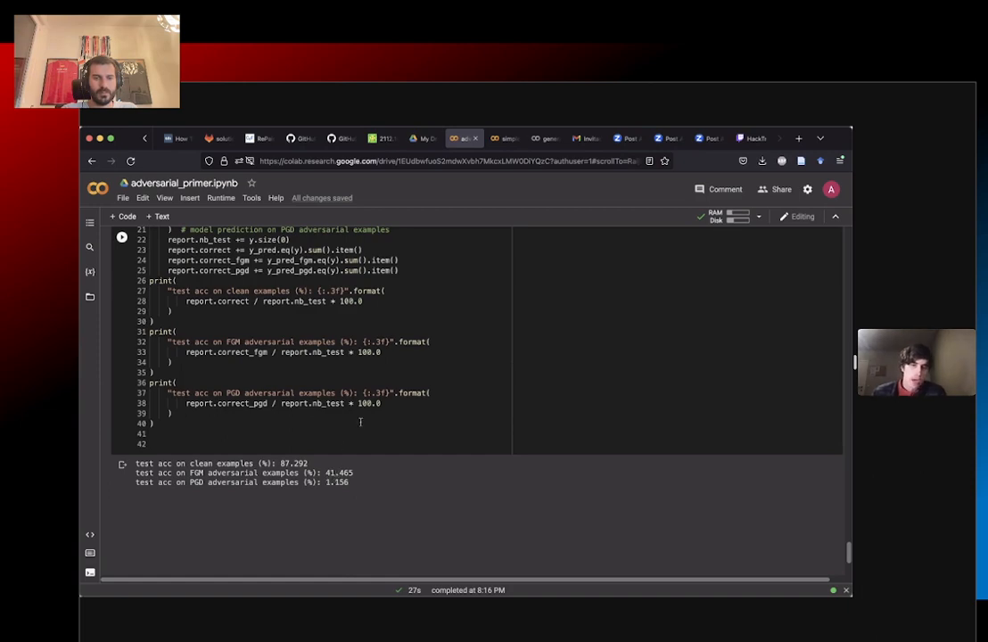
scroll(up, 3)
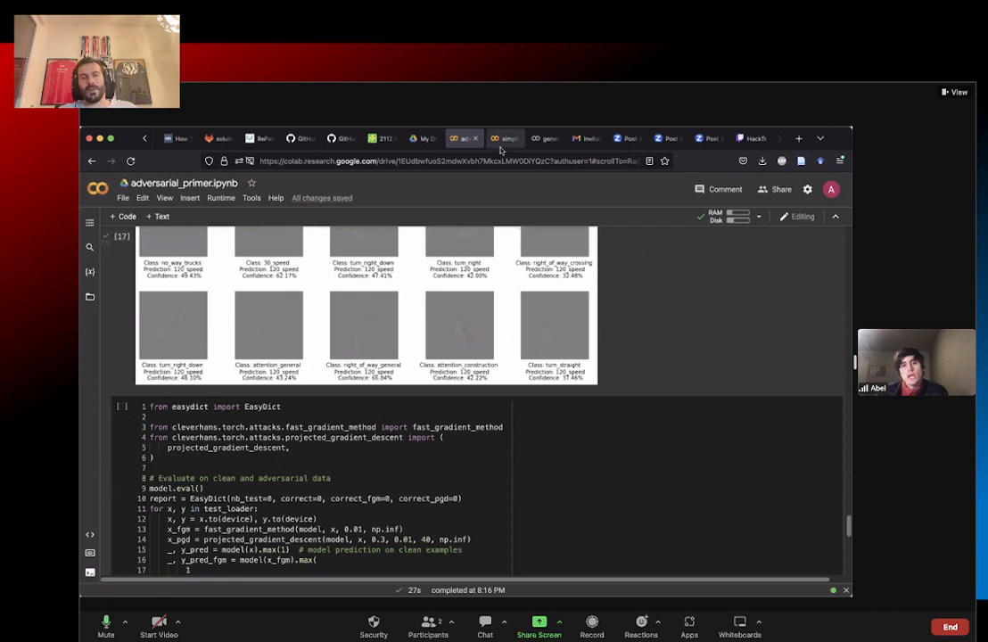
scroll(up, 3)
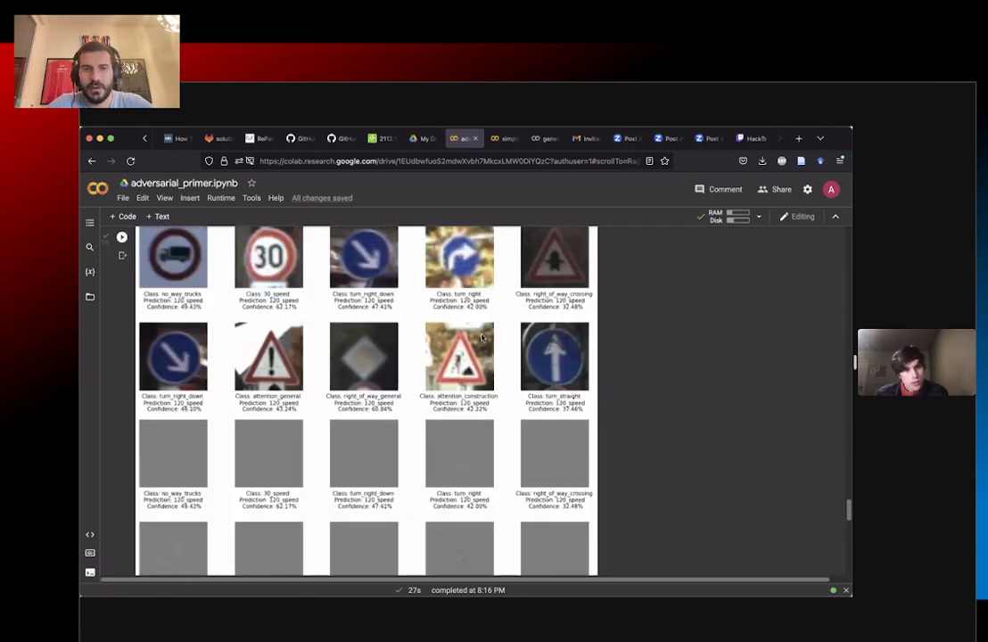
Step: Scroll up to the Carlini-Wagner code above the all-120_speed prediction grid
scroll(up, 3)
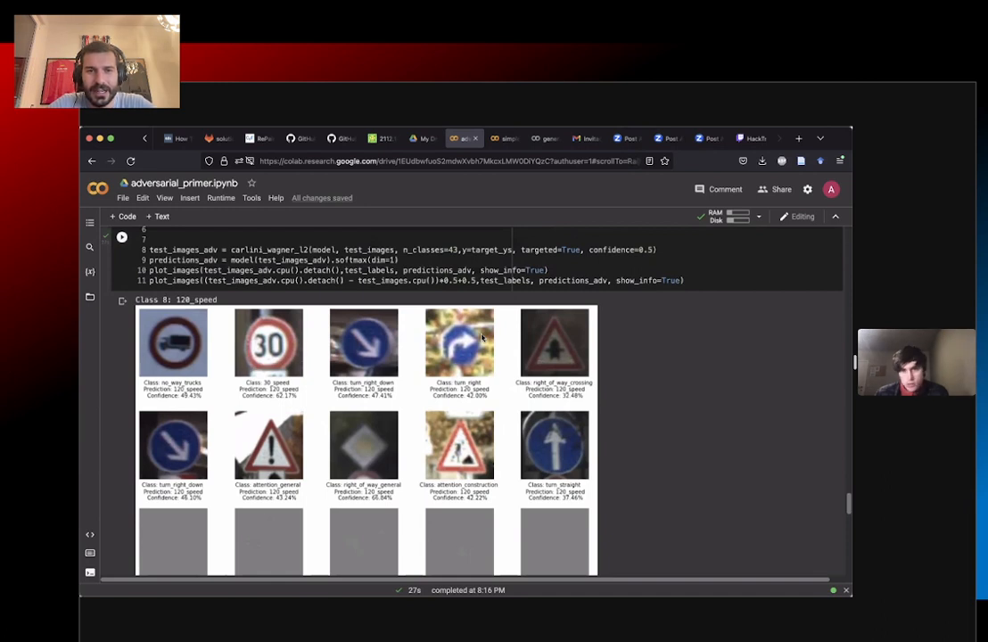
mouse_move(507, 389)
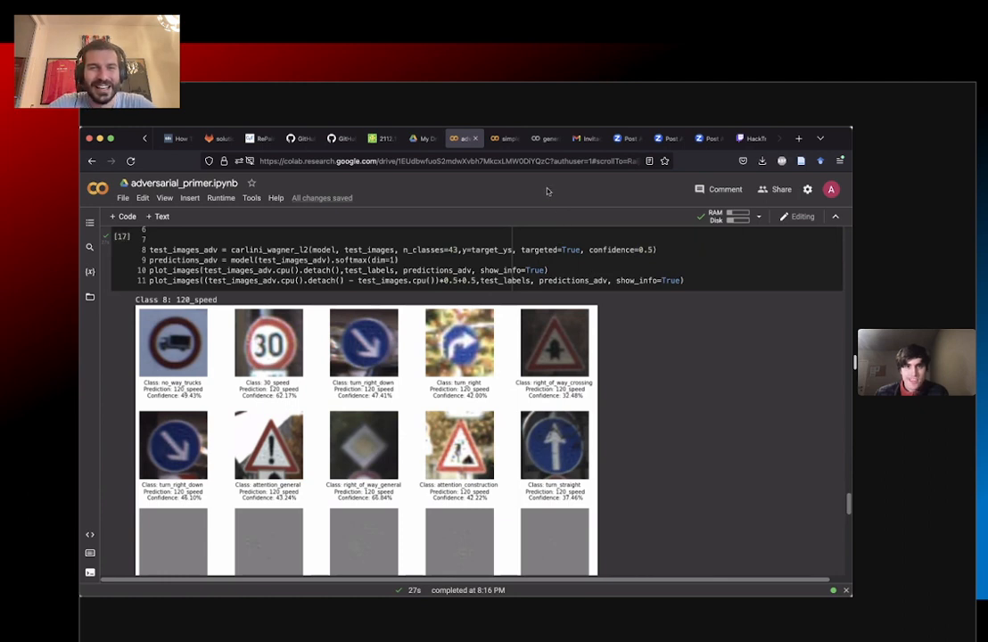
mouse_move(546, 193)
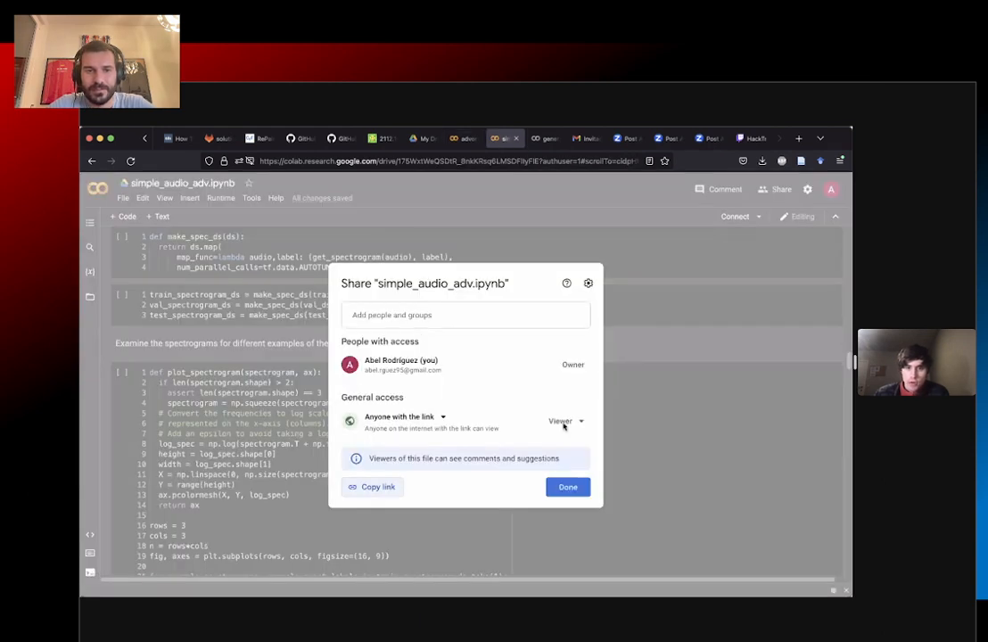
Step: Dismiss the Share dialog and scroll through the spectrogram examples to the build-and-train section
click(567, 487)
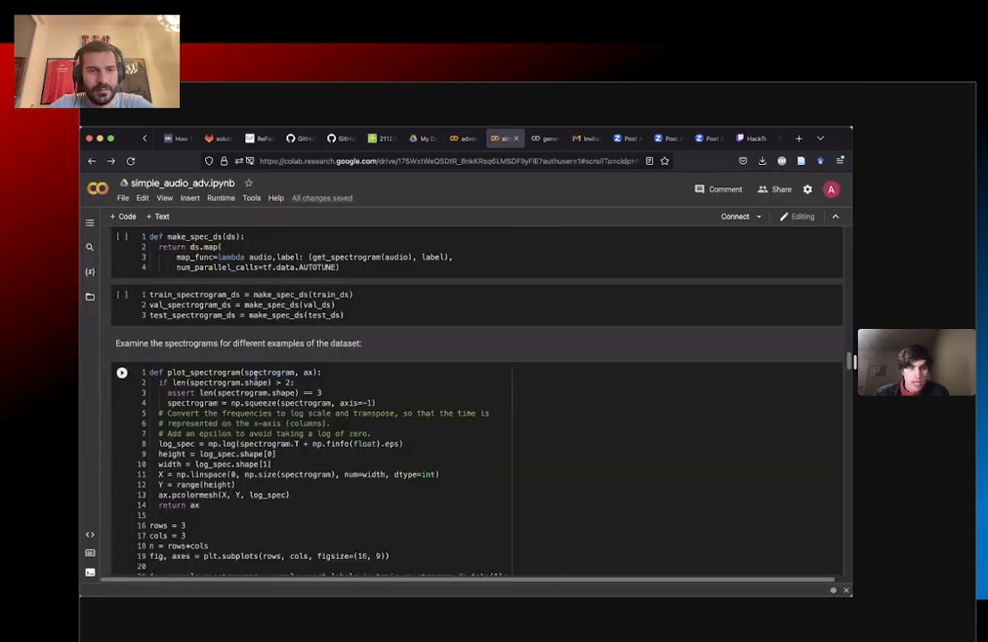
scroll(up, 3)
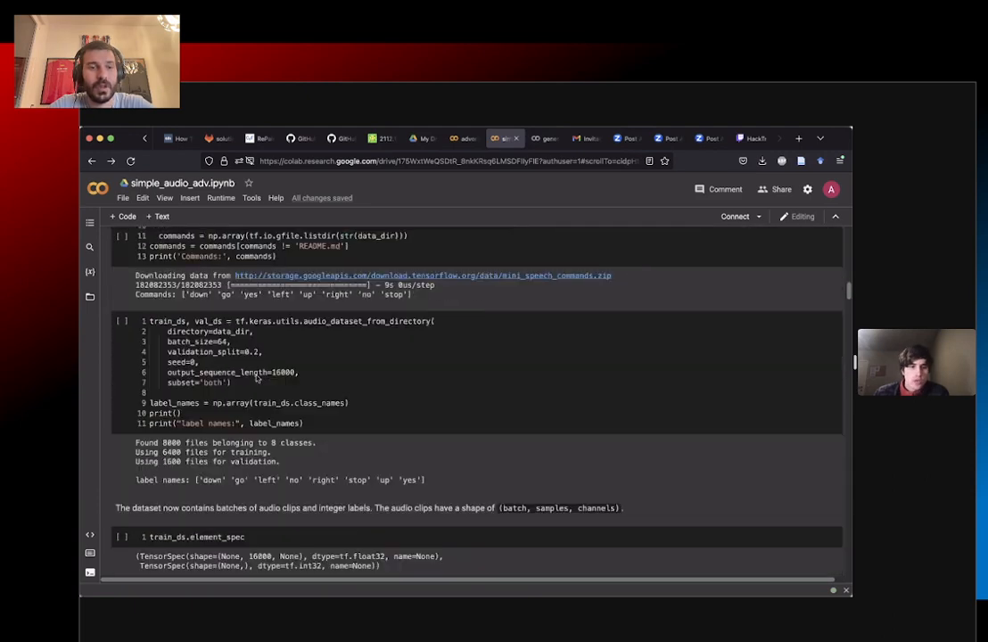
scroll(down, 3)
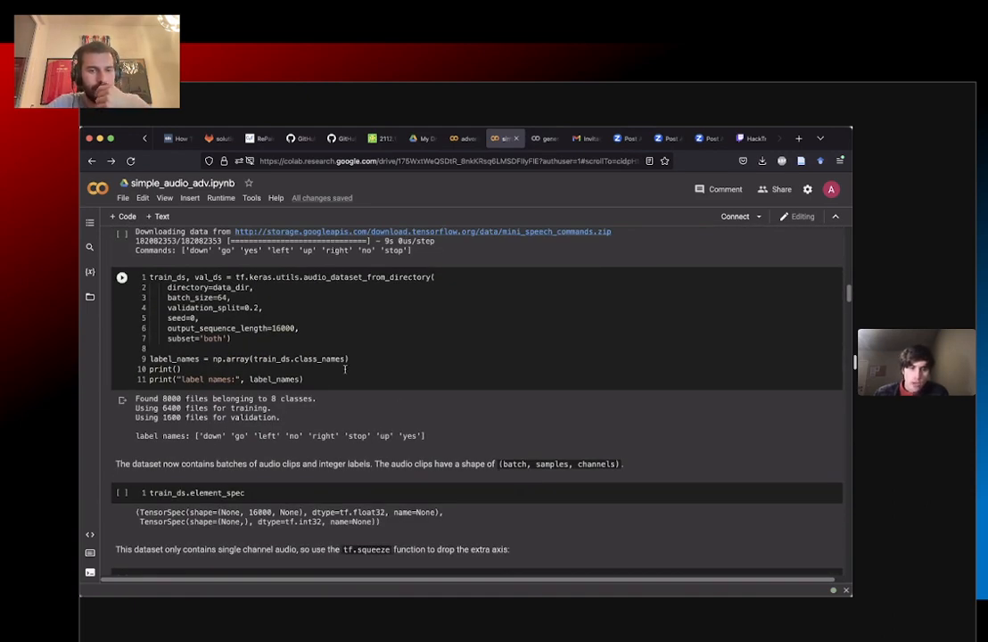
scroll(down, 3)
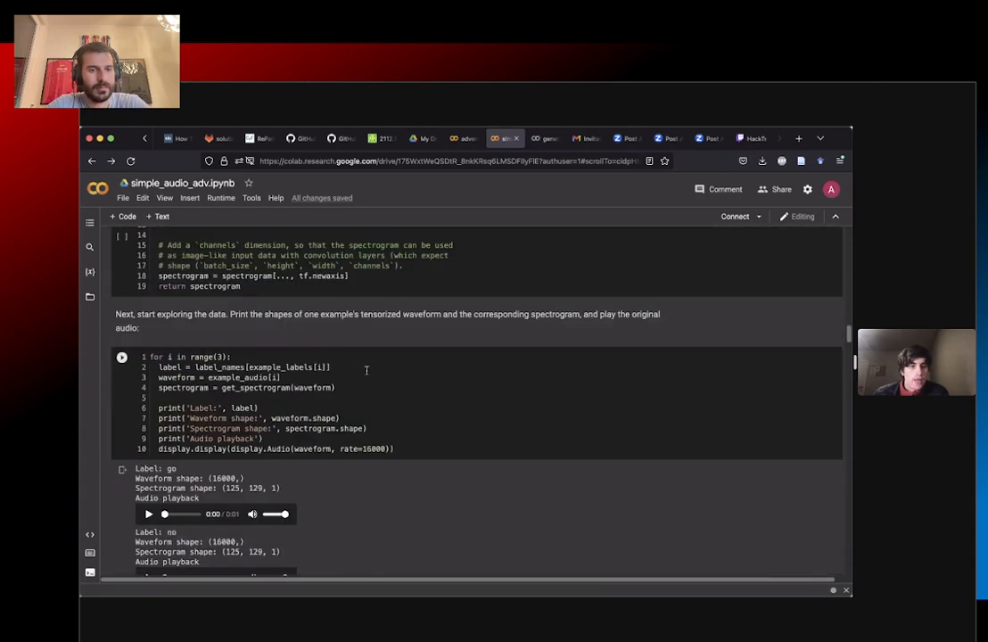
scroll(down, 3)
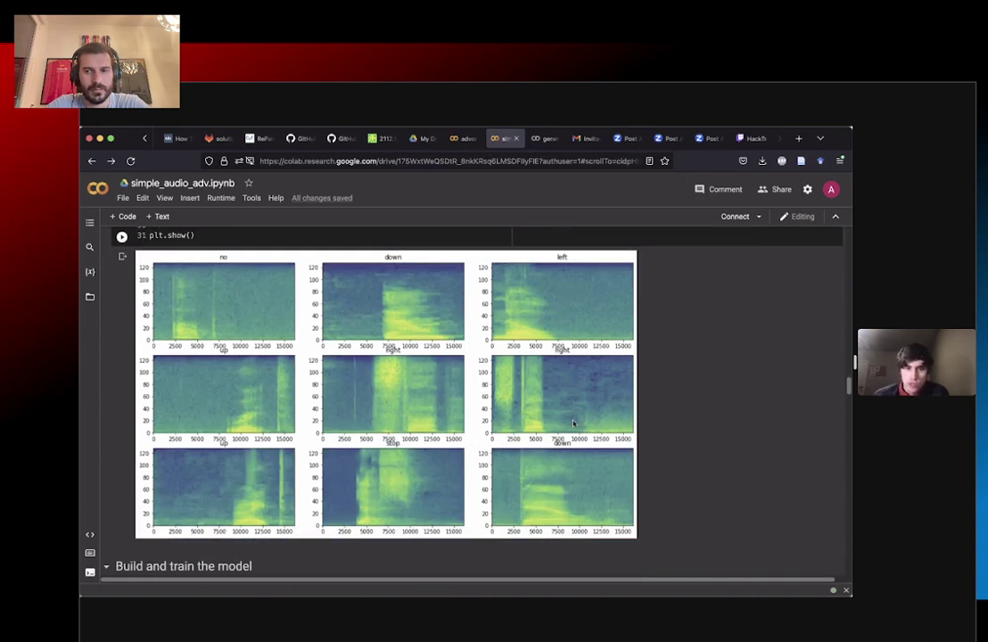
mouse_move(498, 307)
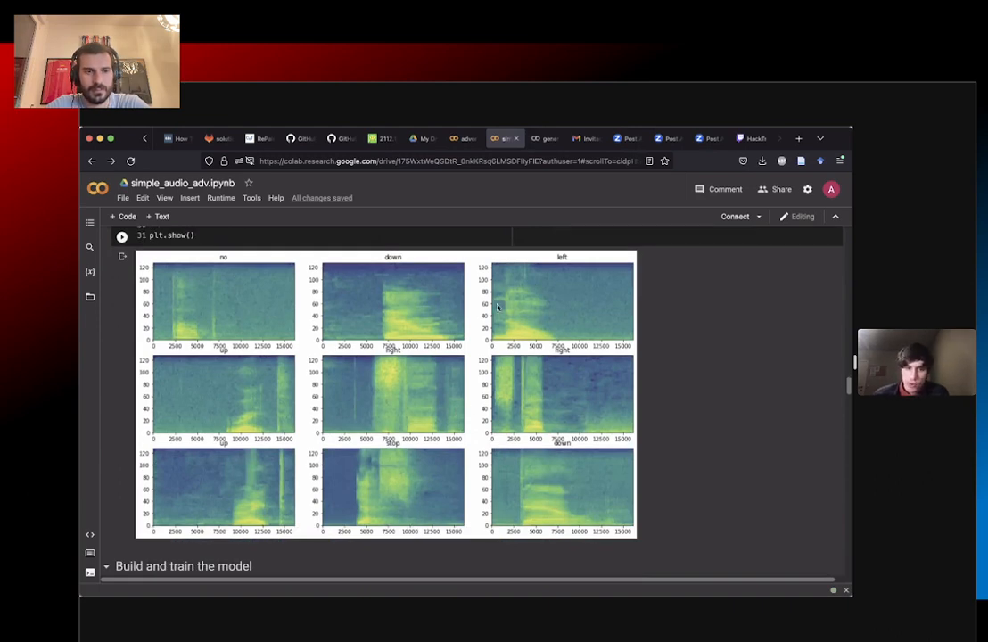
scroll(down, 3)
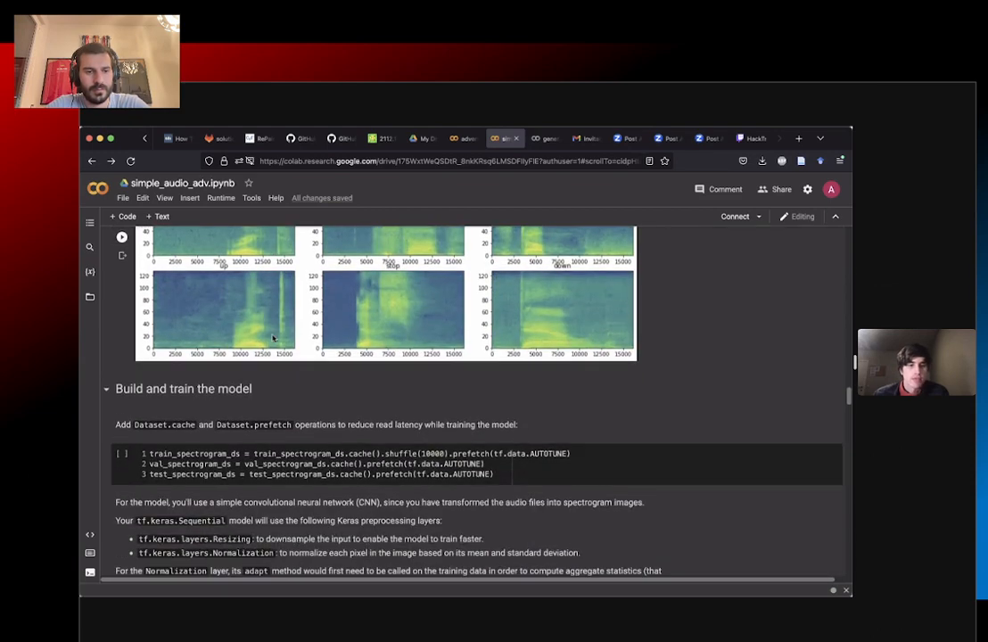
scroll(down, 3)
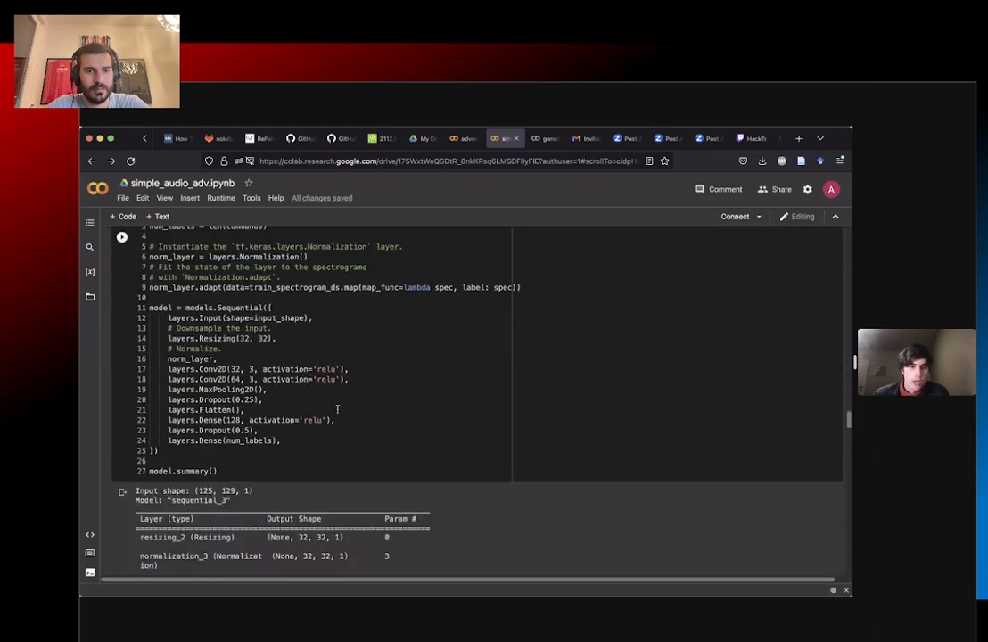
scroll(down, 3)
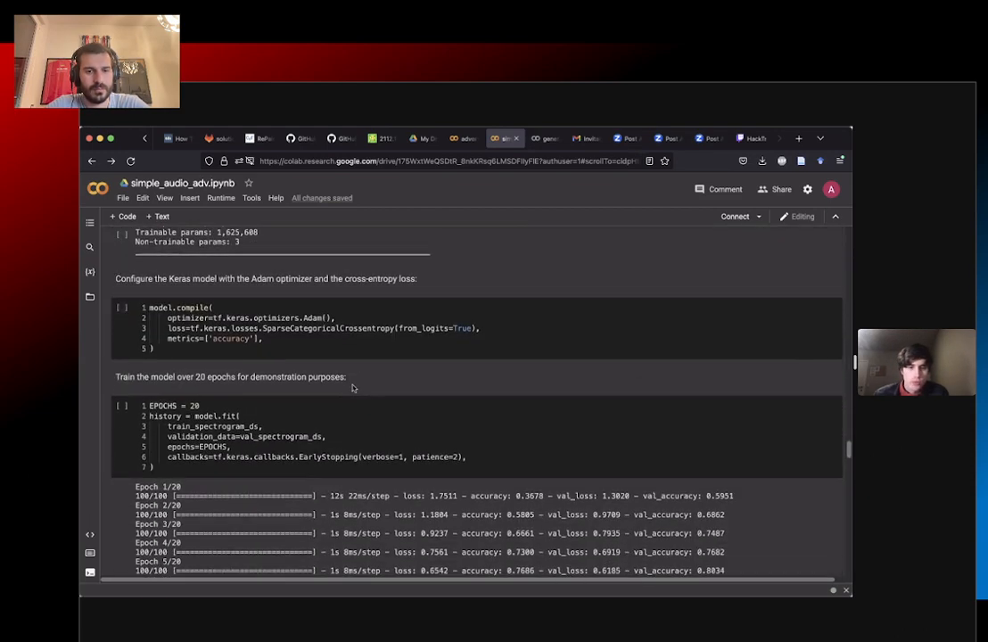
scroll(down, 3)
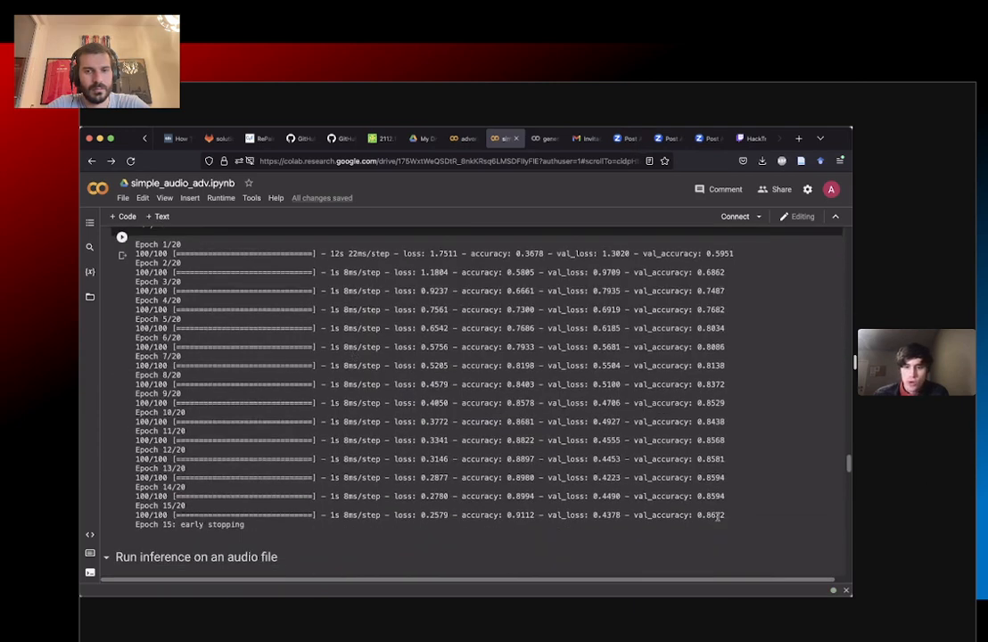
scroll(down, 3)
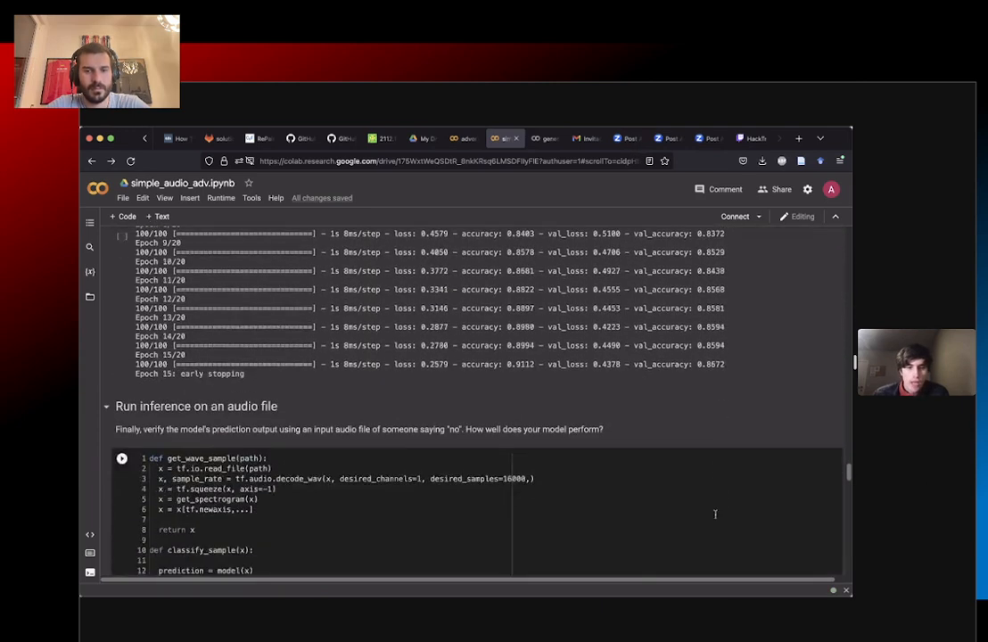
scroll(down, 3)
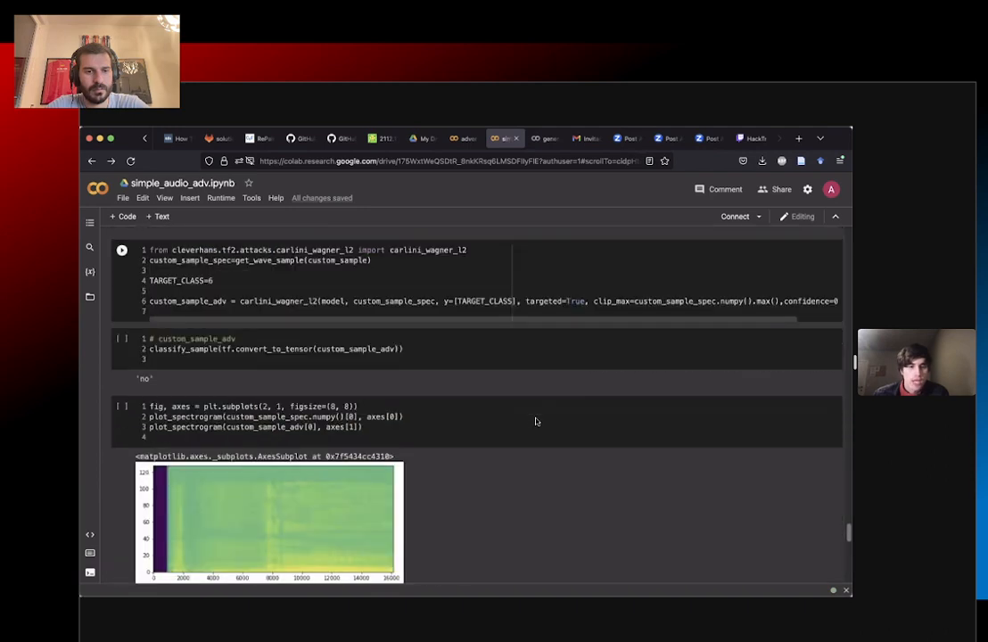
scroll(down, 3)
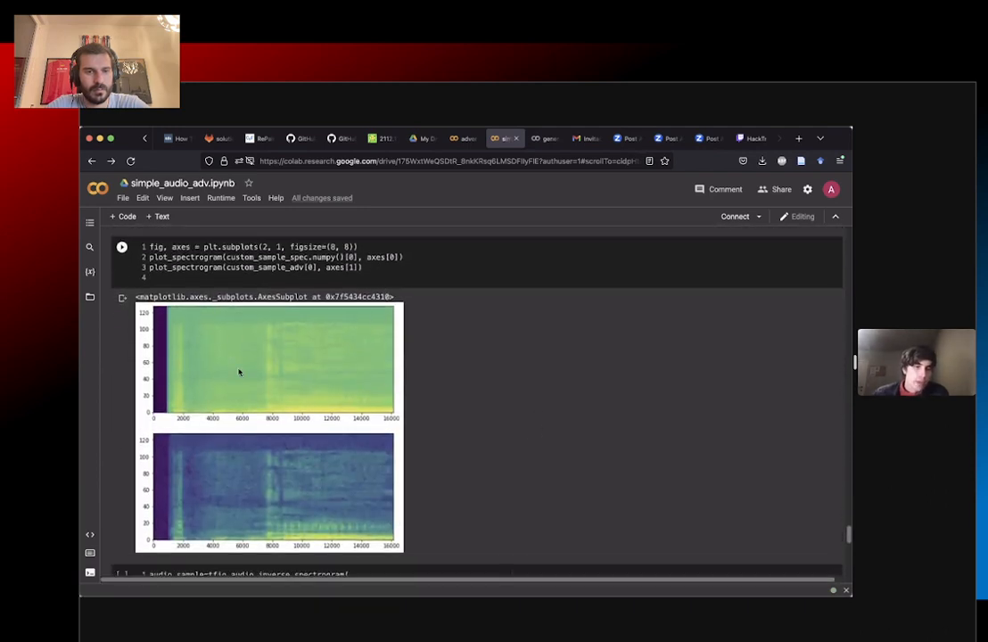
scroll(up, 3)
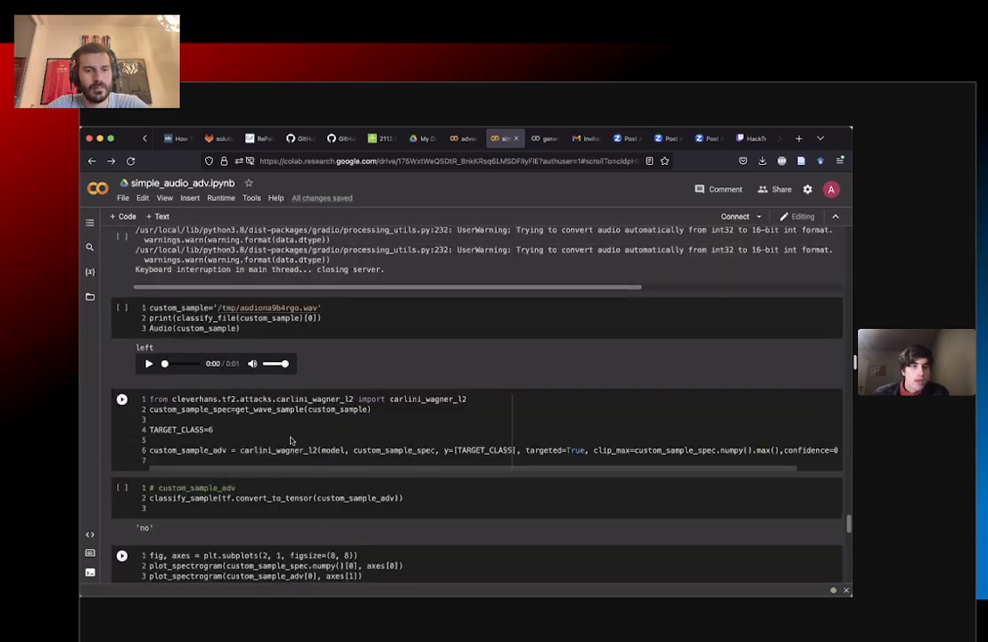
scroll(down, 3)
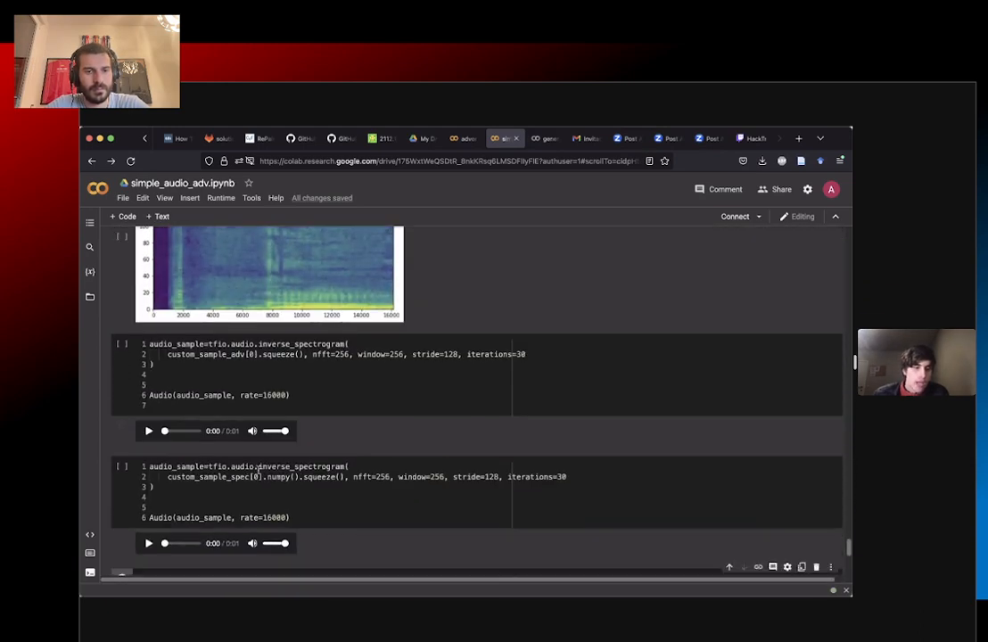
scroll(up, 3)
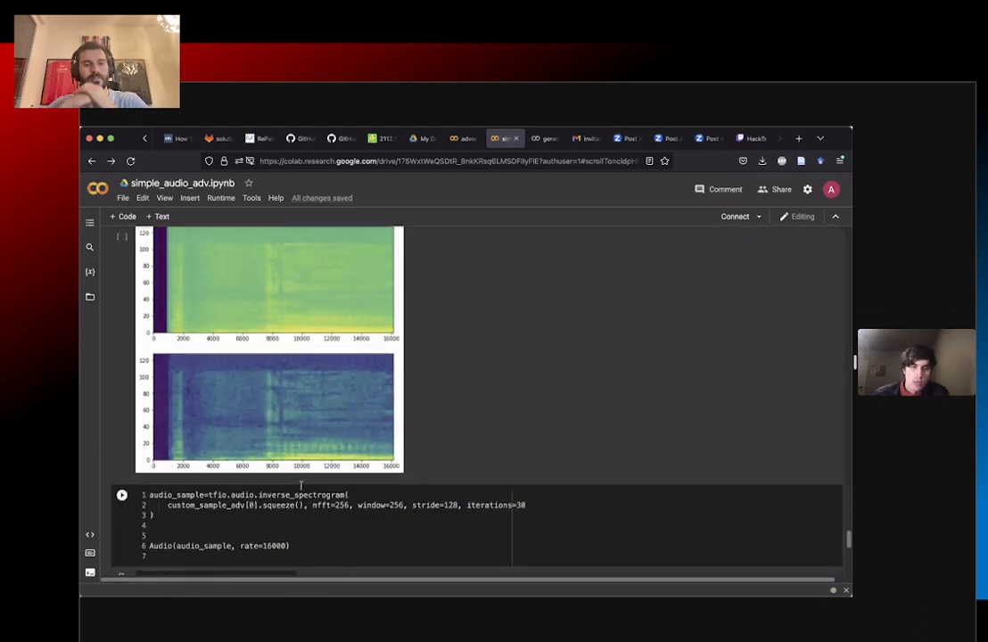
scroll(up, 3)
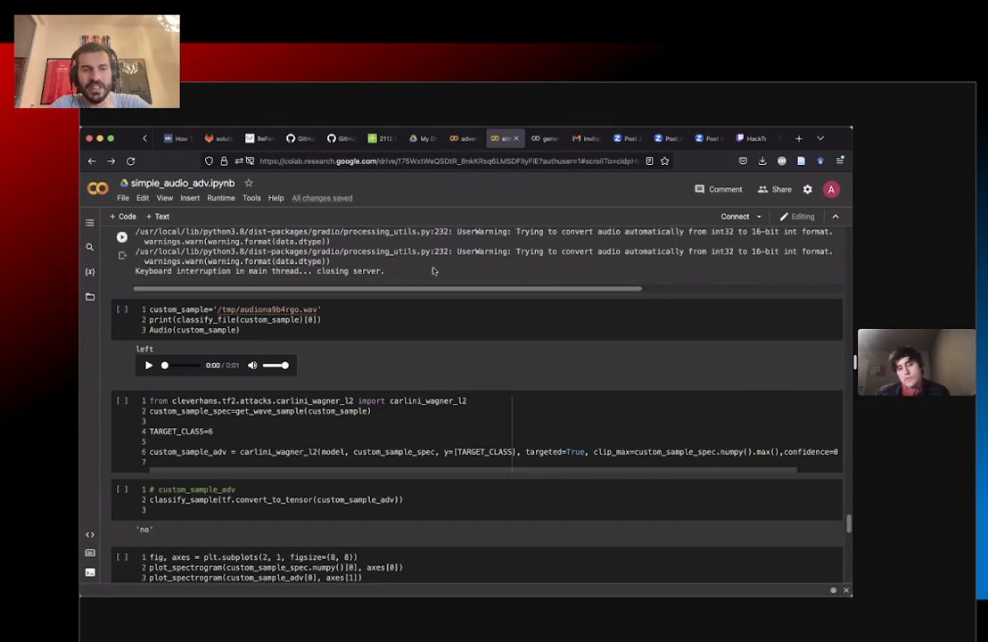
scroll(down, 3)
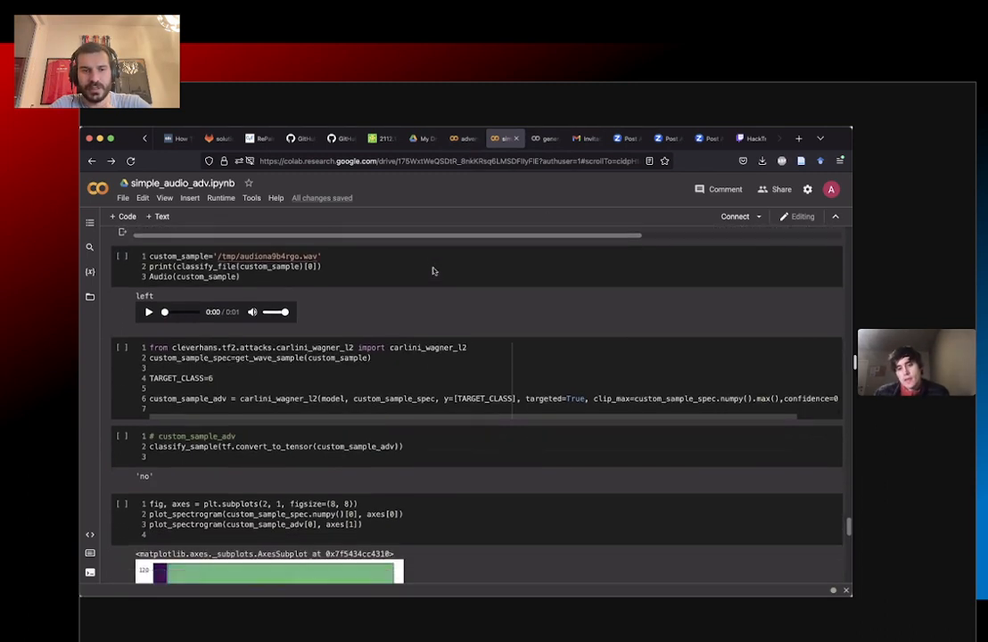
scroll(down, 3)
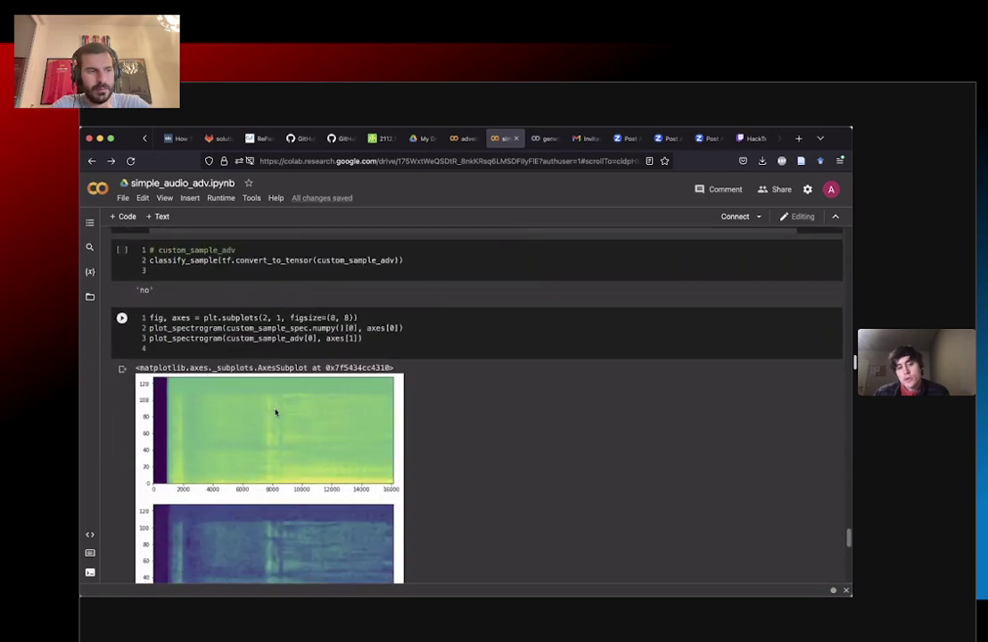
mouse_move(330, 480)
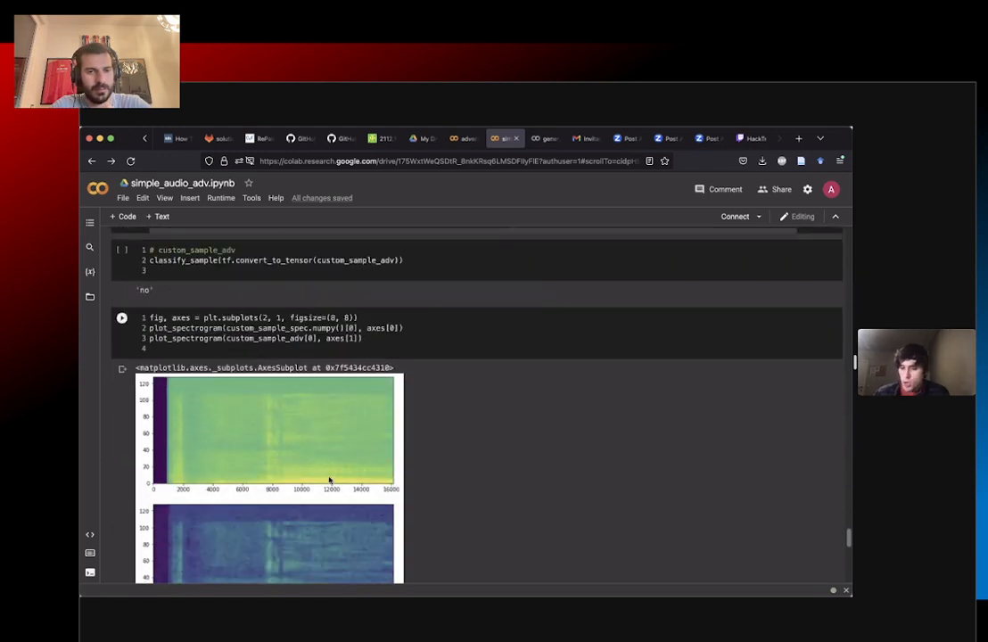
scroll(down, 3)
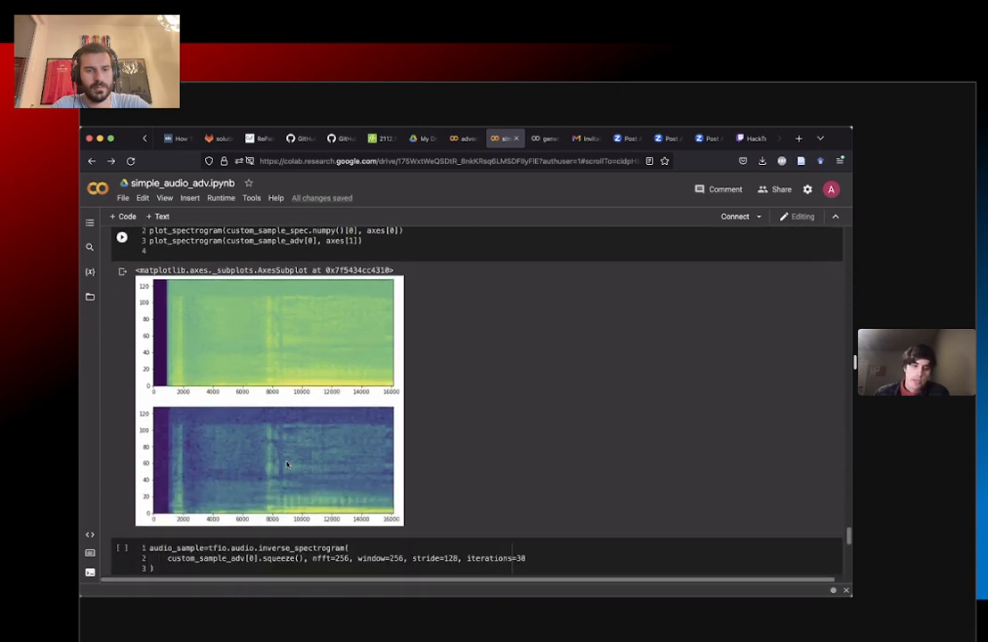
mouse_move(437, 419)
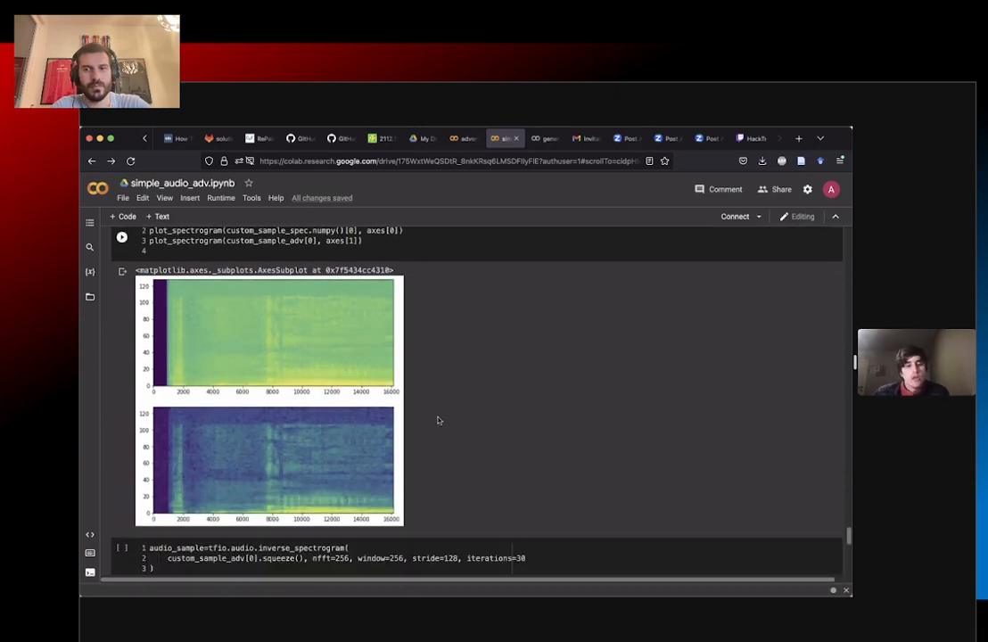
scroll(up, 3)
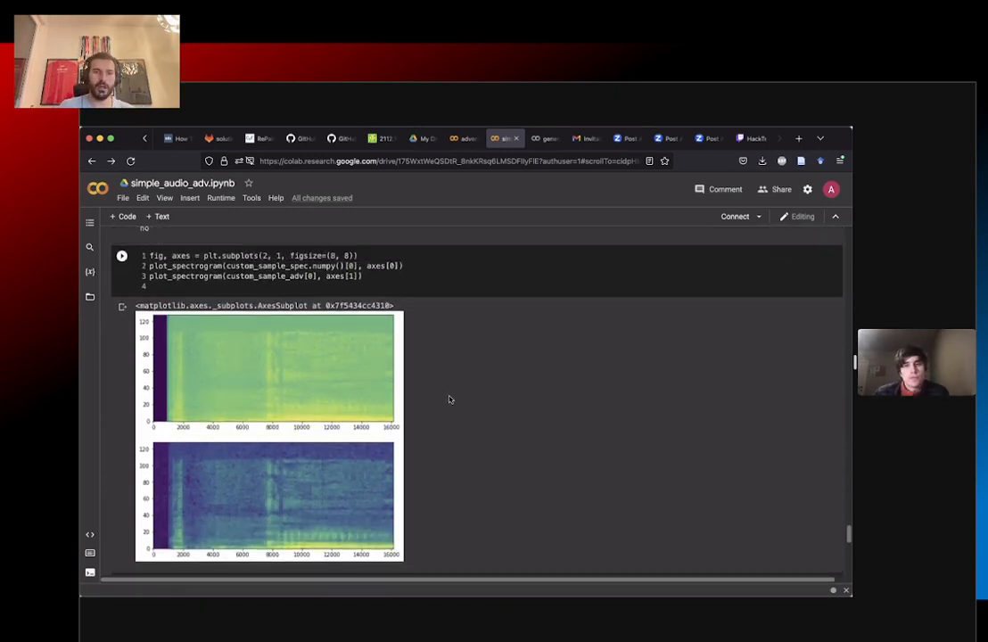